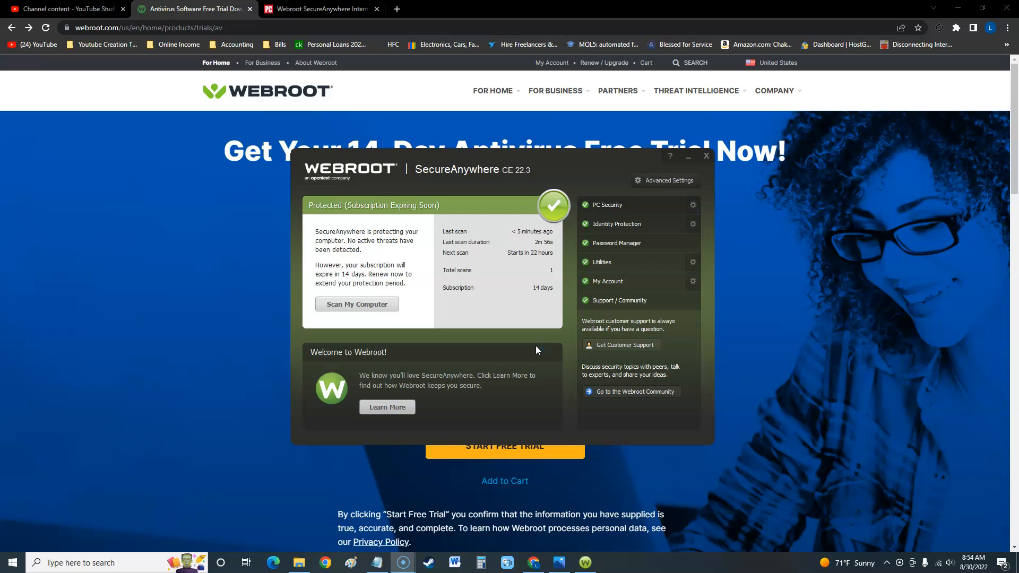
mouse_move(539, 283)
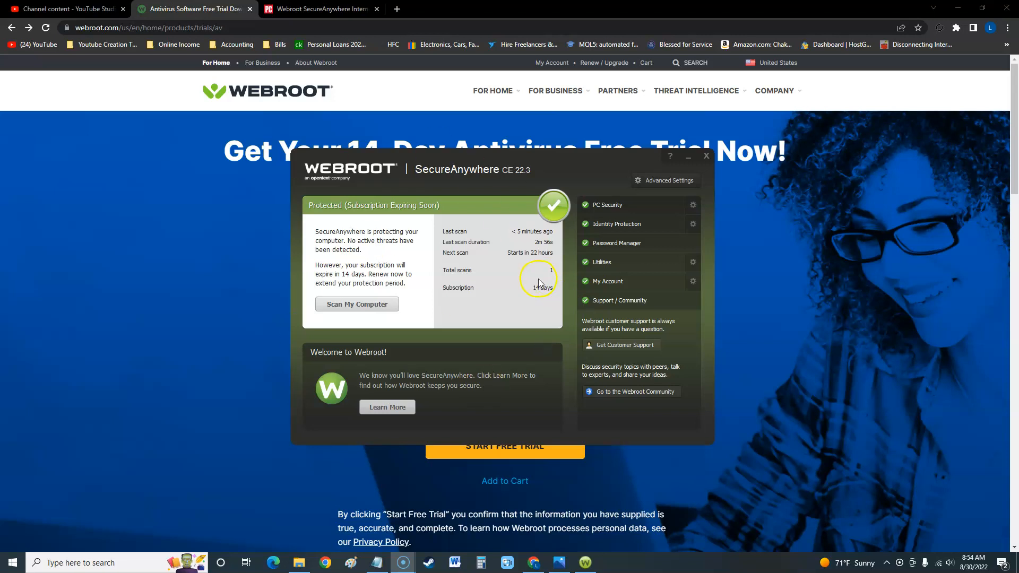
mouse_move(501, 308)
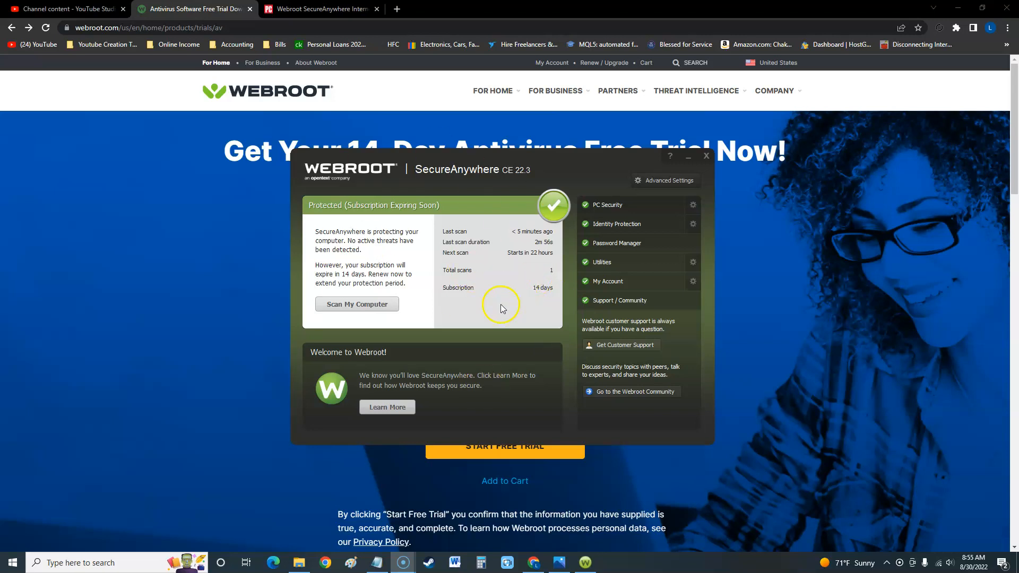
mouse_move(458, 305)
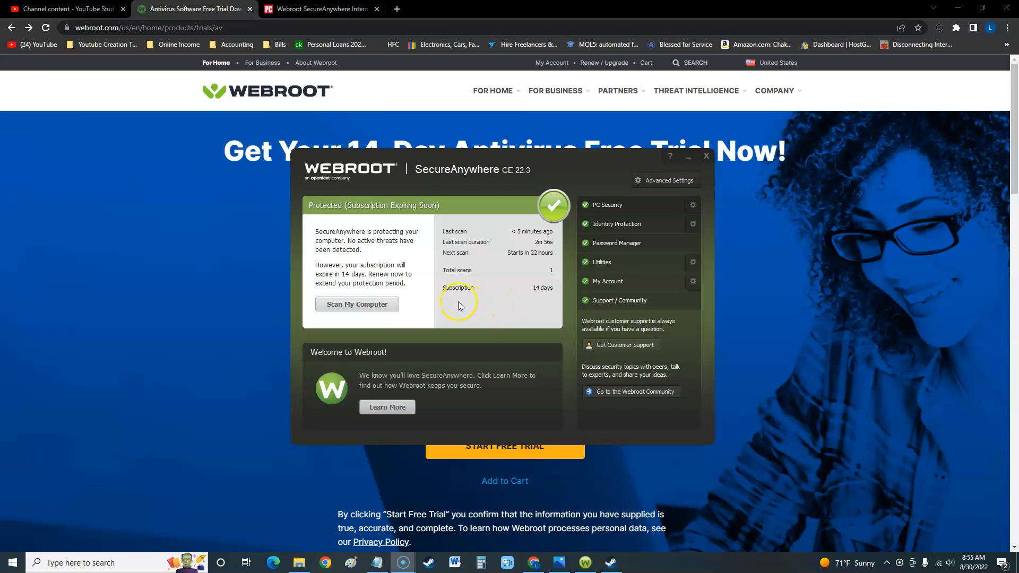
mouse_move(211, 235)
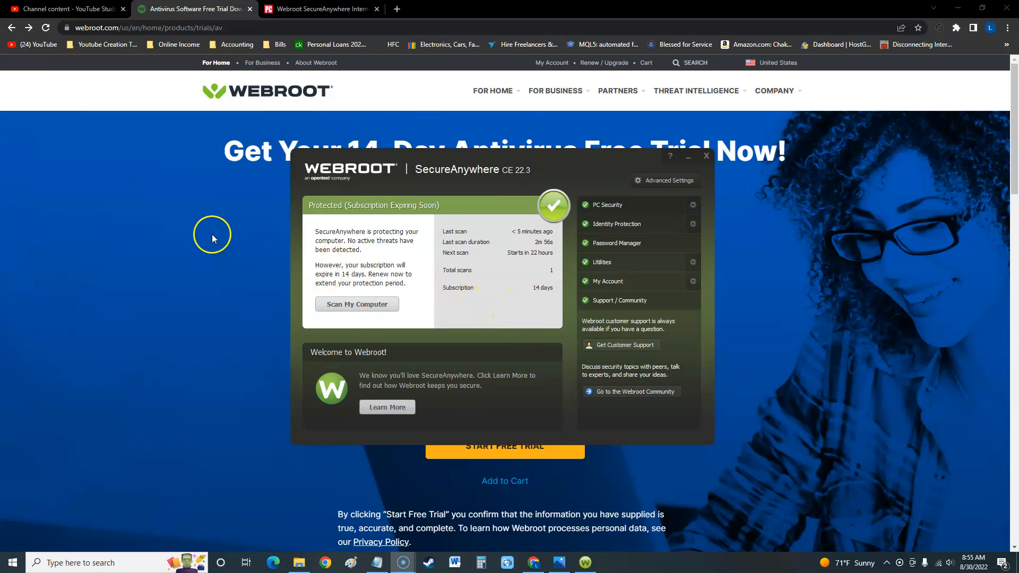
Bring the Webroot 14-day free trial sign-up page to the front and look over its form.
left_click(706, 156)
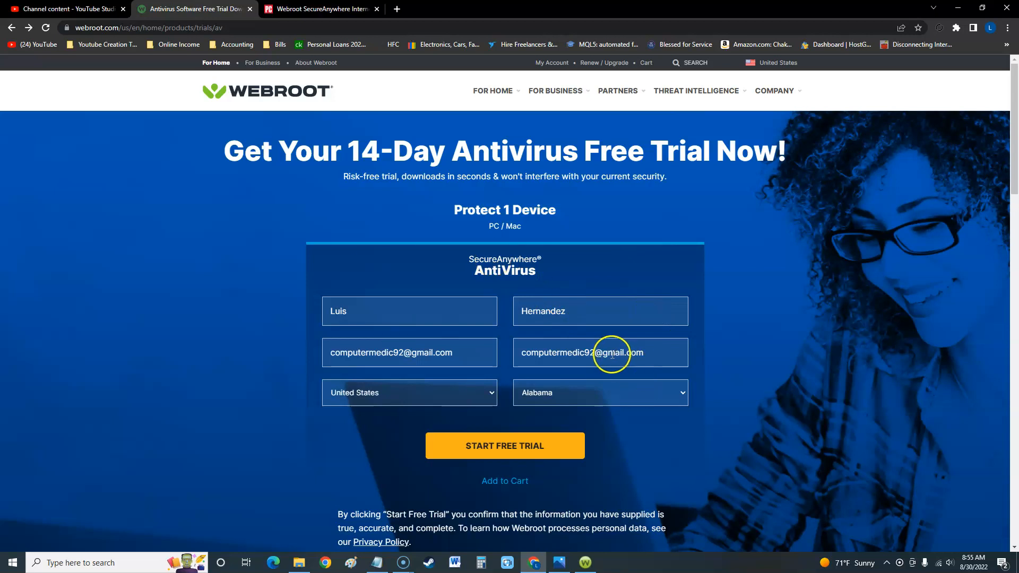
scroll("down", 3)
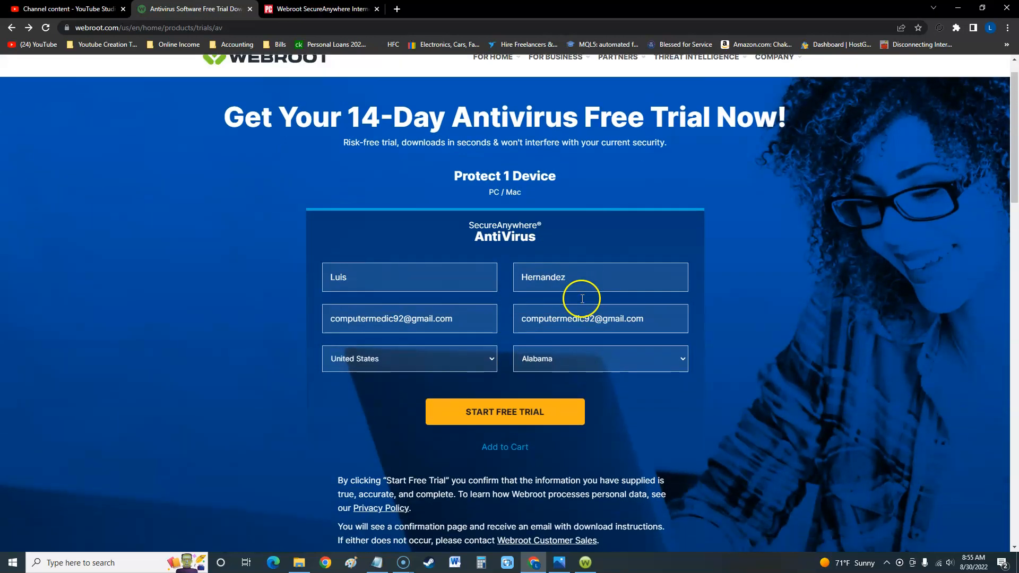
scroll("up", 3)
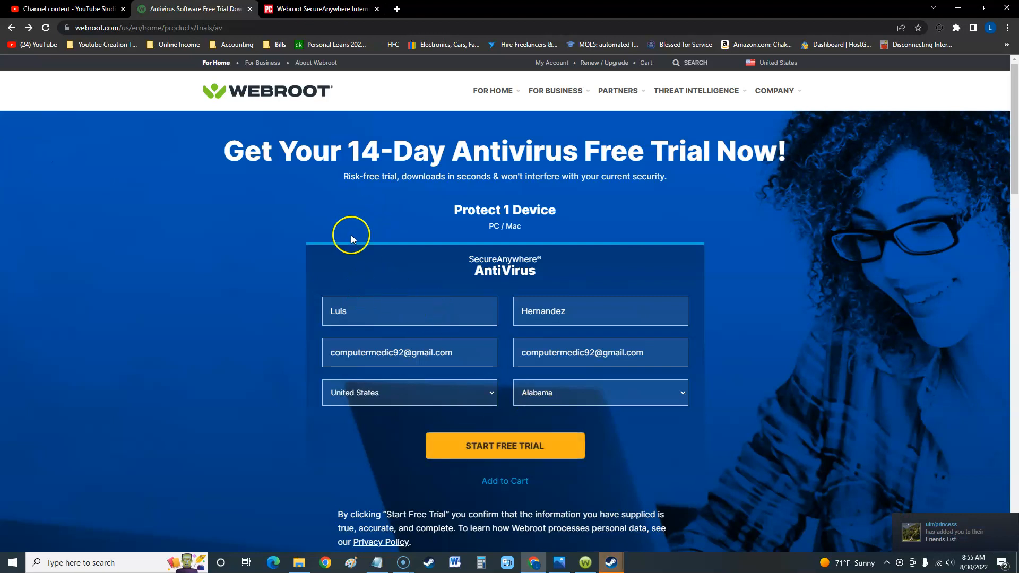
mouse_move(347, 180)
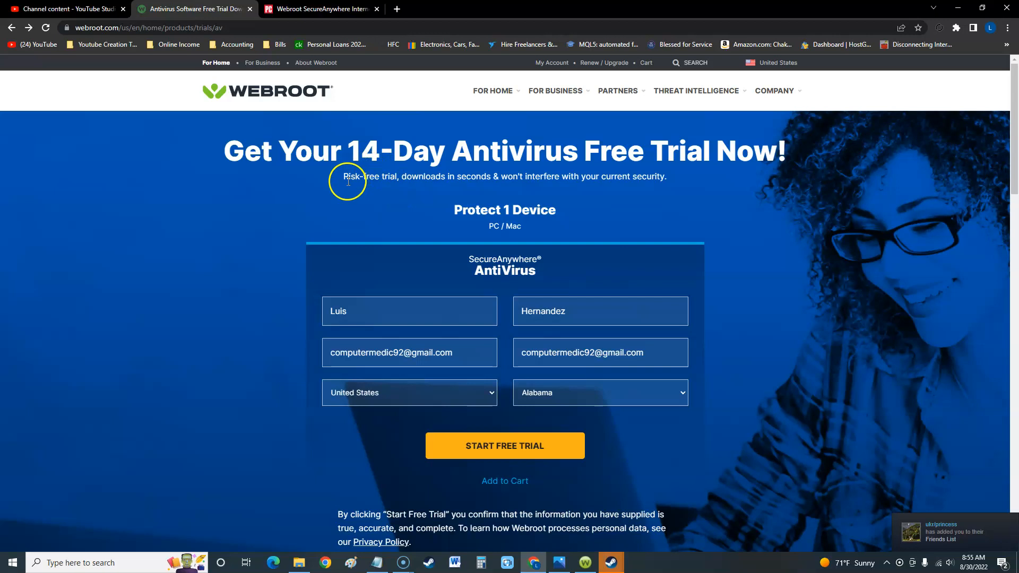
mouse_move(246, 44)
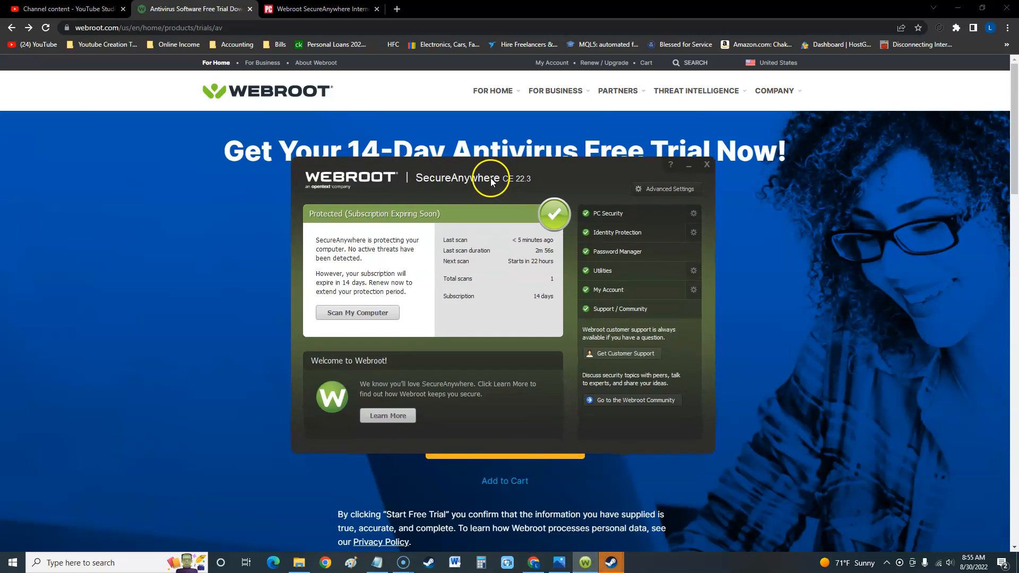
mouse_move(480, 227)
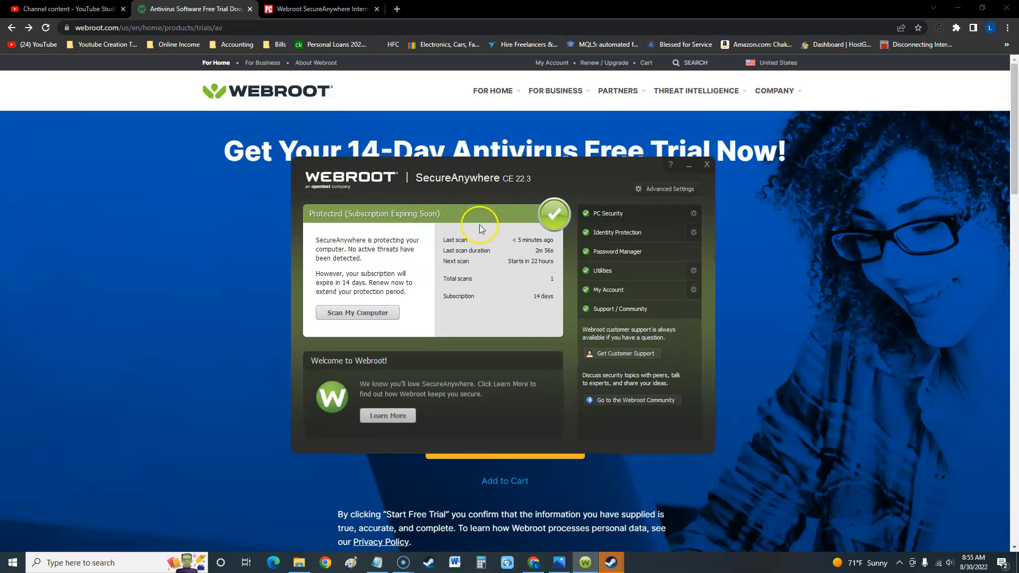
mouse_move(487, 252)
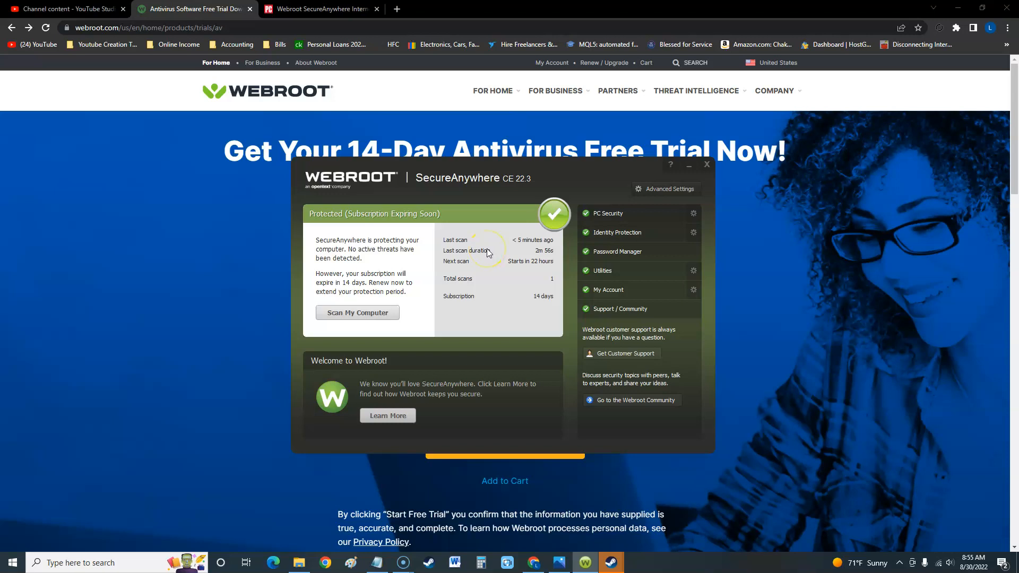
mouse_move(480, 186)
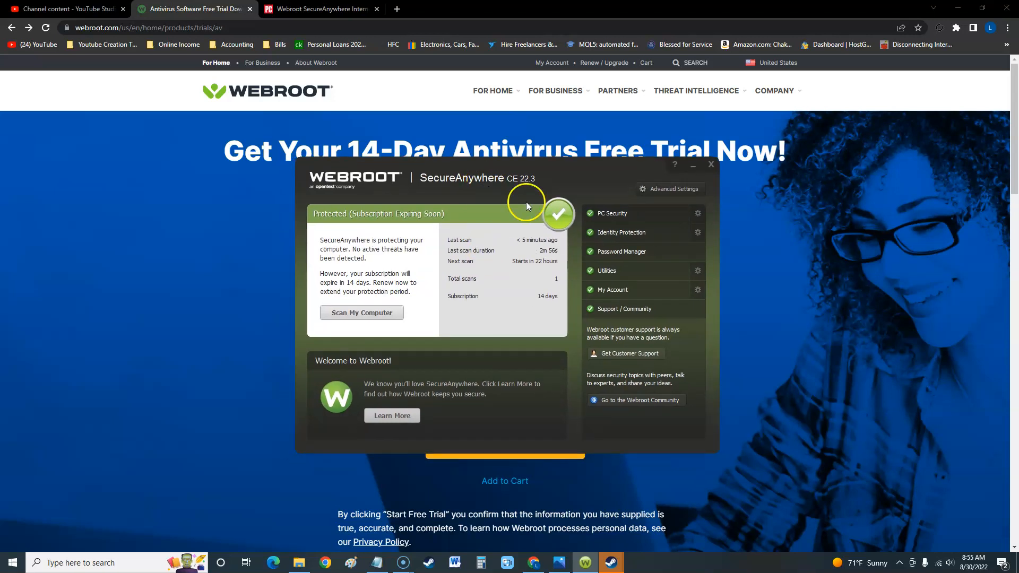
mouse_move(501, 179)
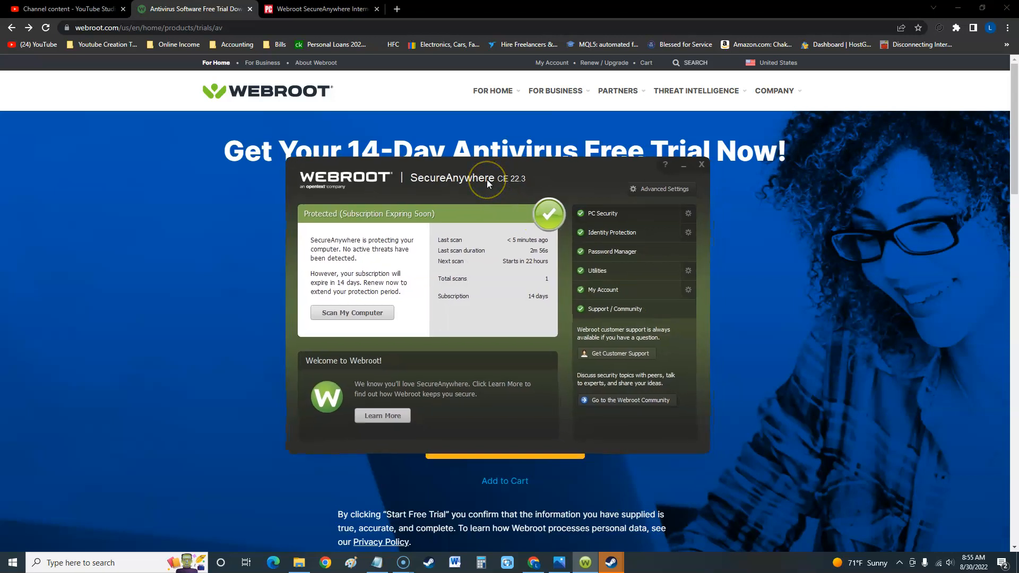
mouse_move(487, 179)
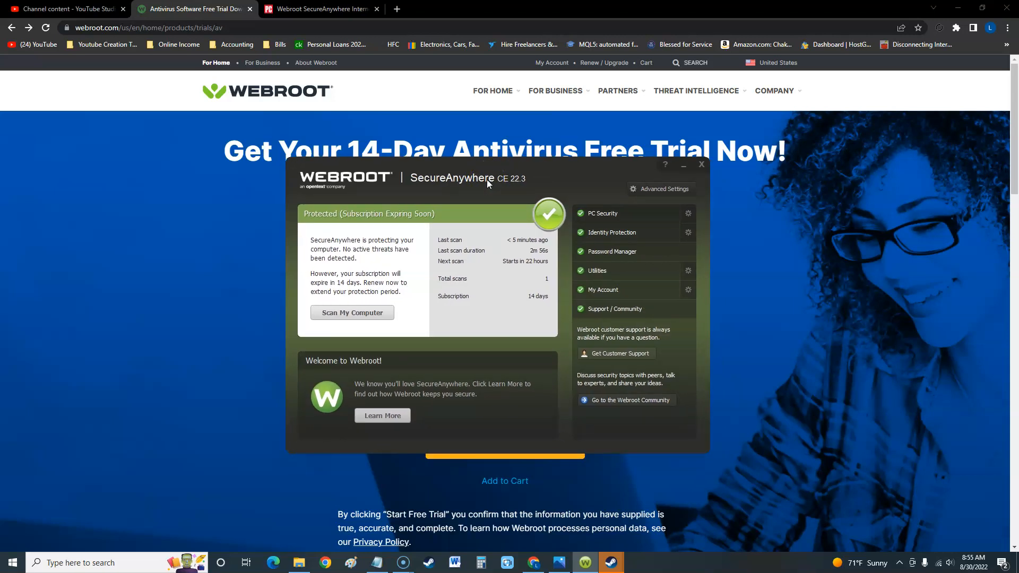
mouse_move(483, 342)
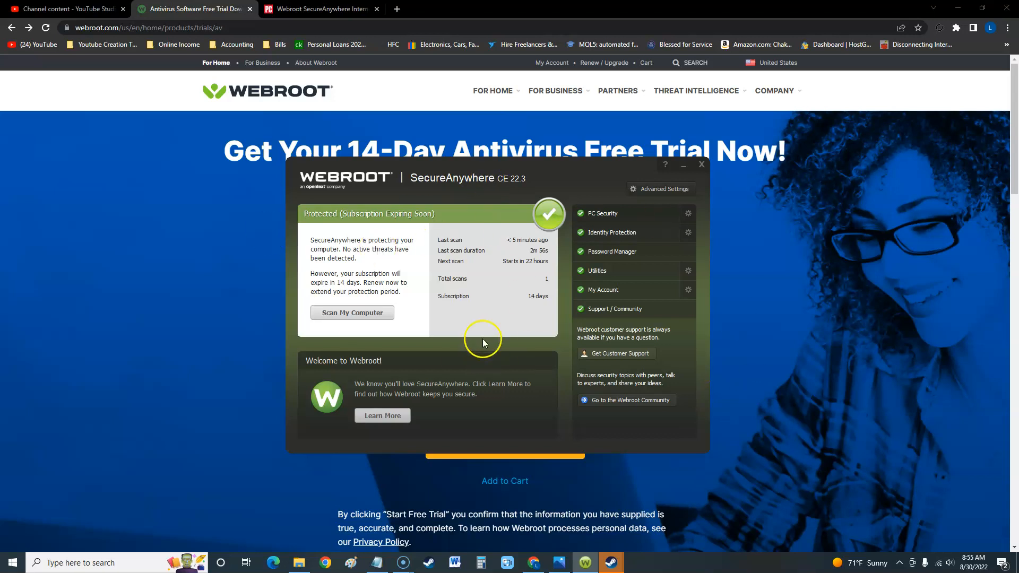
mouse_move(472, 359)
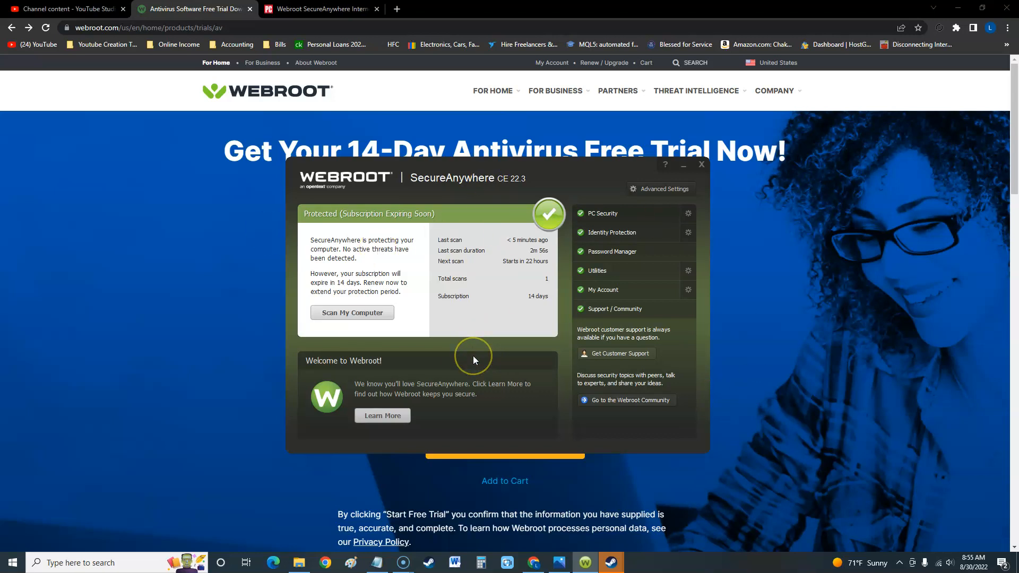
mouse_move(481, 352)
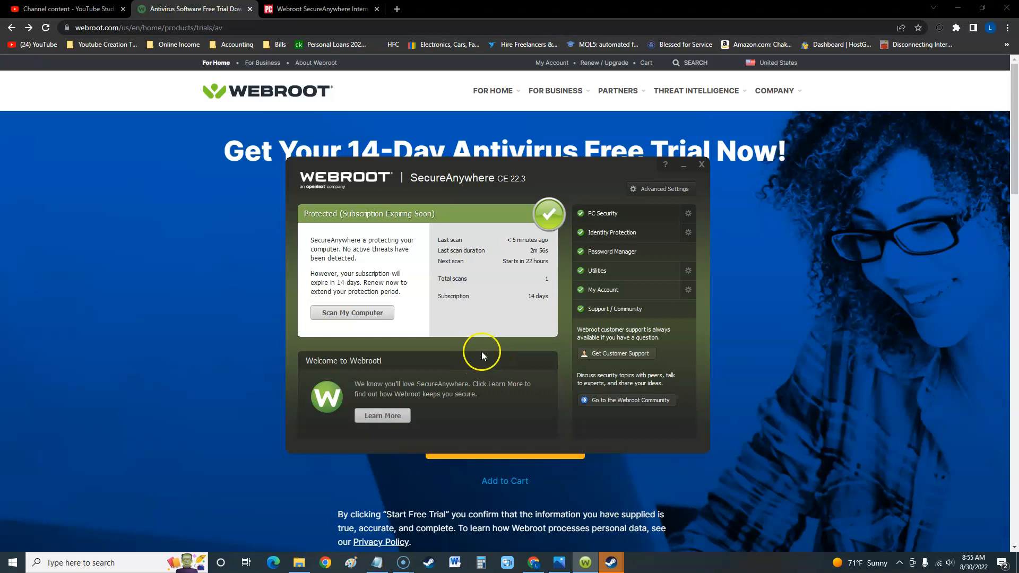
mouse_move(353, 226)
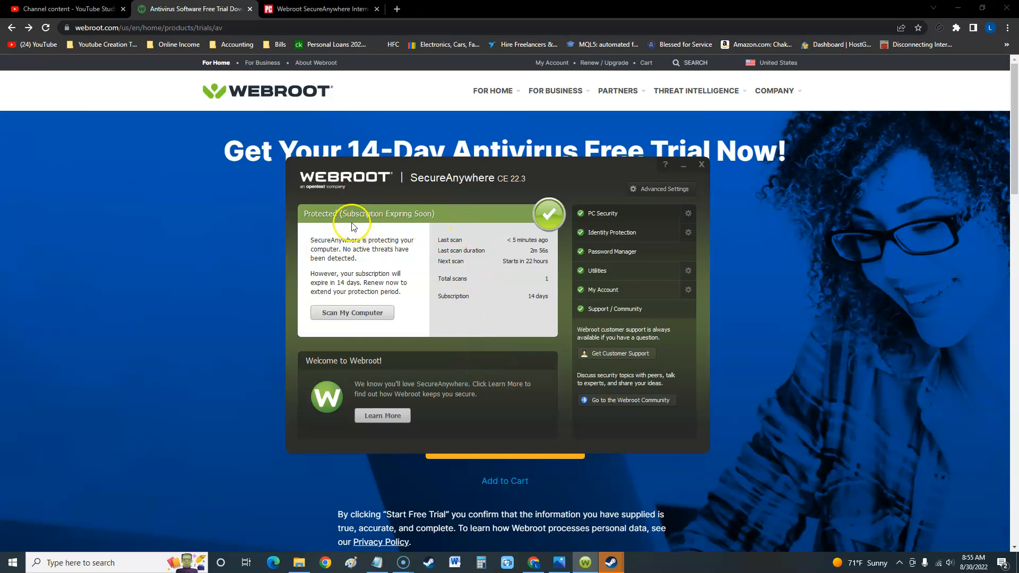
mouse_move(346, 291)
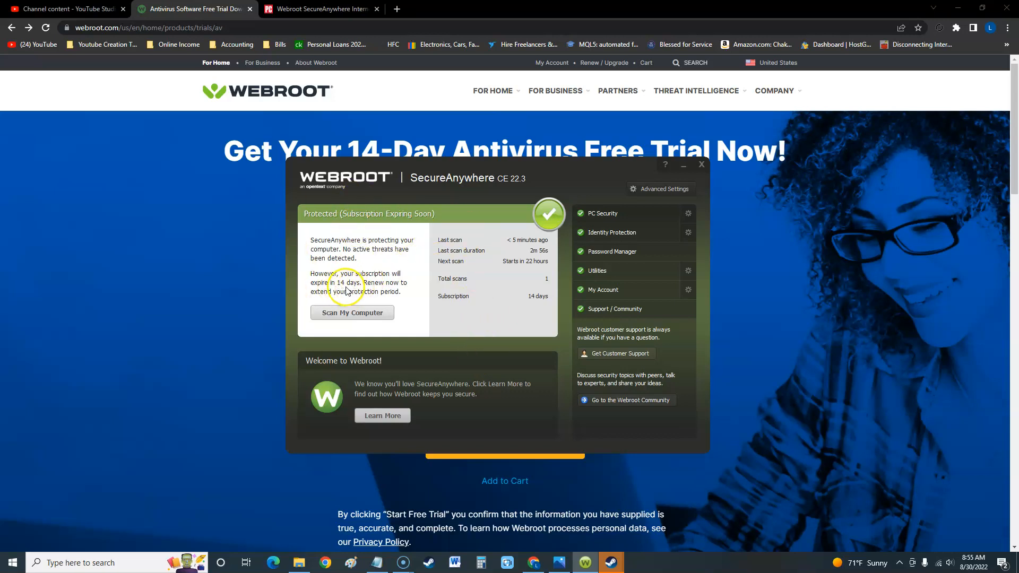
mouse_move(455, 302)
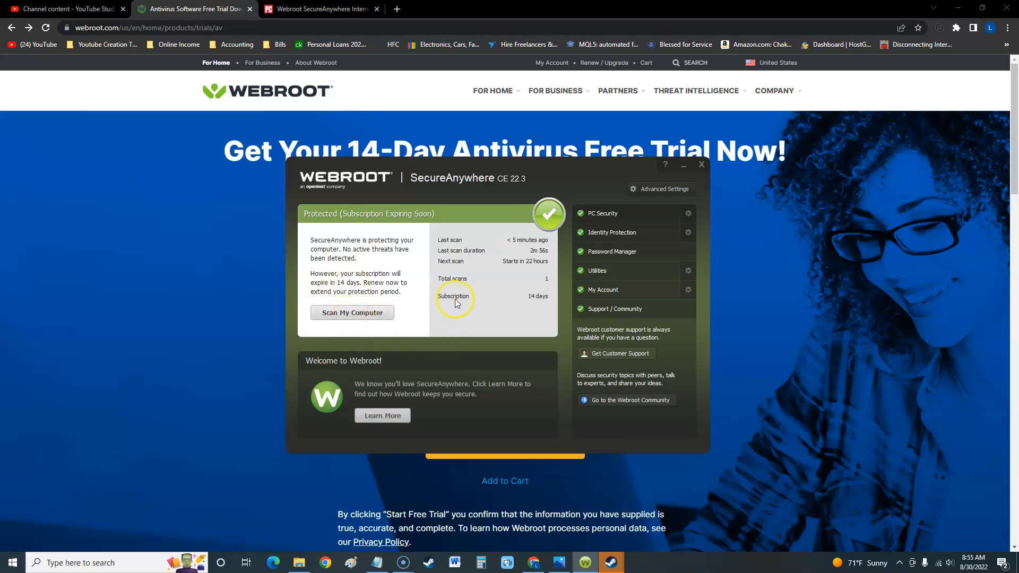
Start a malware scan and stop it early, reaching results of no threats among 22,628 files.
left_click(351, 313)
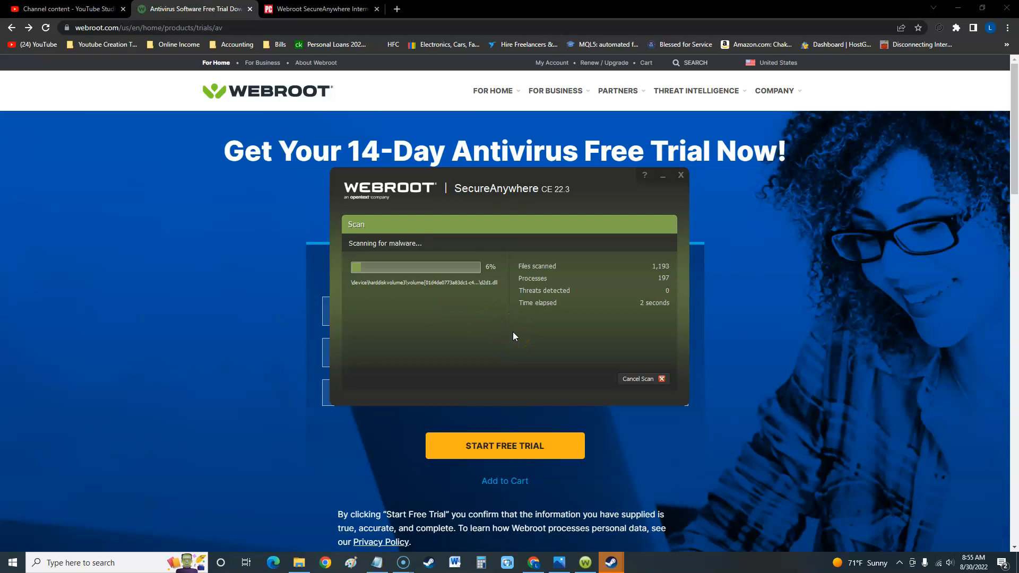
left_click(680, 176)
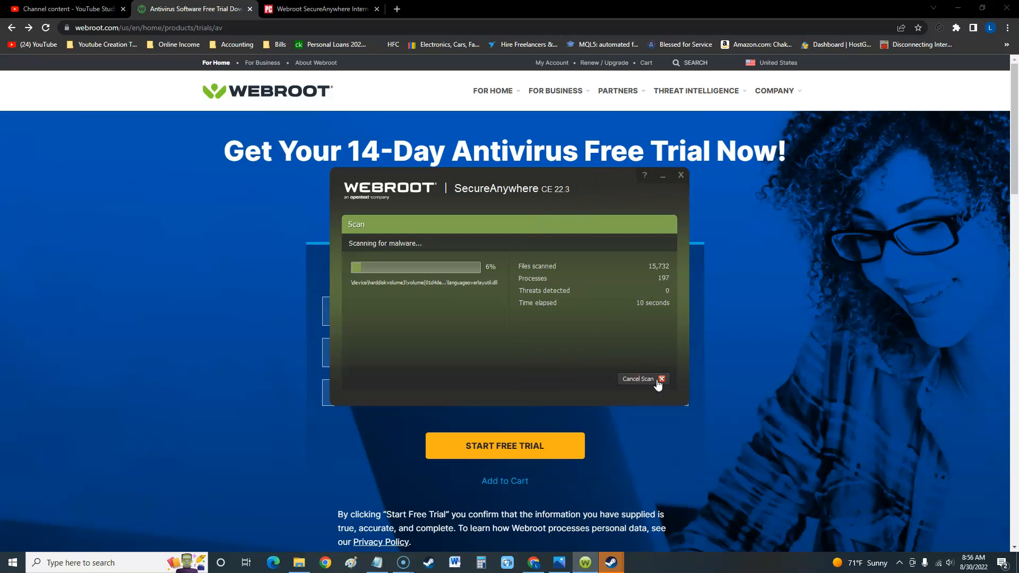
mouse_move(613, 342)
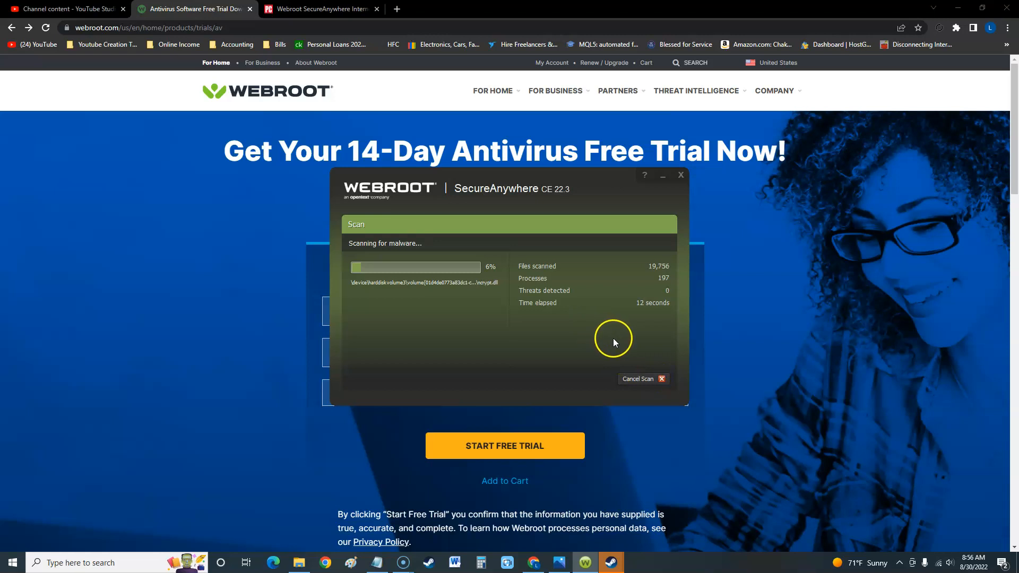
left_click(638, 378)
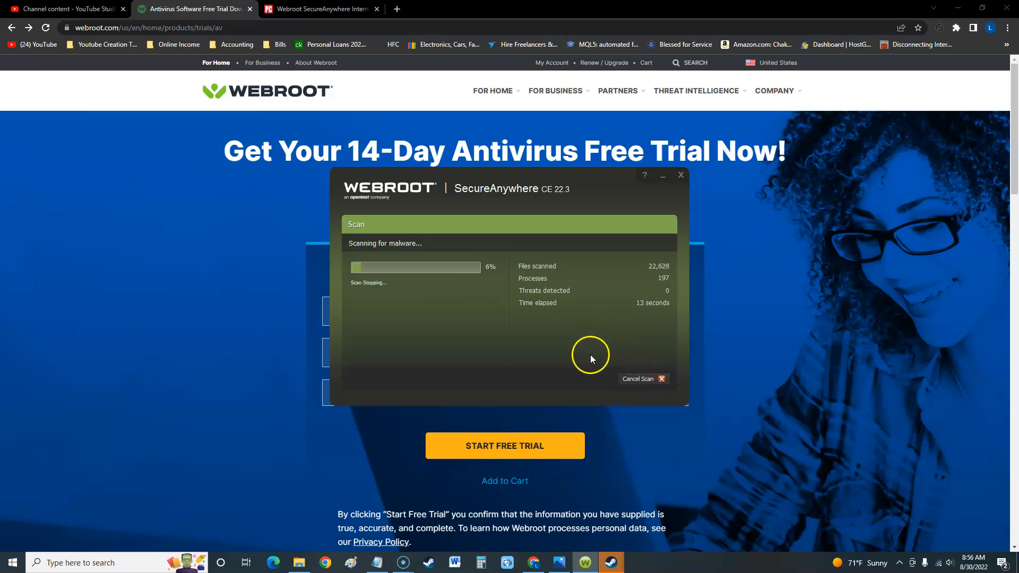
mouse_move(654, 379)
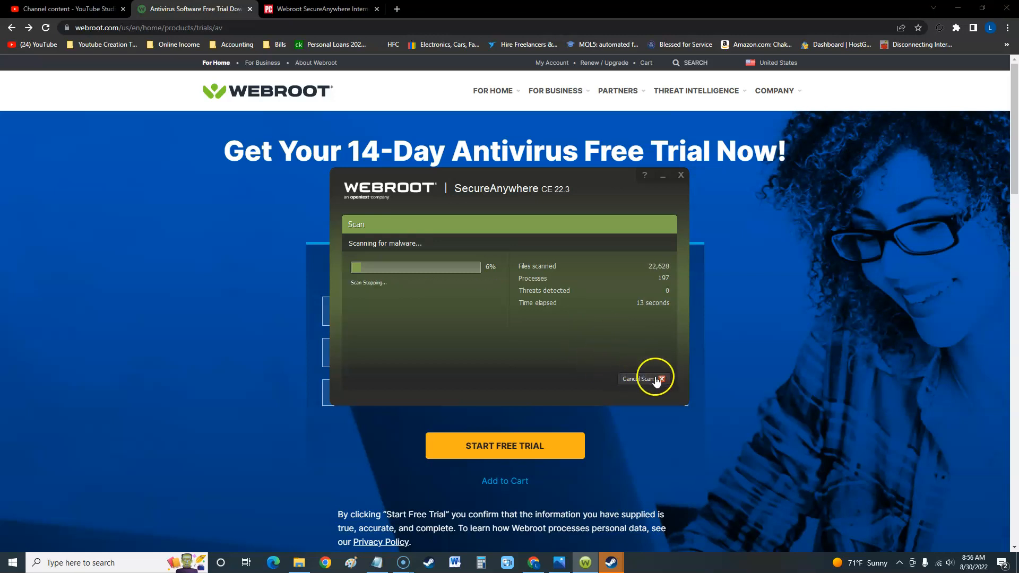
left_click(645, 379)
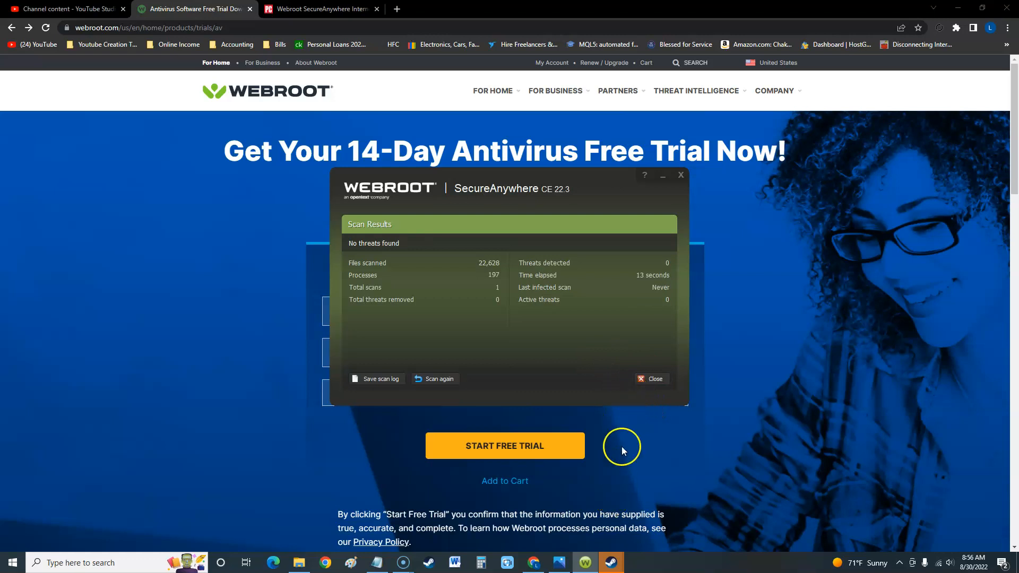
Return from the scan results to the overview showing Realtime Shield, Web Shield and Firewall on.
left_click(651, 379)
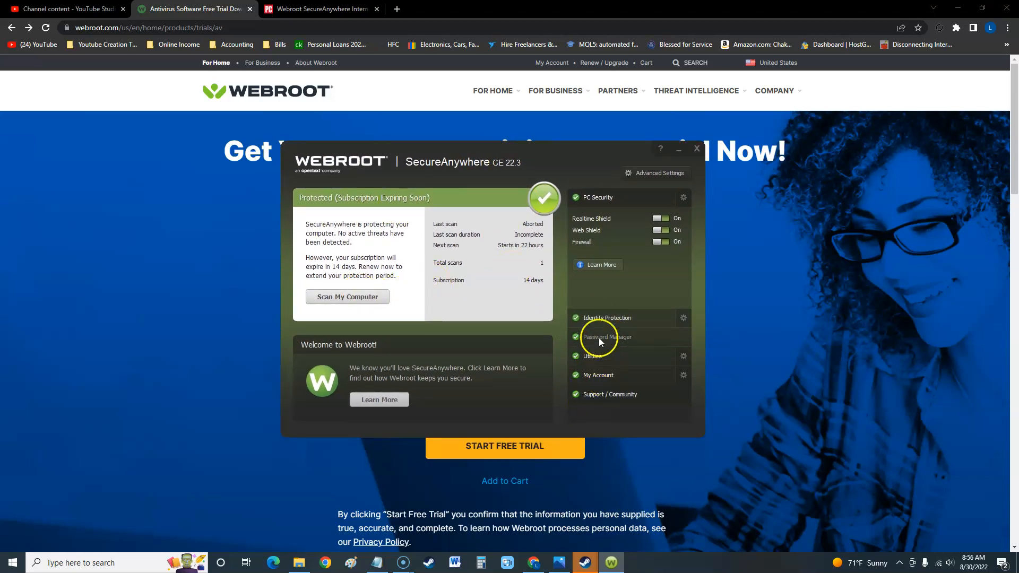
mouse_move(436, 308)
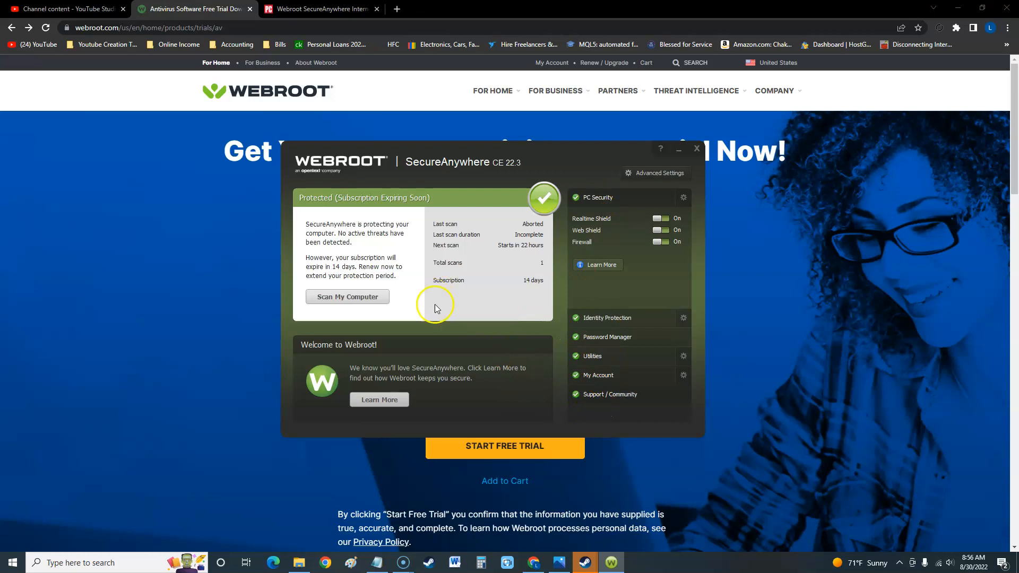
mouse_move(512, 283)
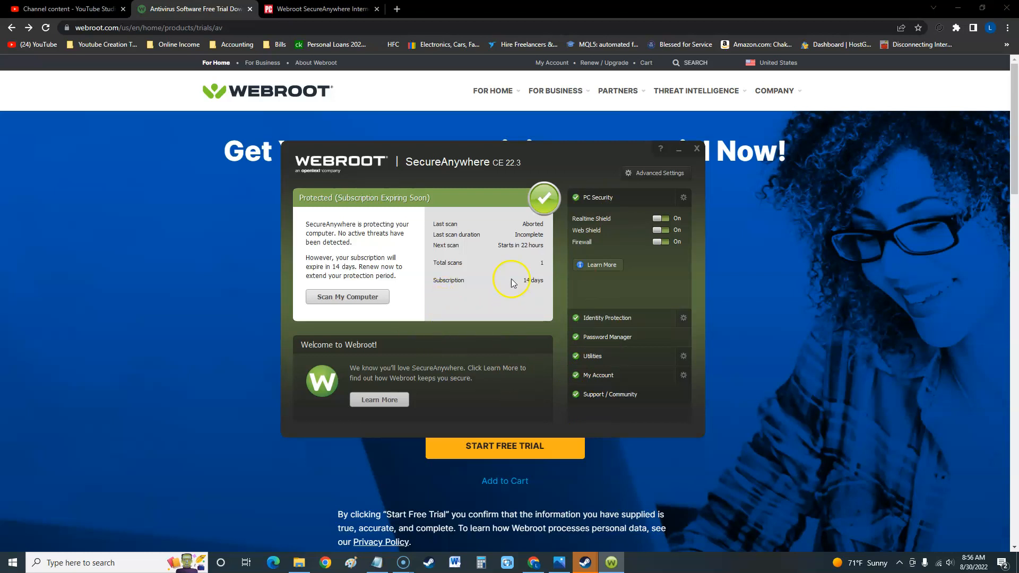
mouse_move(611, 200)
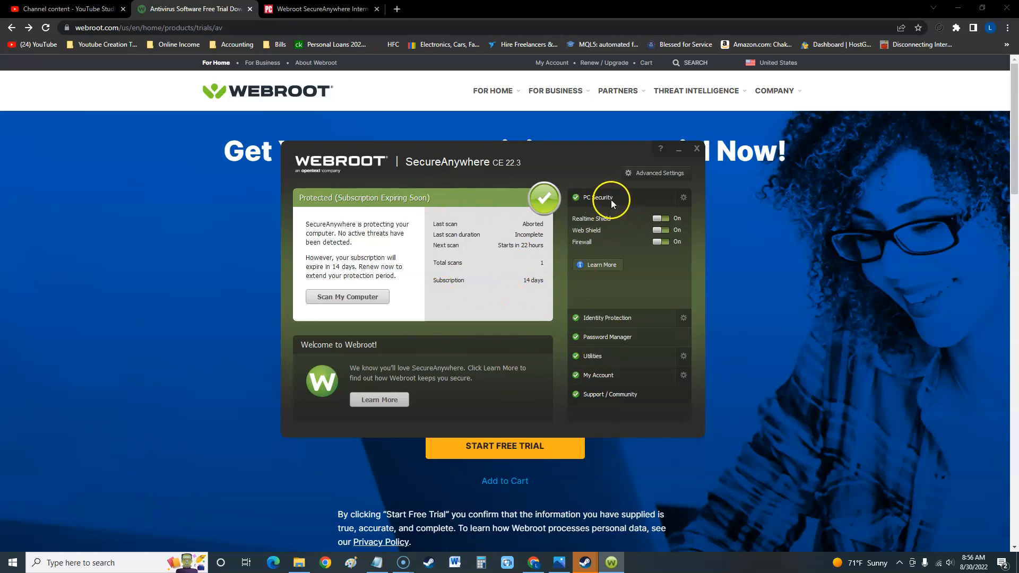
mouse_move(594, 225)
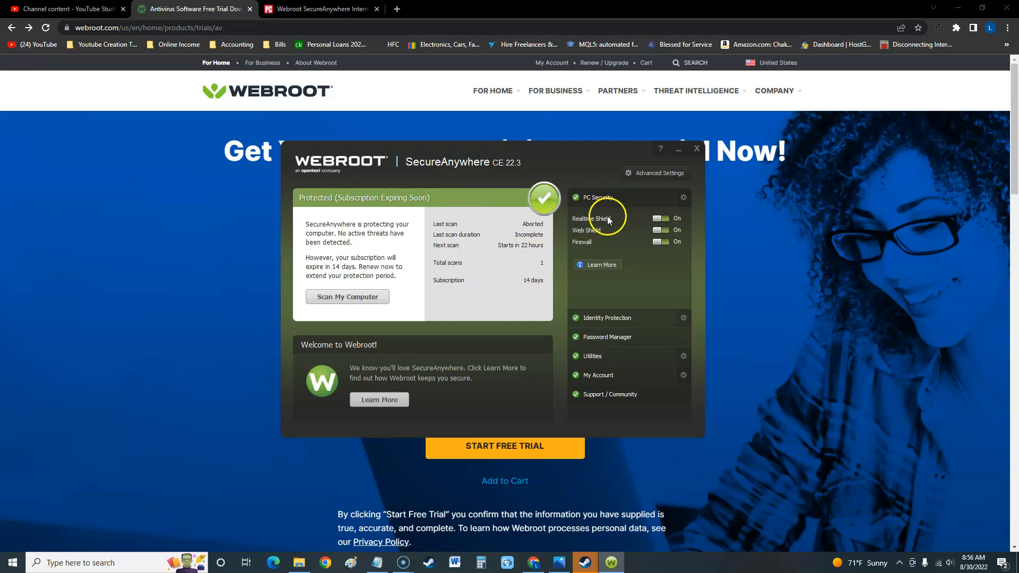
mouse_move(590, 242)
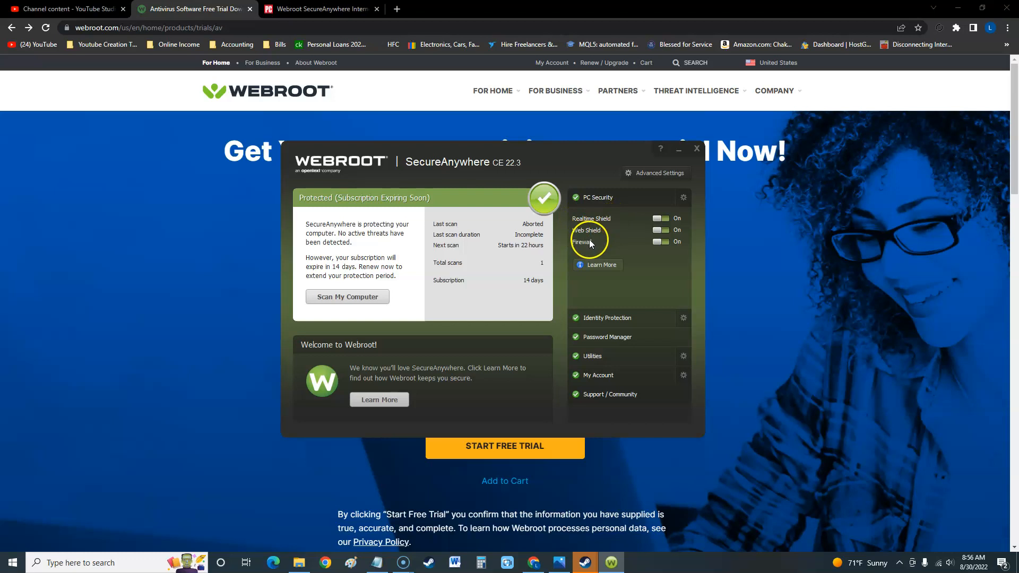
mouse_move(584, 364)
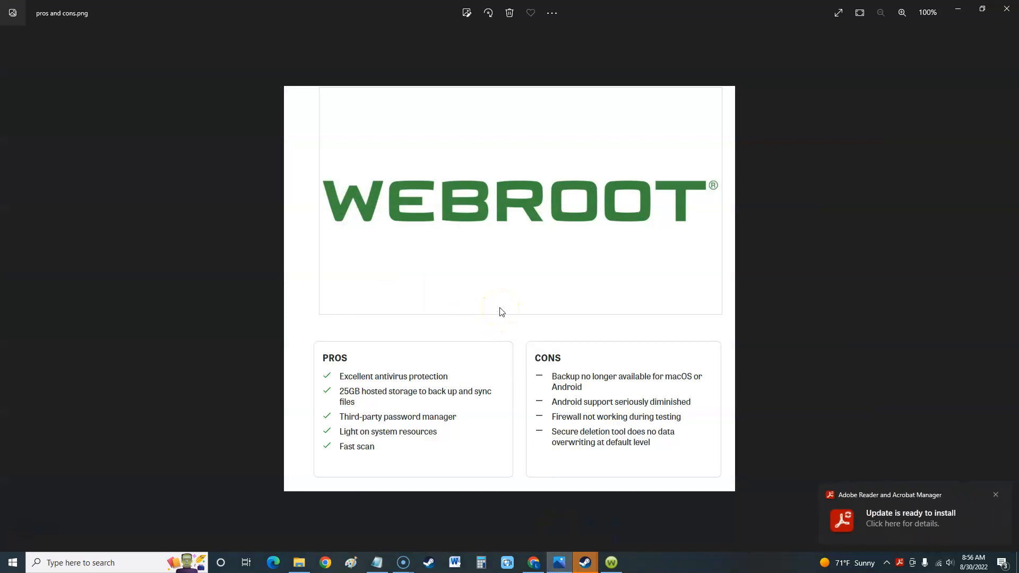
mouse_move(377, 387)
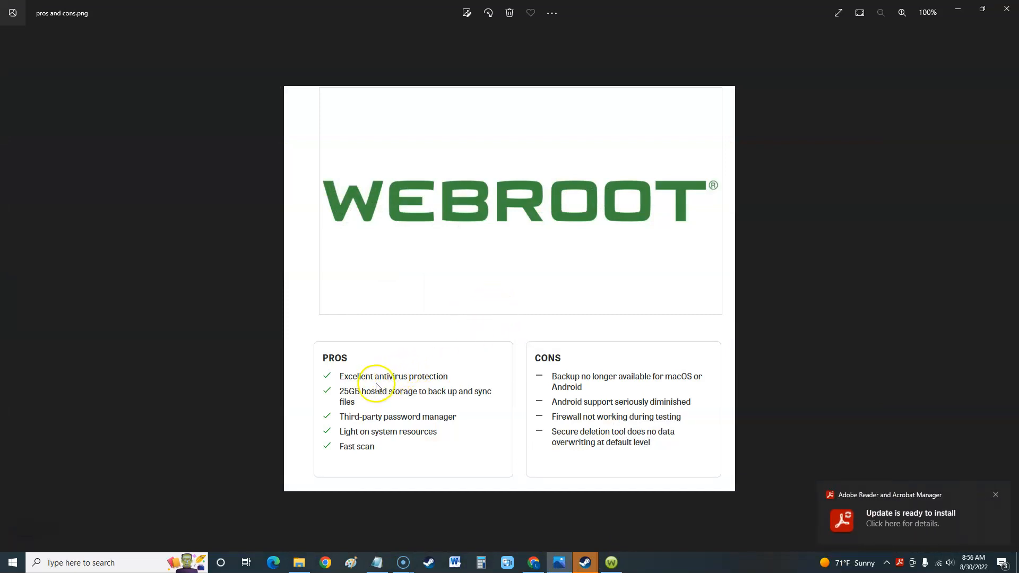
mouse_move(364, 400)
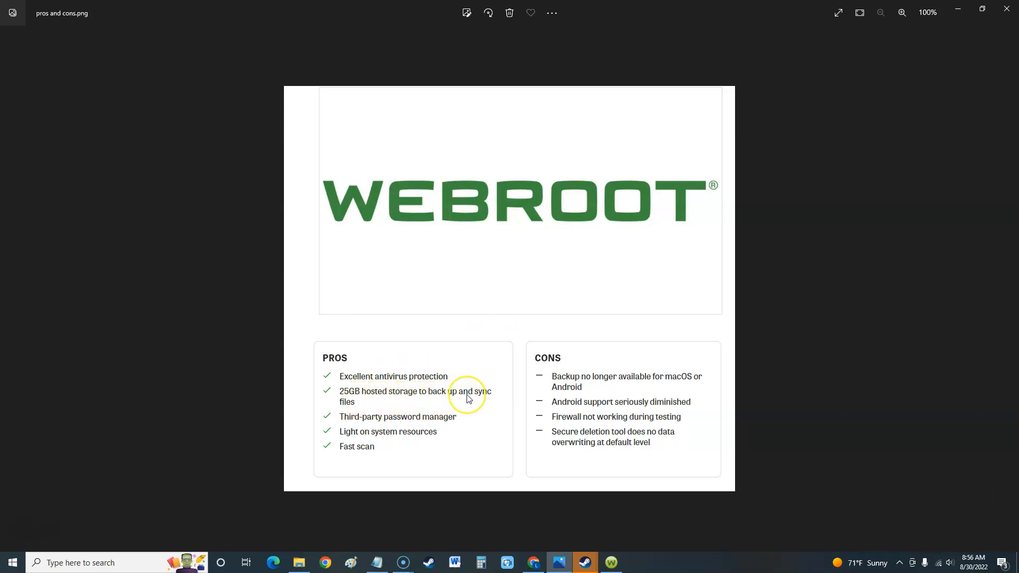
mouse_move(365, 426)
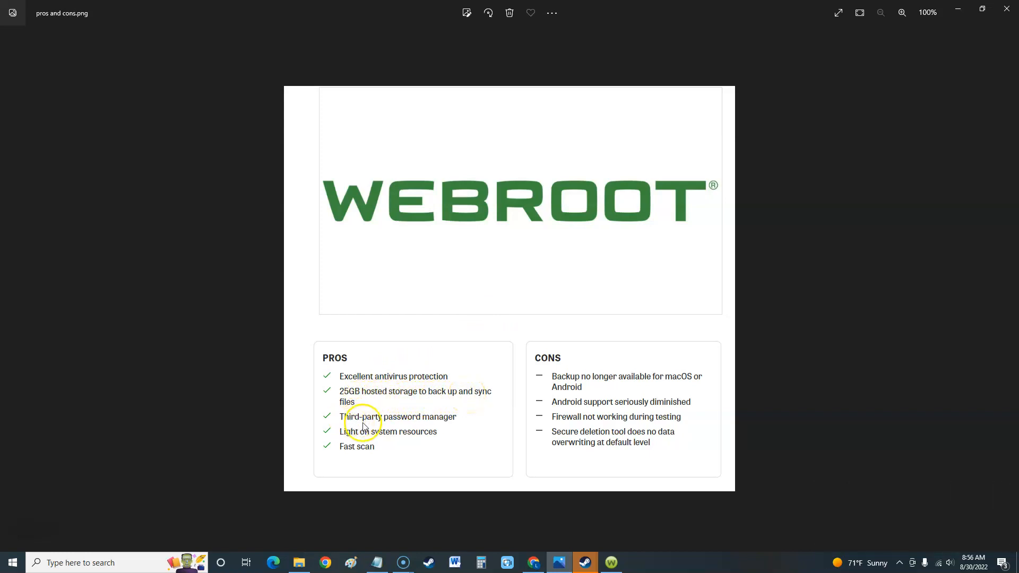
mouse_move(432, 423)
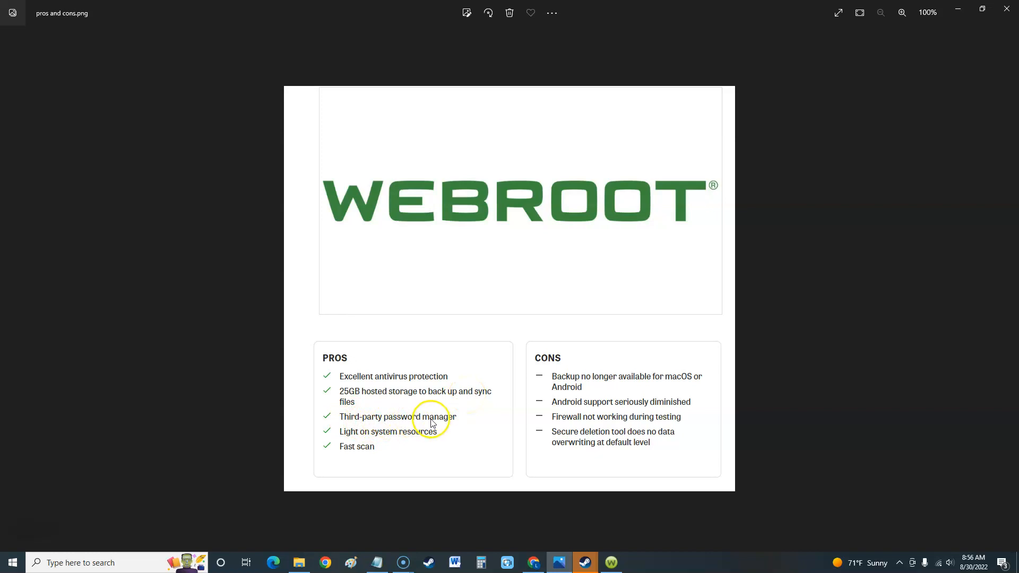
mouse_move(355, 442)
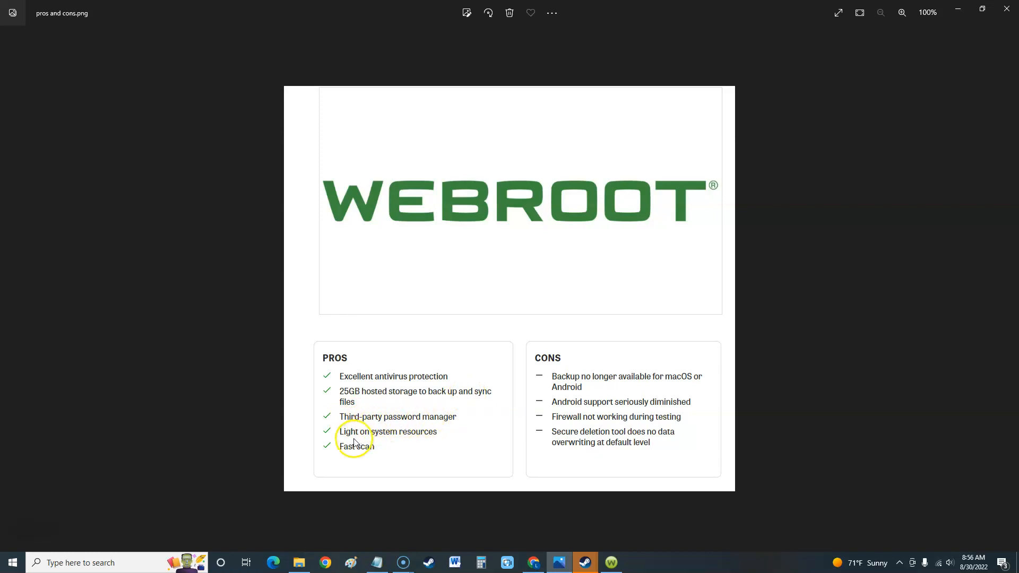
mouse_move(423, 439)
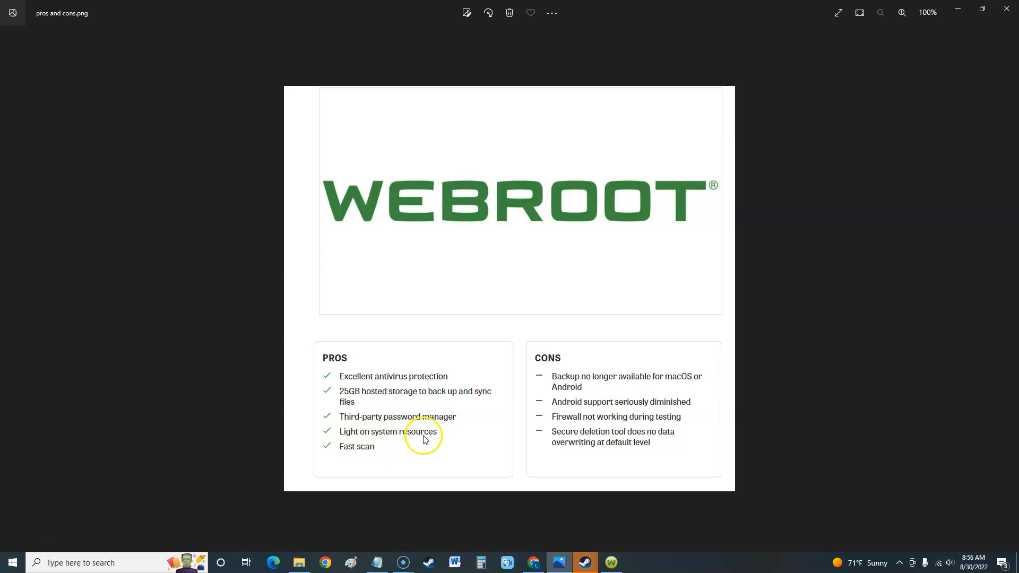
mouse_move(416, 443)
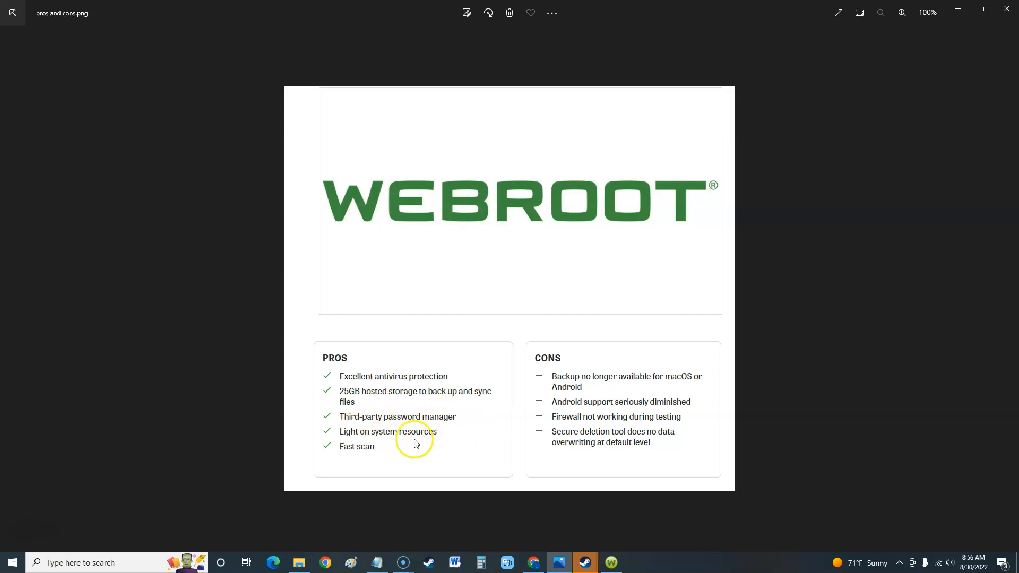
mouse_move(478, 444)
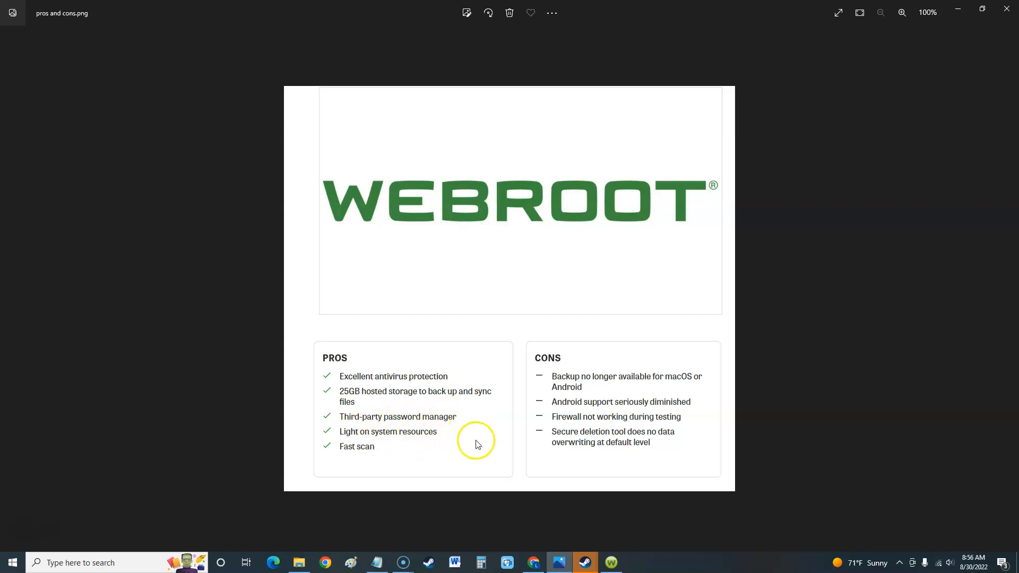
mouse_move(357, 455)
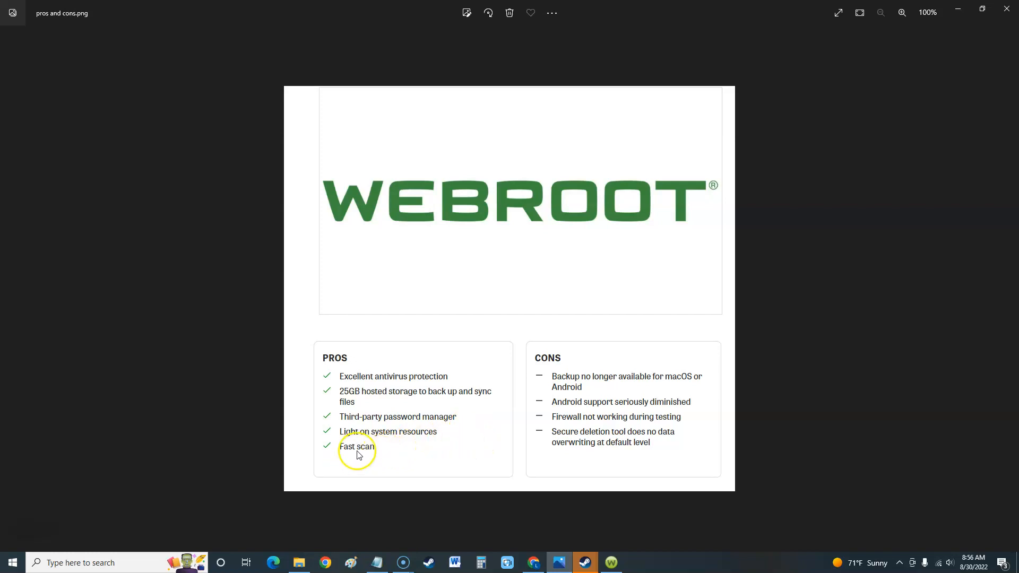
mouse_move(397, 451)
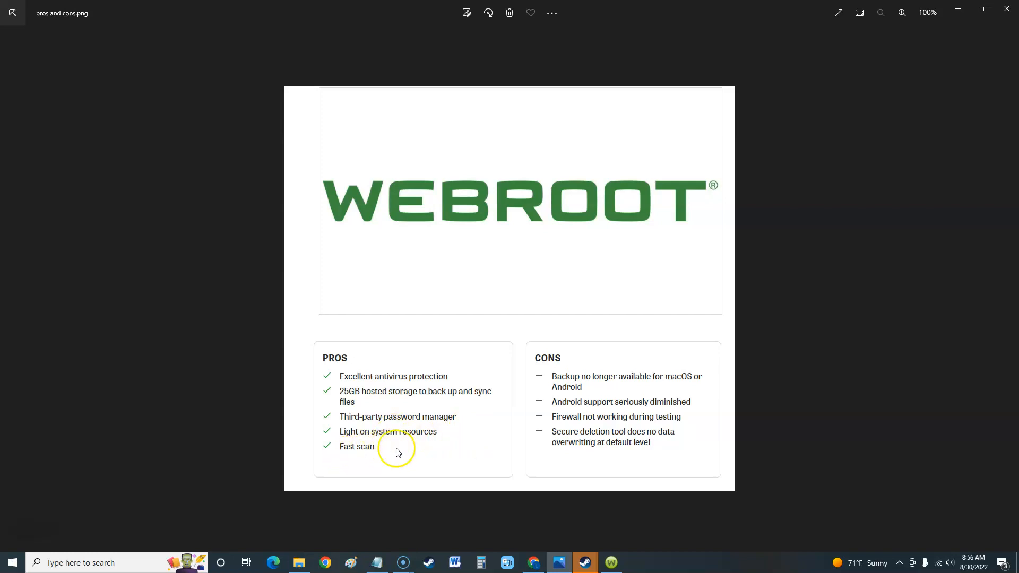
mouse_move(606, 396)
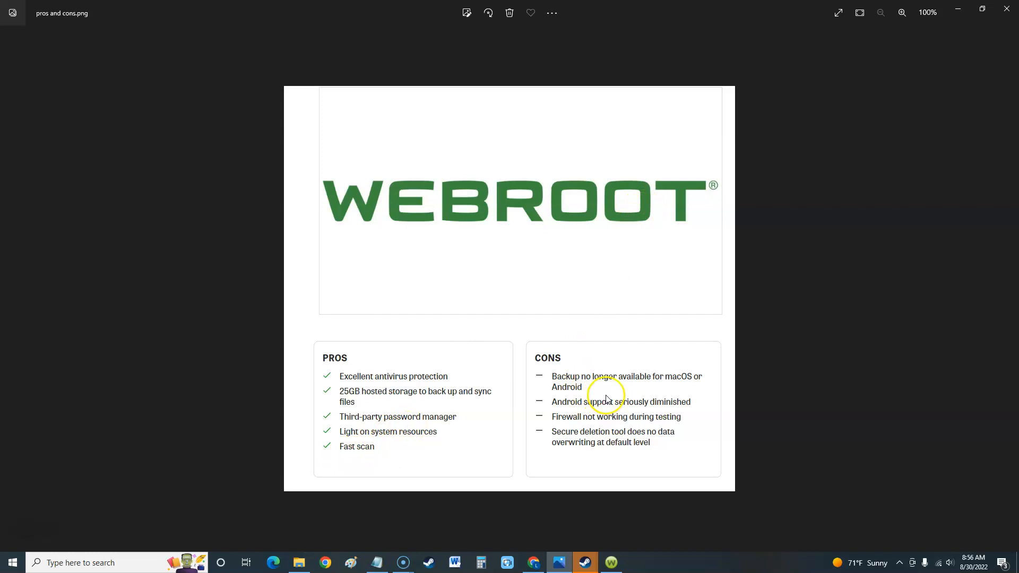
mouse_move(683, 387)
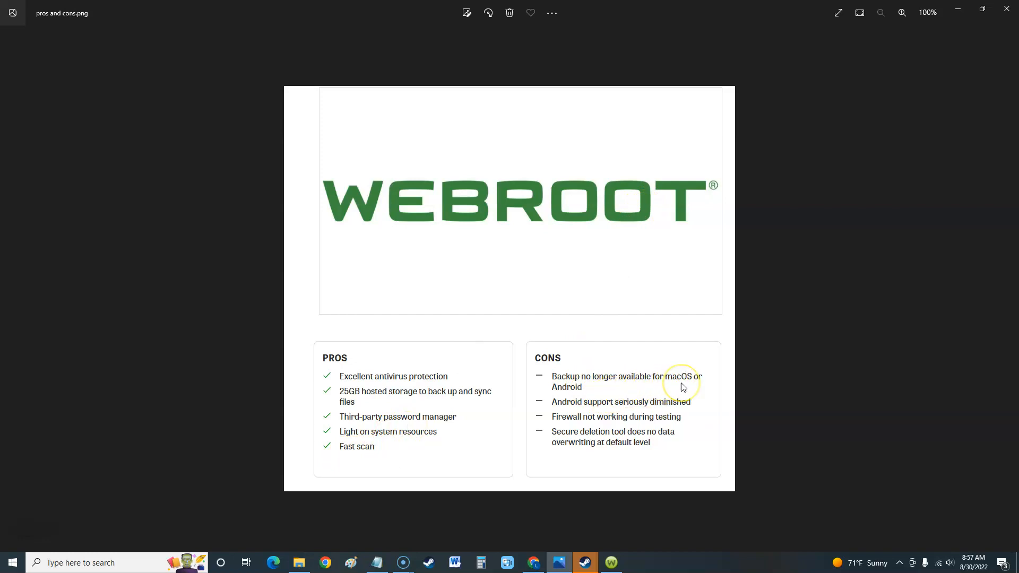
mouse_move(586, 416)
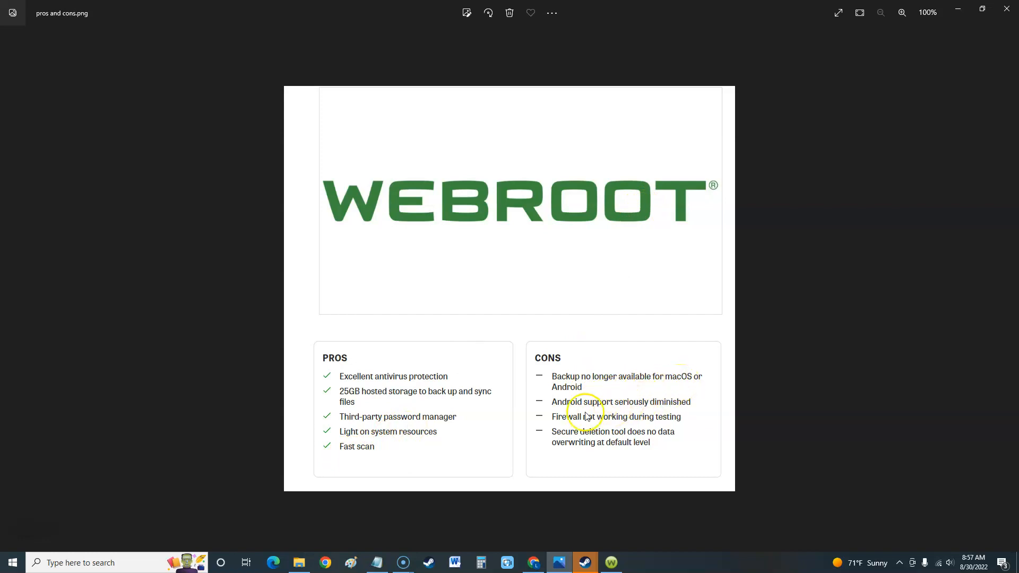
mouse_move(675, 413)
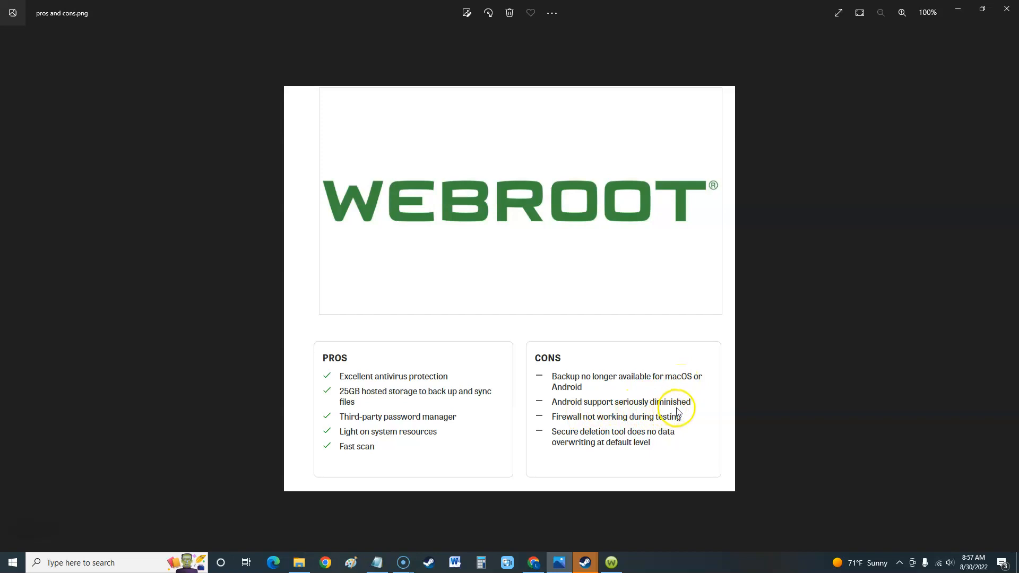
mouse_move(612, 397)
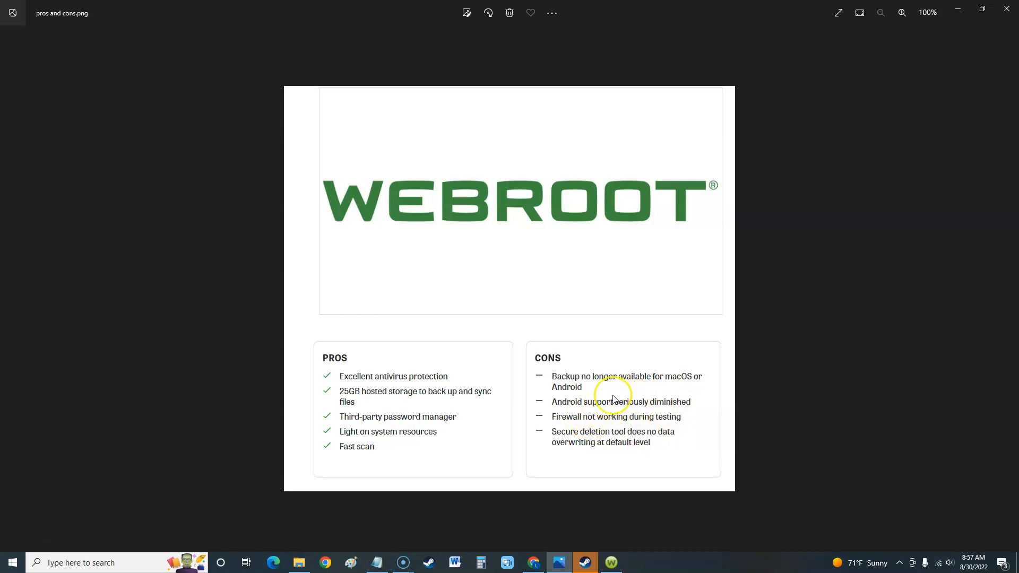
mouse_move(649, 424)
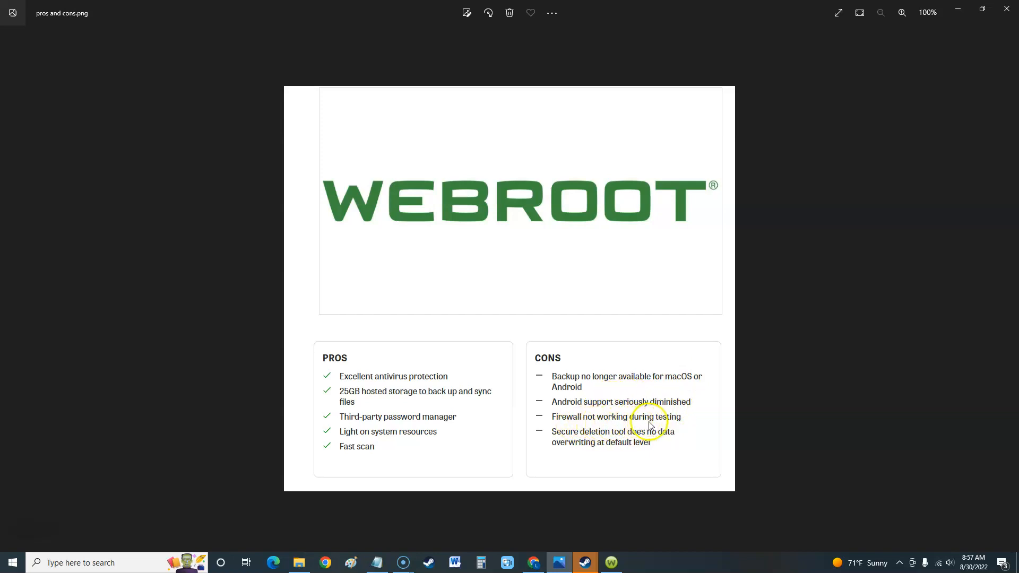
mouse_move(660, 426)
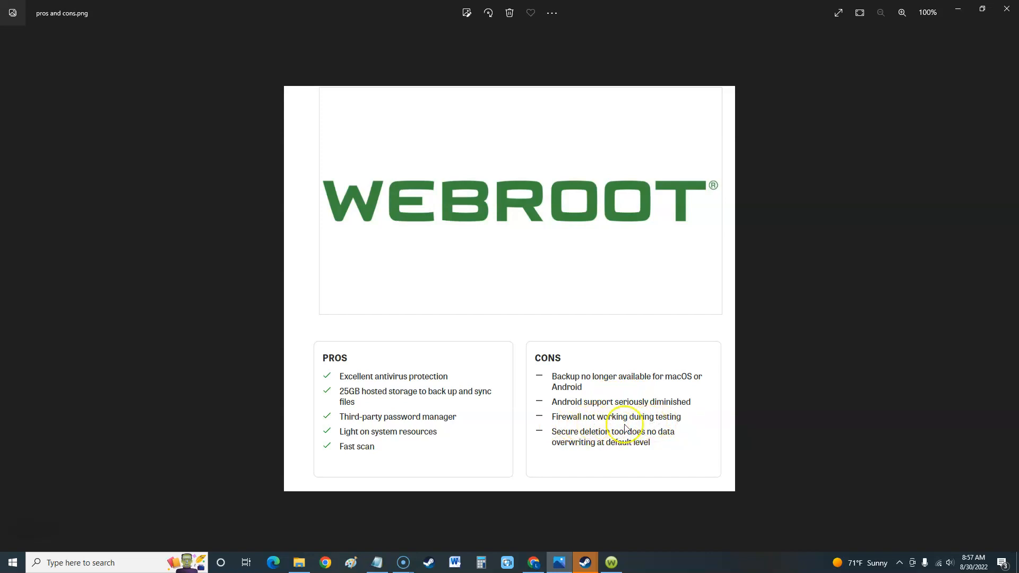
mouse_move(655, 430)
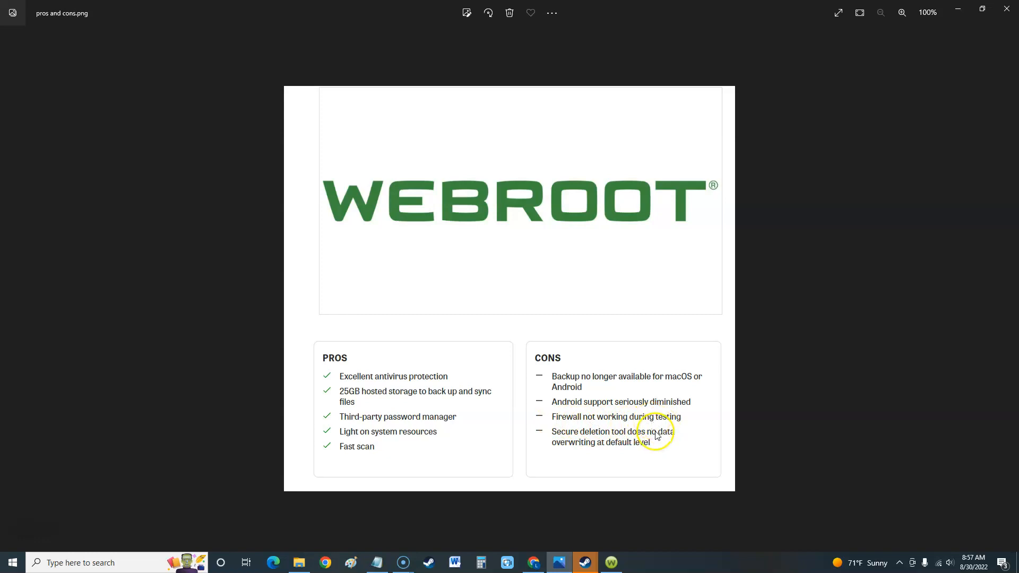
mouse_move(653, 435)
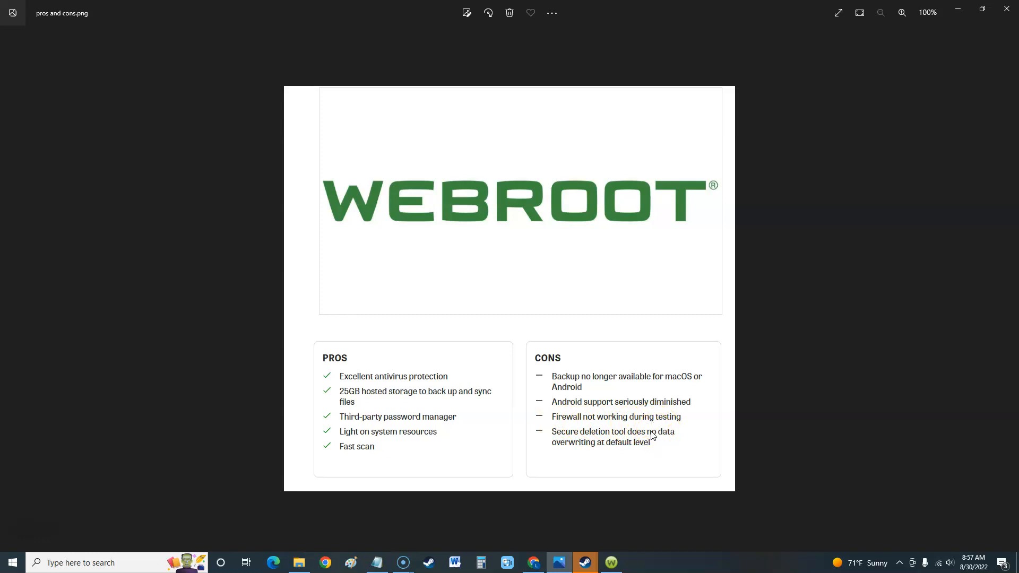
mouse_move(629, 431)
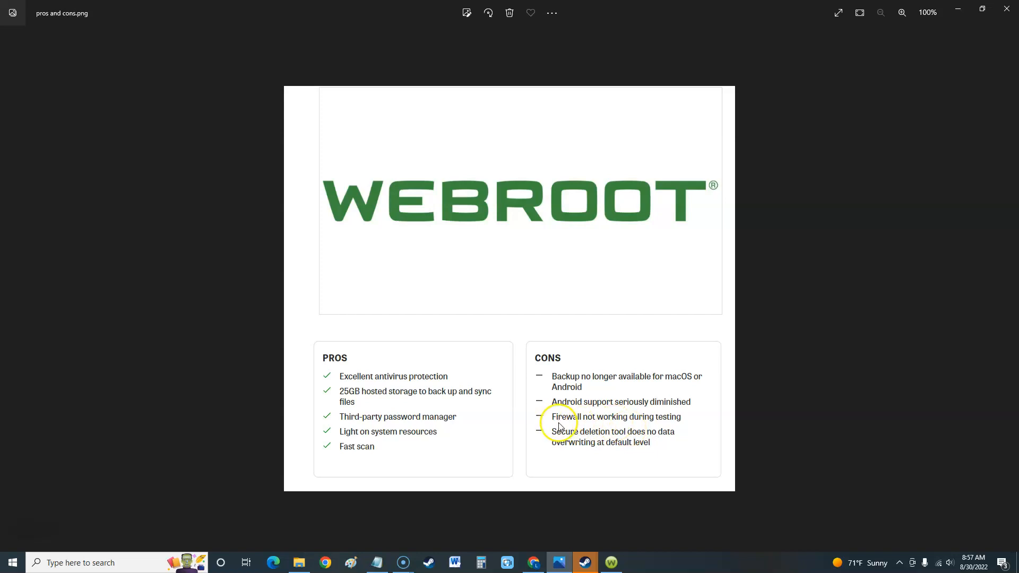
mouse_move(660, 423)
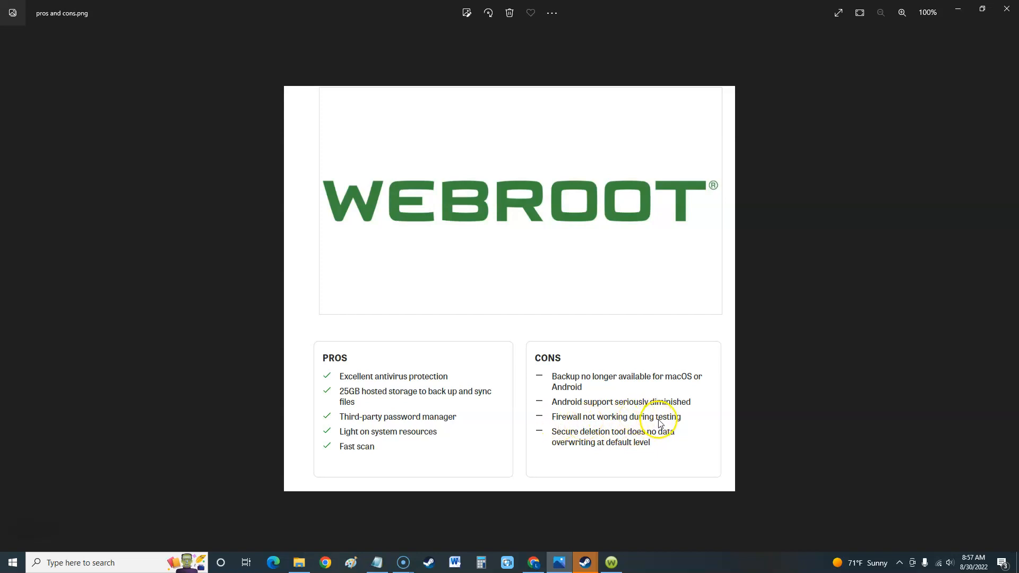
mouse_move(582, 433)
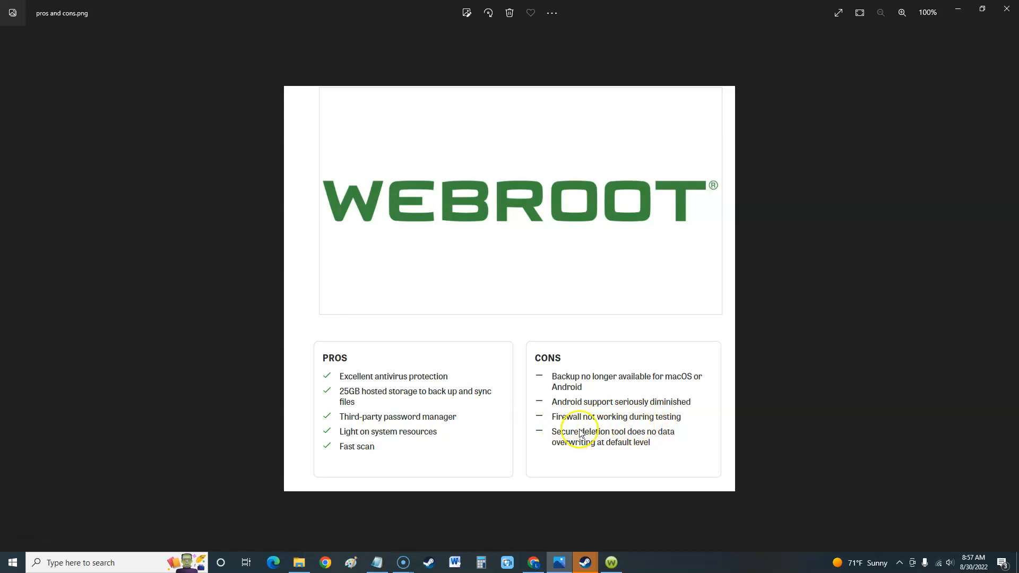
mouse_move(582, 454)
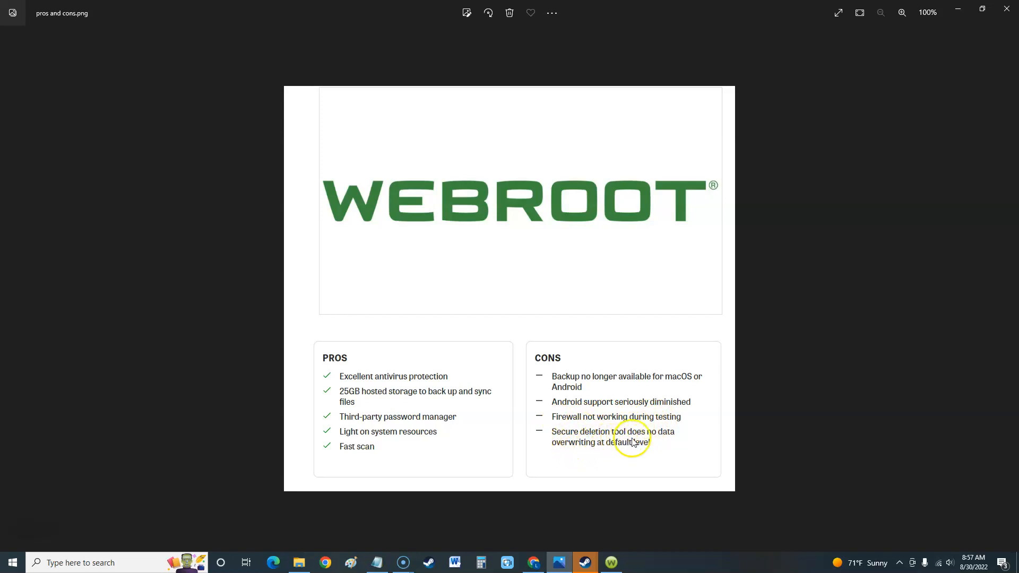
mouse_move(611, 451)
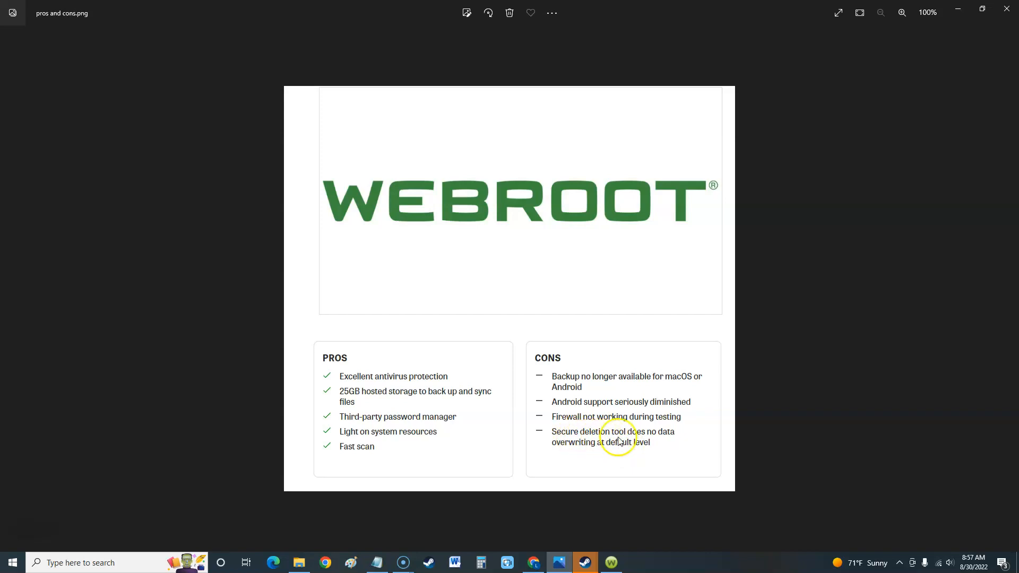
mouse_move(592, 446)
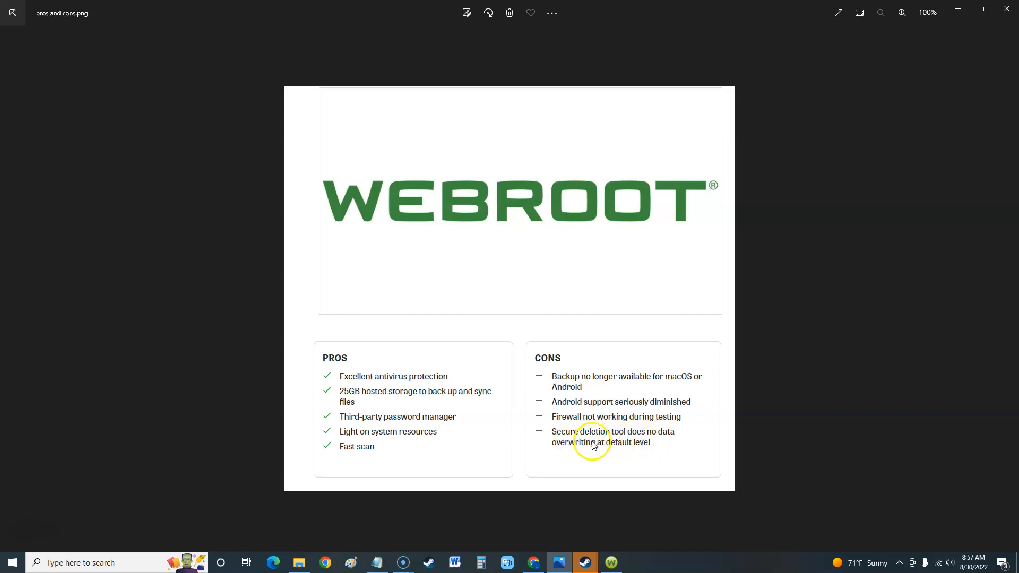
mouse_move(804, 286)
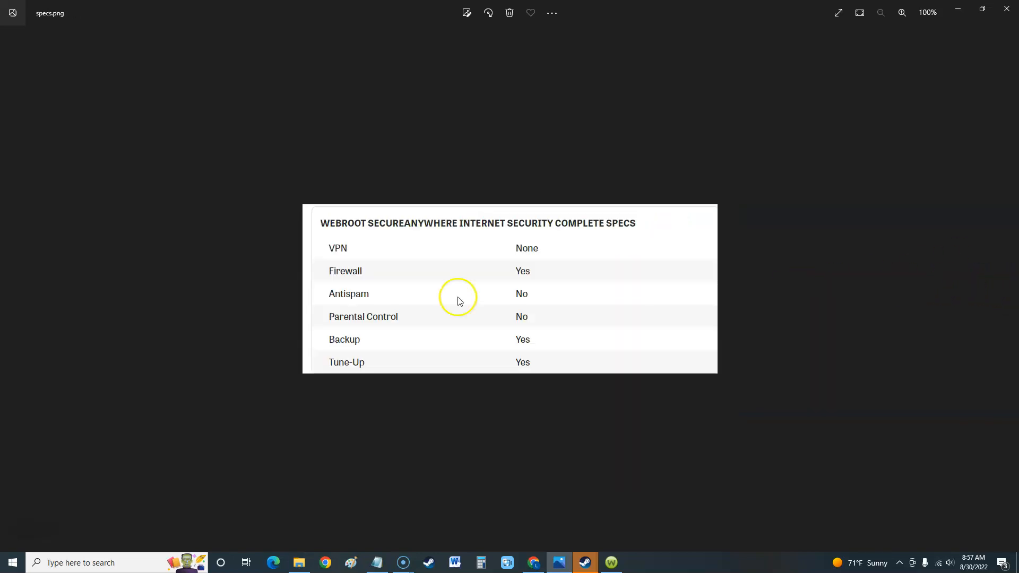
mouse_move(435, 264)
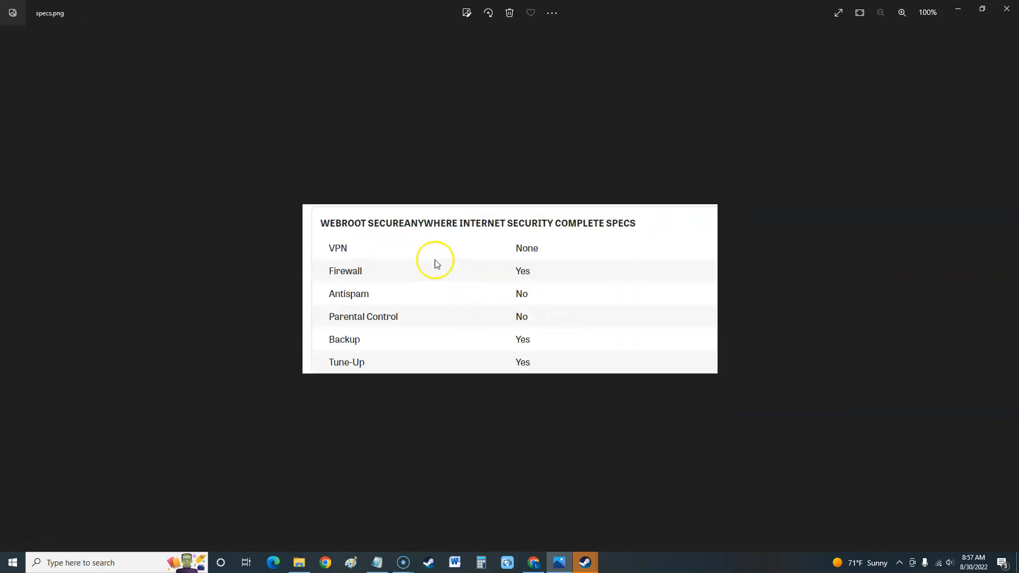
mouse_move(542, 265)
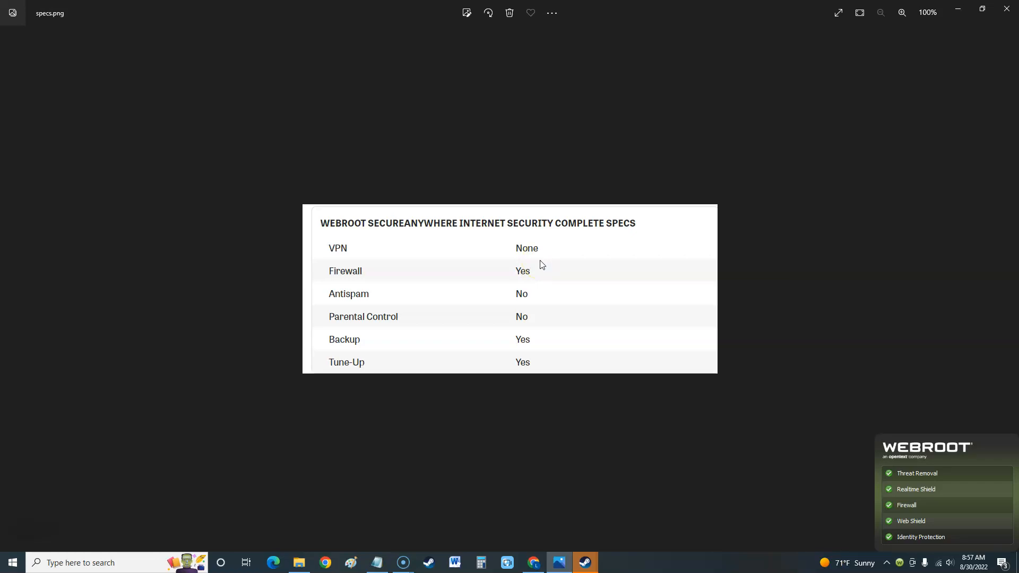
mouse_move(918, 510)
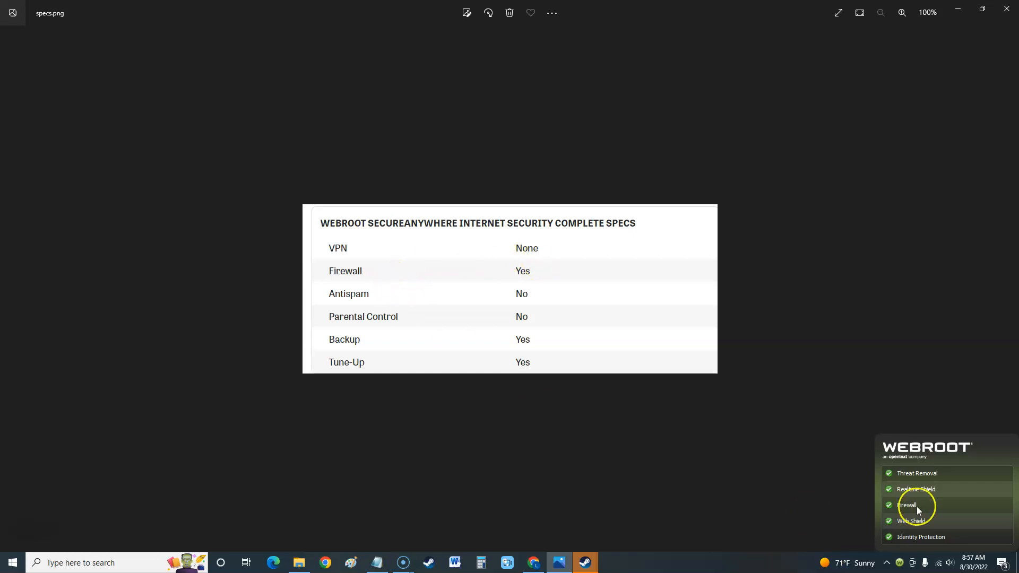
mouse_move(924, 529)
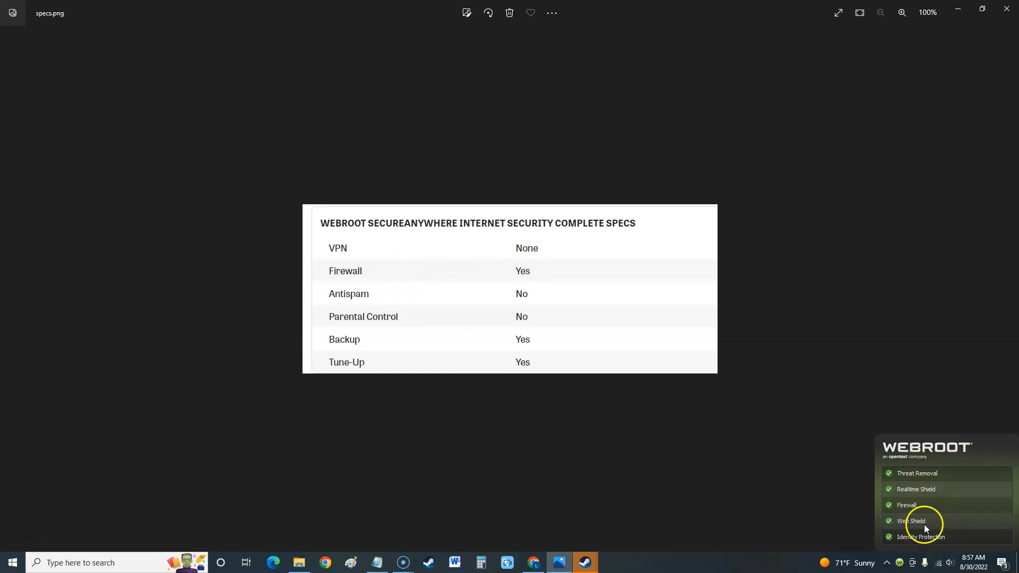
mouse_move(467, 304)
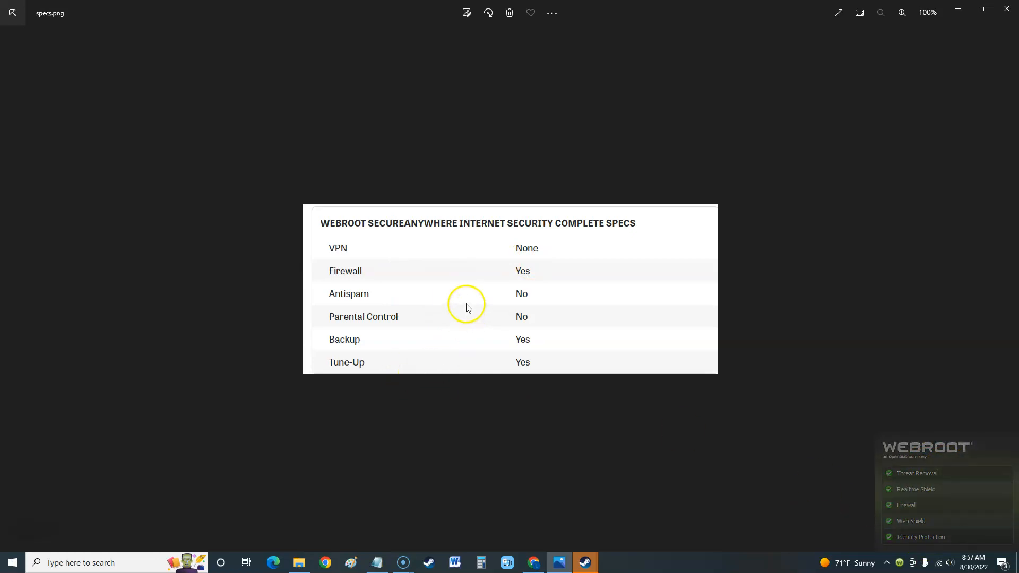
mouse_move(512, 294)
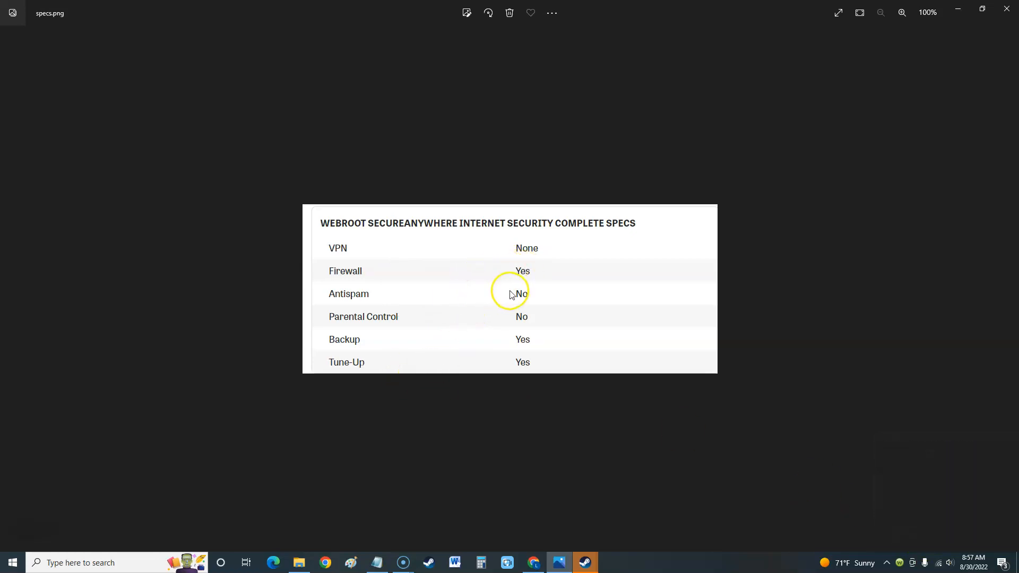
mouse_move(526, 318)
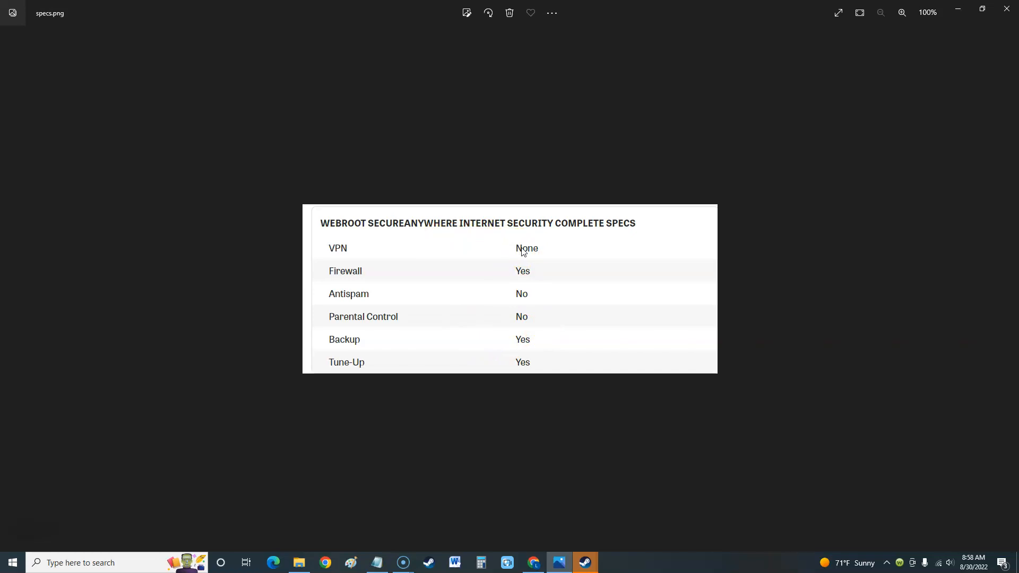
mouse_move(530, 290)
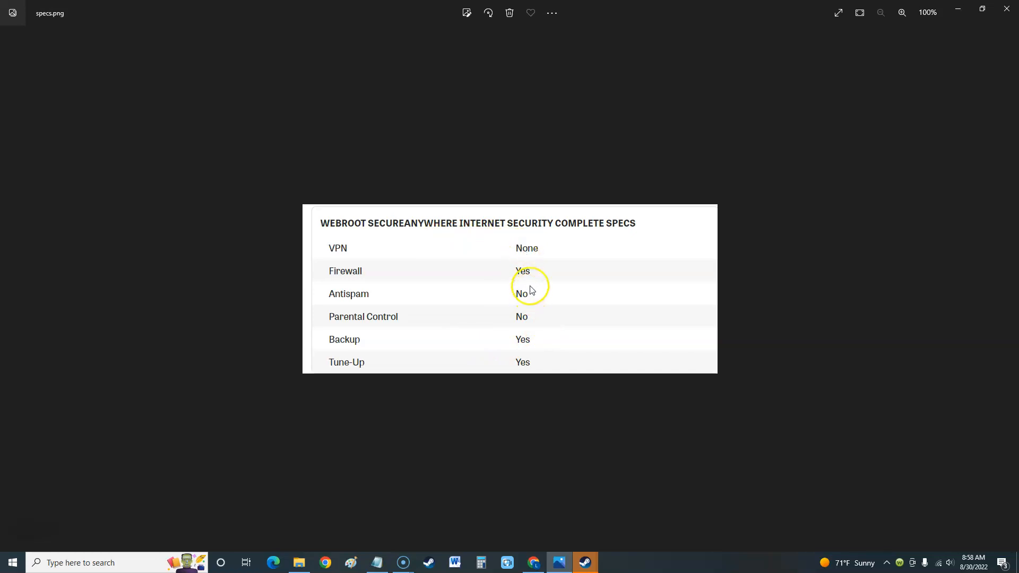
mouse_move(431, 369)
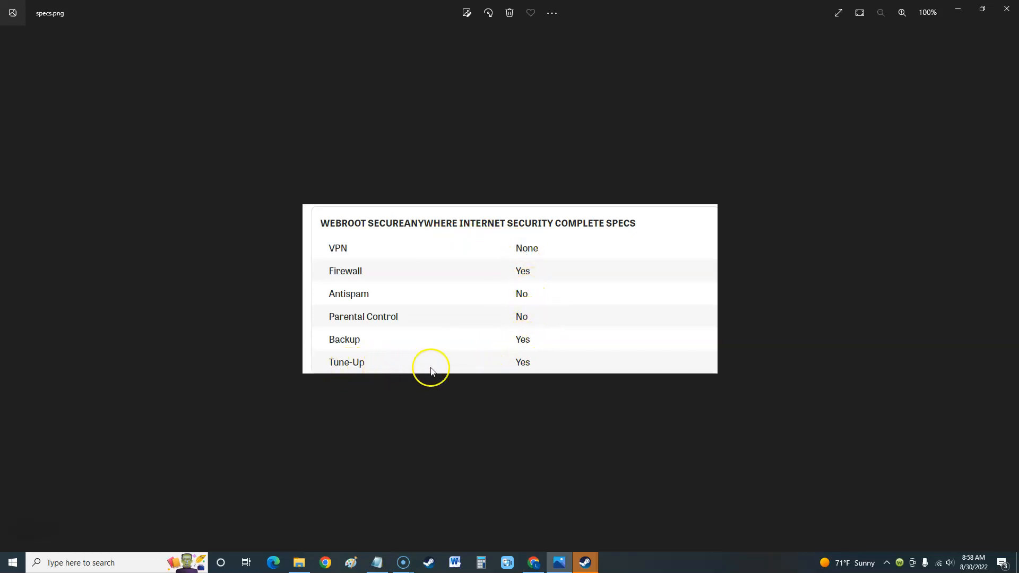
mouse_move(533, 519)
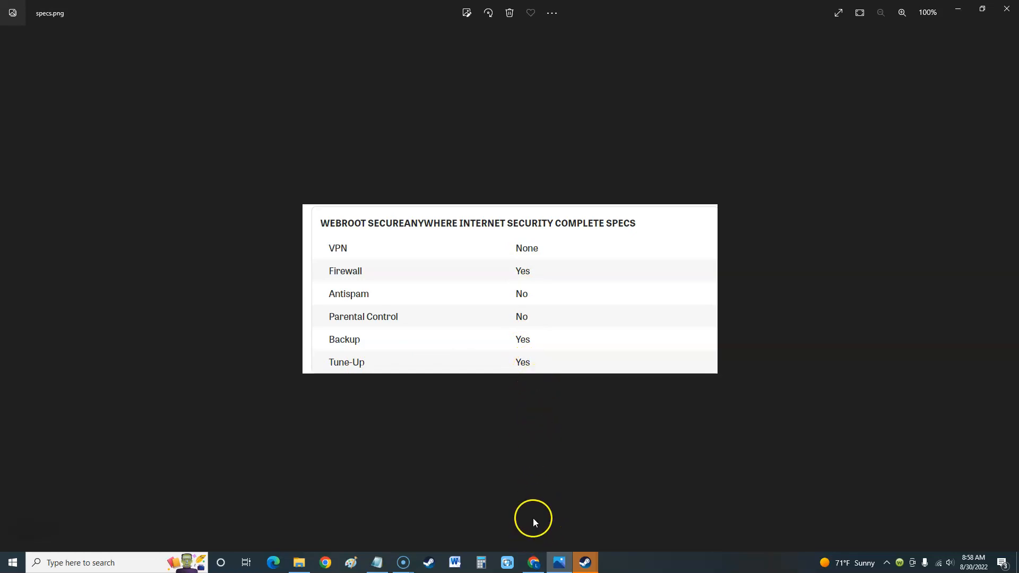
mouse_move(626, 525)
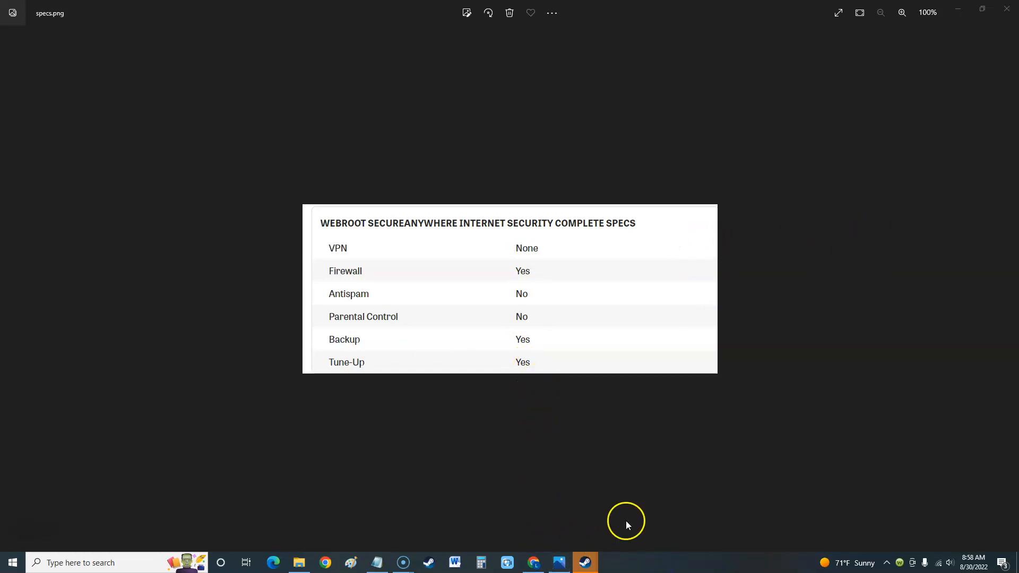
Bring the SecureAnywhere dashboard up over the specs image in Photos.
left_click(610, 562)
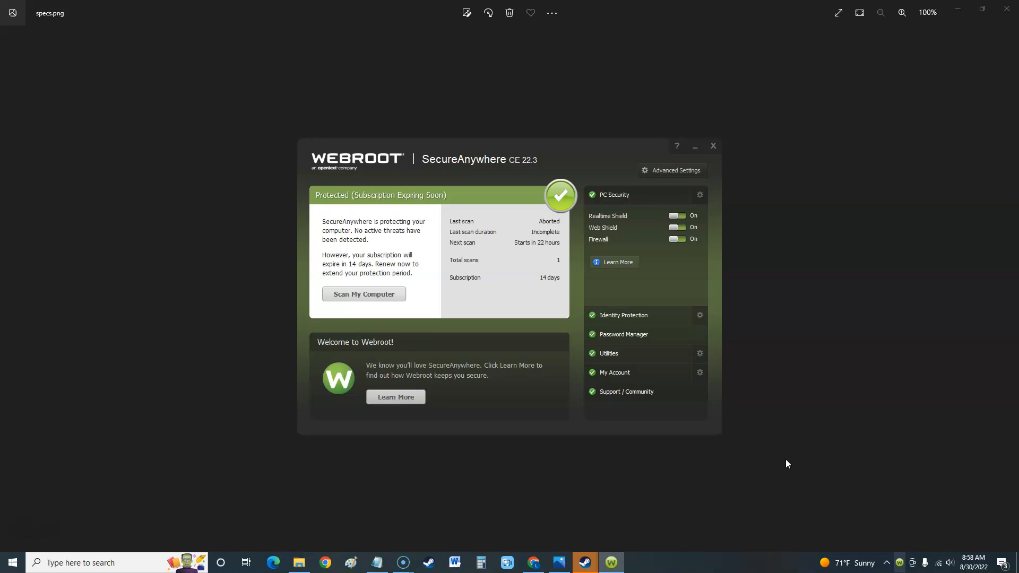
mouse_move(655, 232)
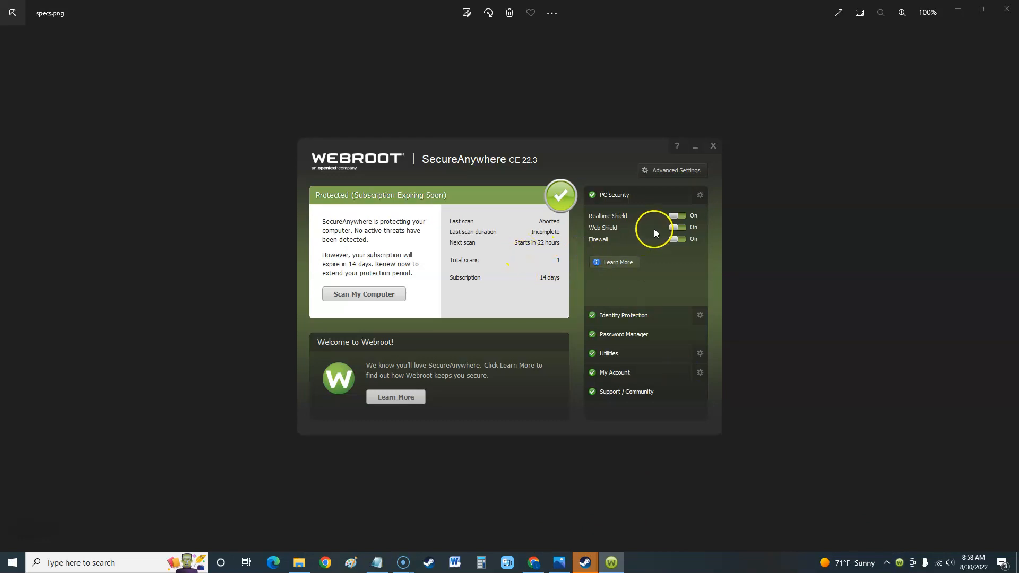
mouse_move(630, 315)
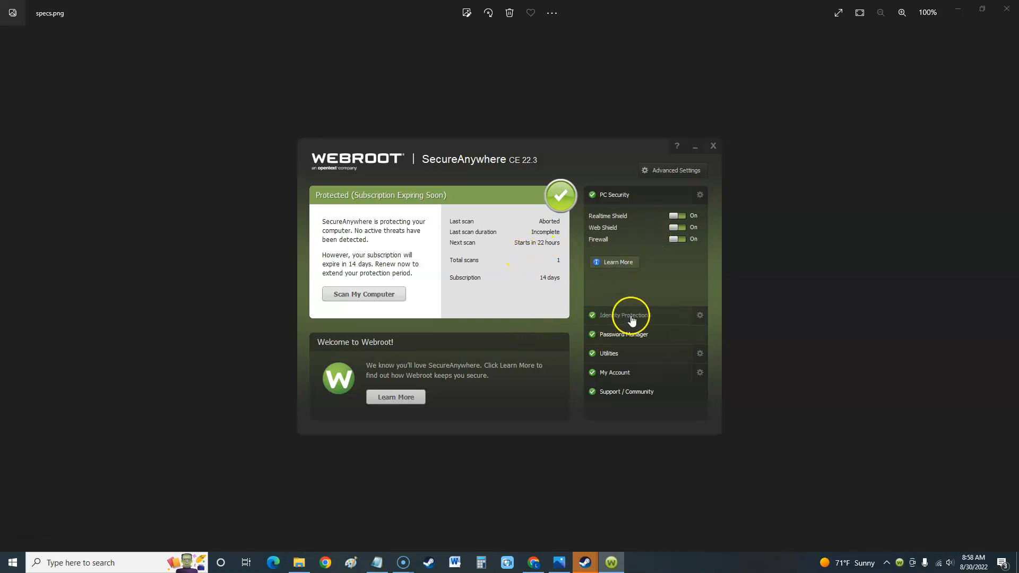
left_click(624, 315)
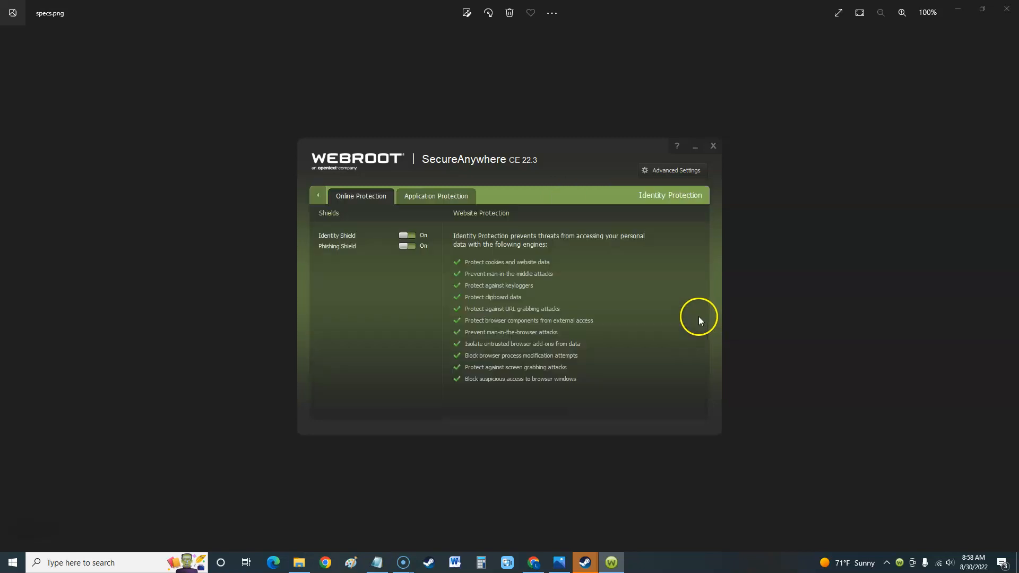
mouse_move(497, 269)
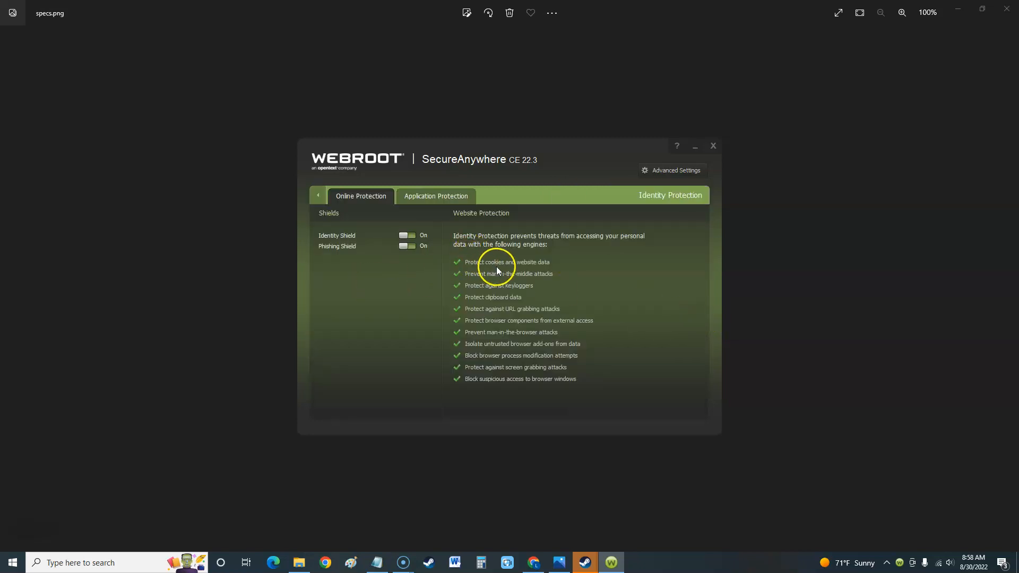
mouse_move(504, 364)
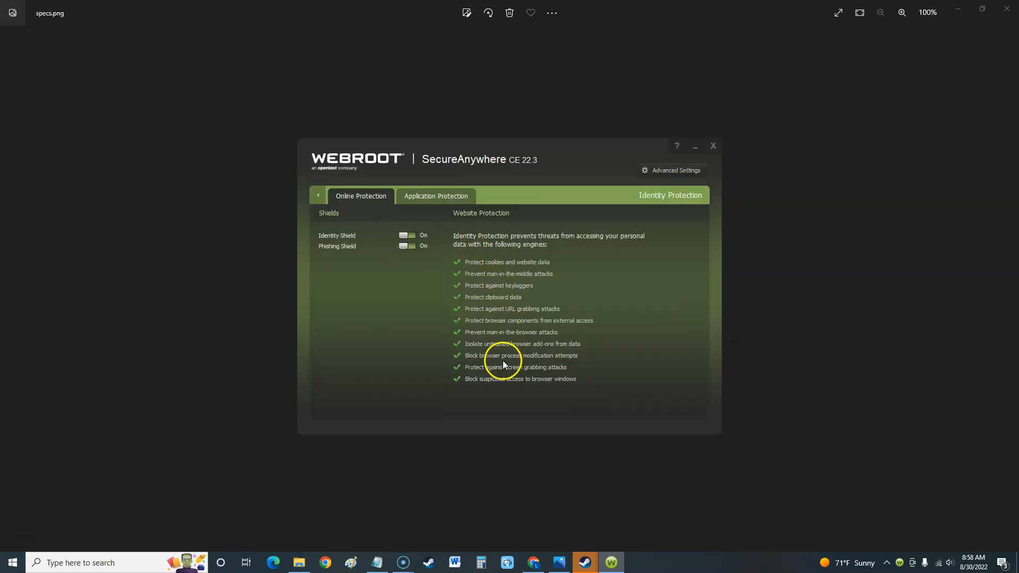
mouse_move(481, 298)
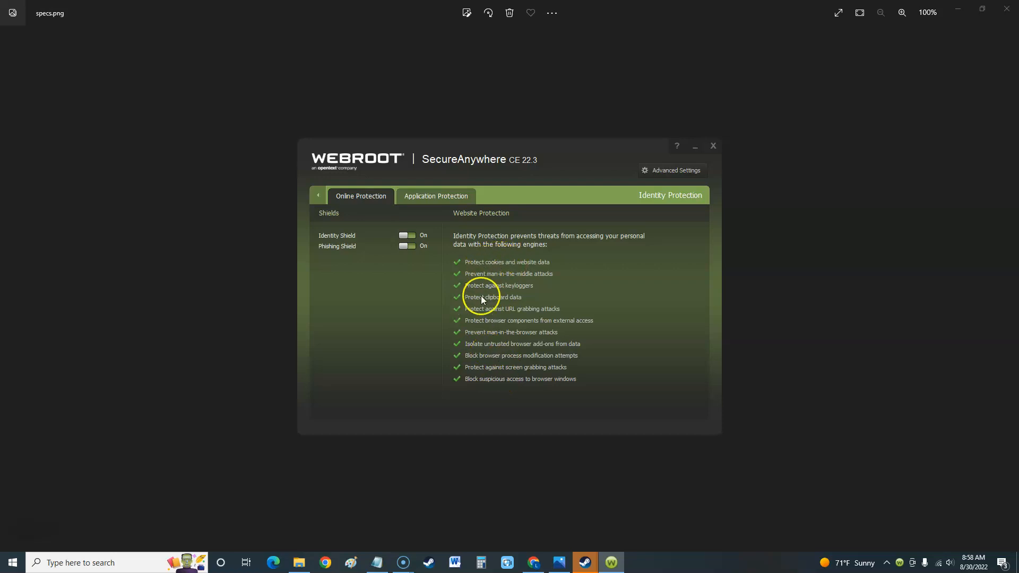
left_click(436, 196)
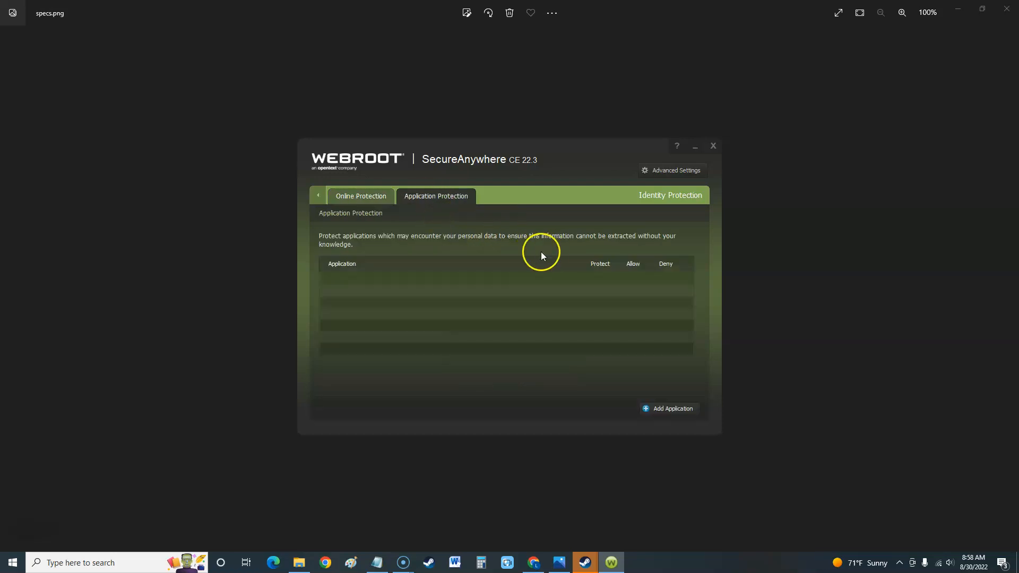
mouse_move(465, 278)
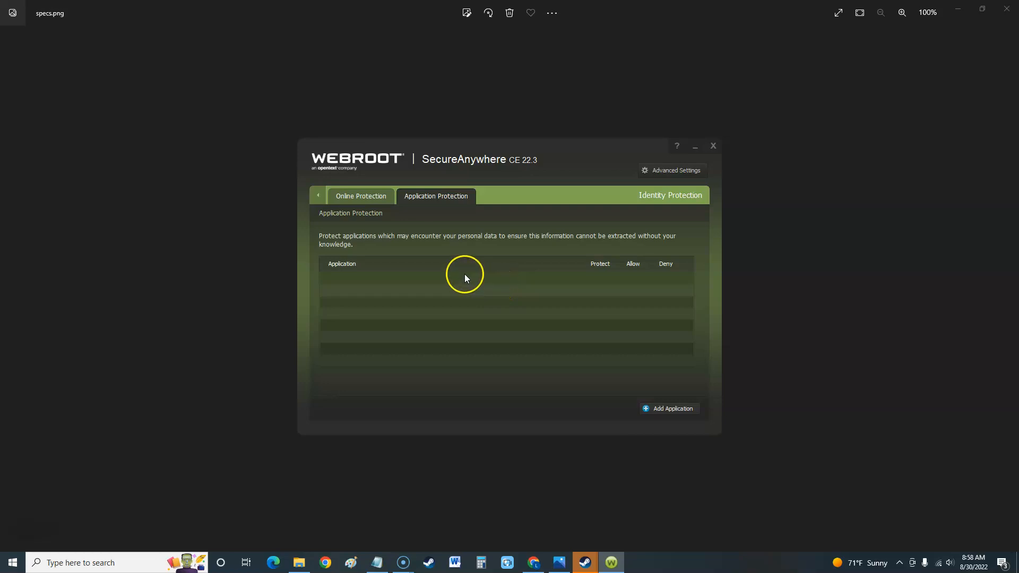
mouse_move(658, 422)
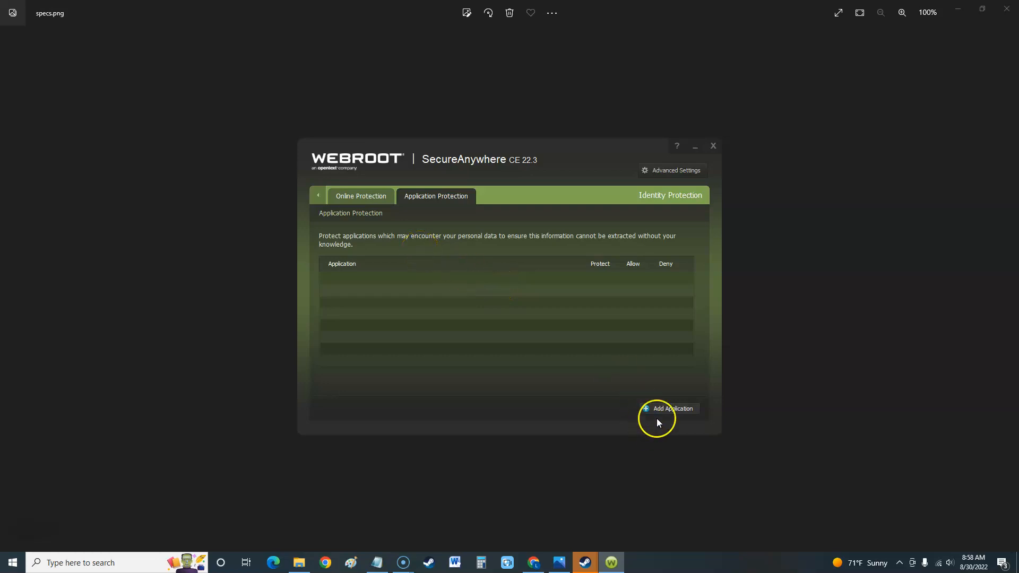
mouse_move(431, 263)
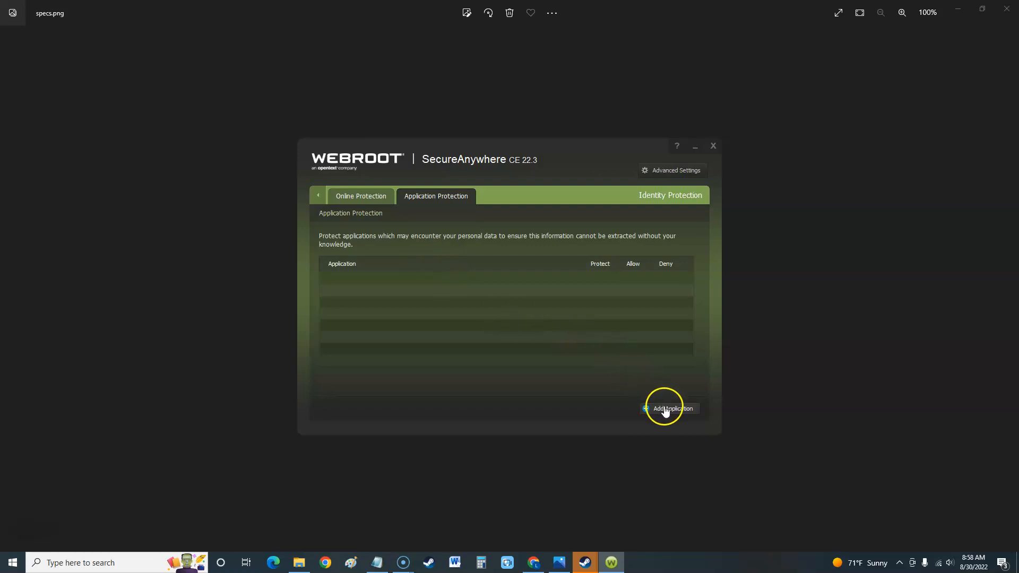
mouse_move(672, 417)
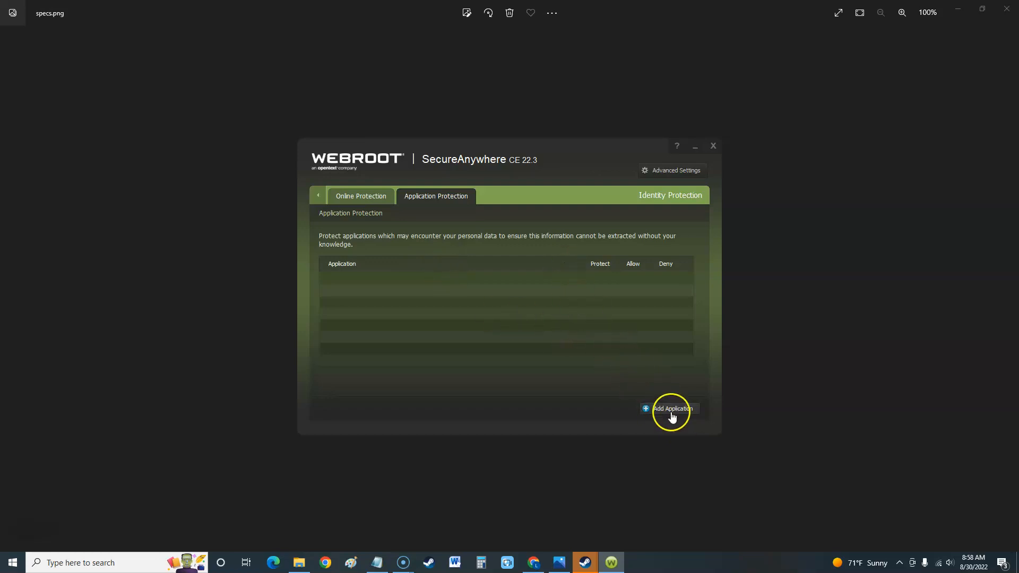
left_click(669, 409)
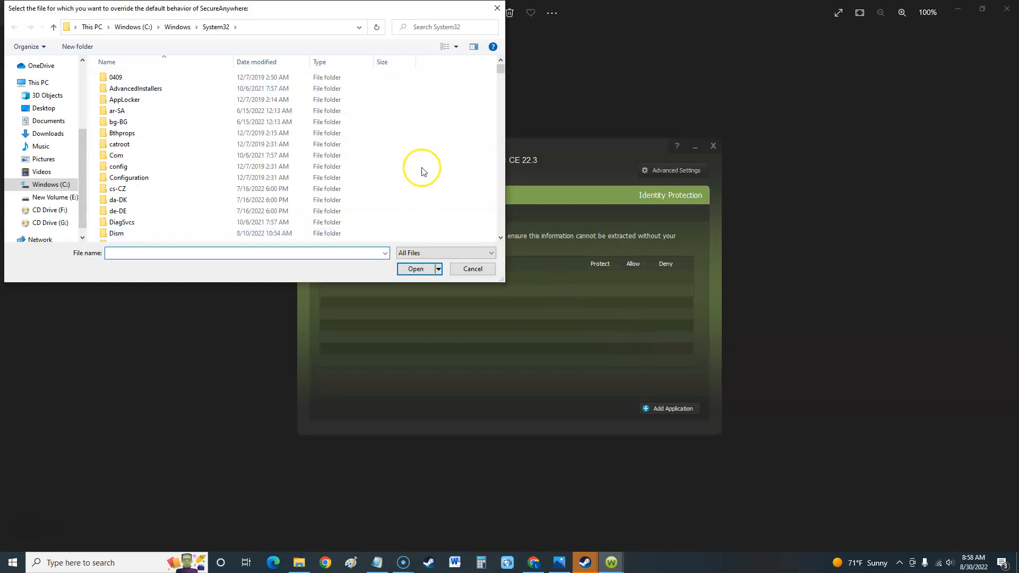
left_click(472, 269)
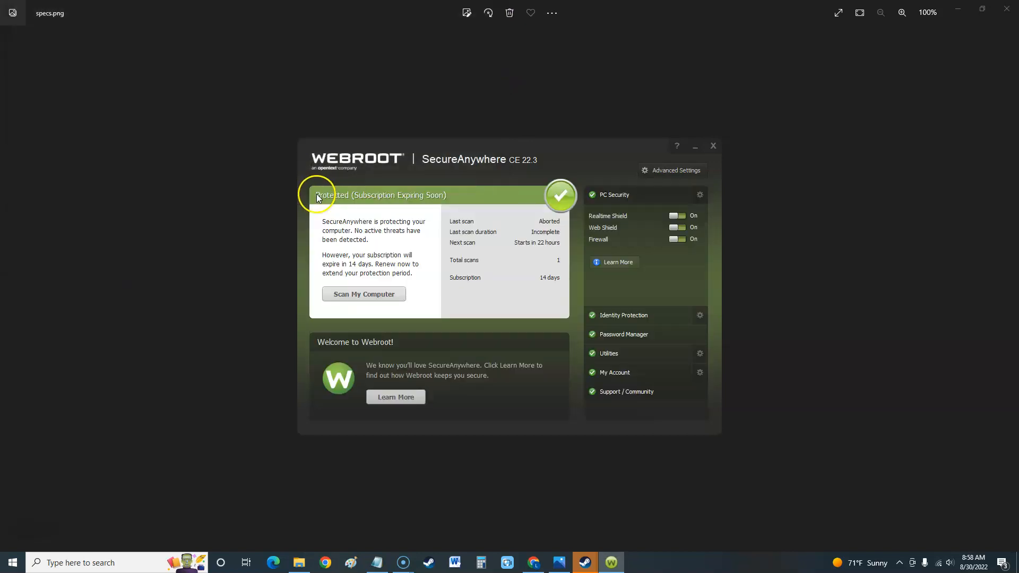
mouse_move(645, 344)
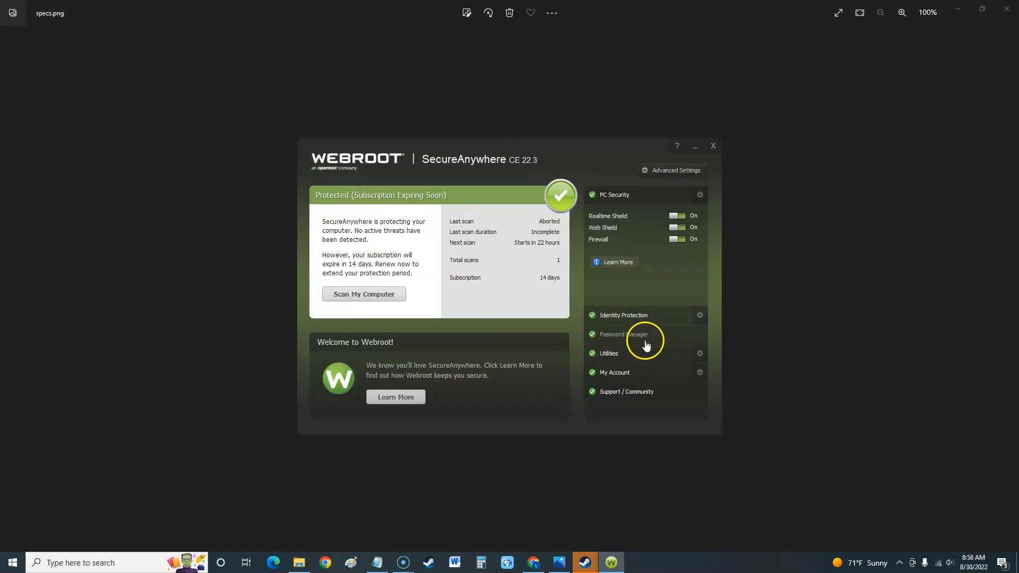
Expand the Password Manager section and launch its Learn More page in the browser.
left_click(623, 334)
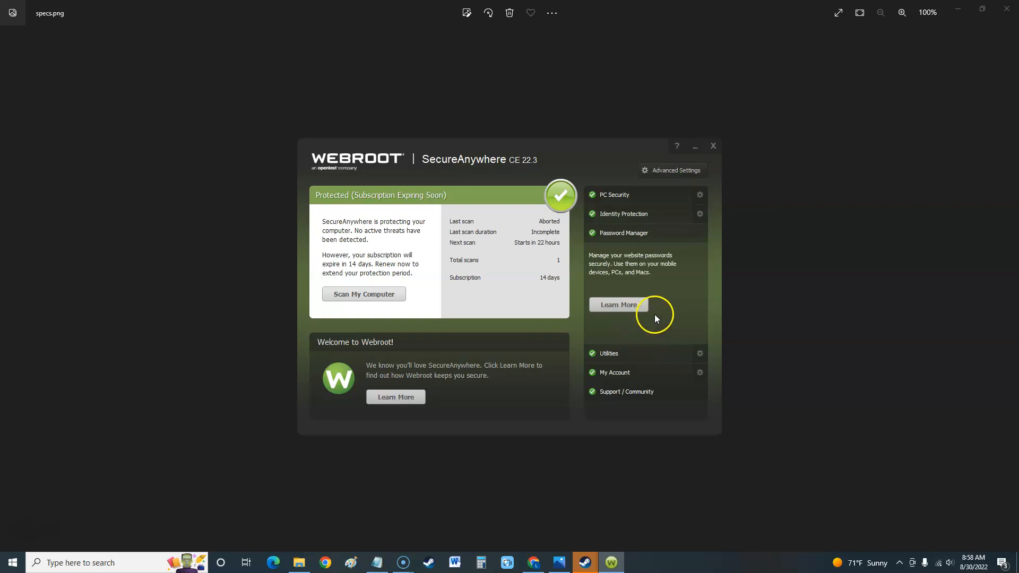
left_click(618, 304)
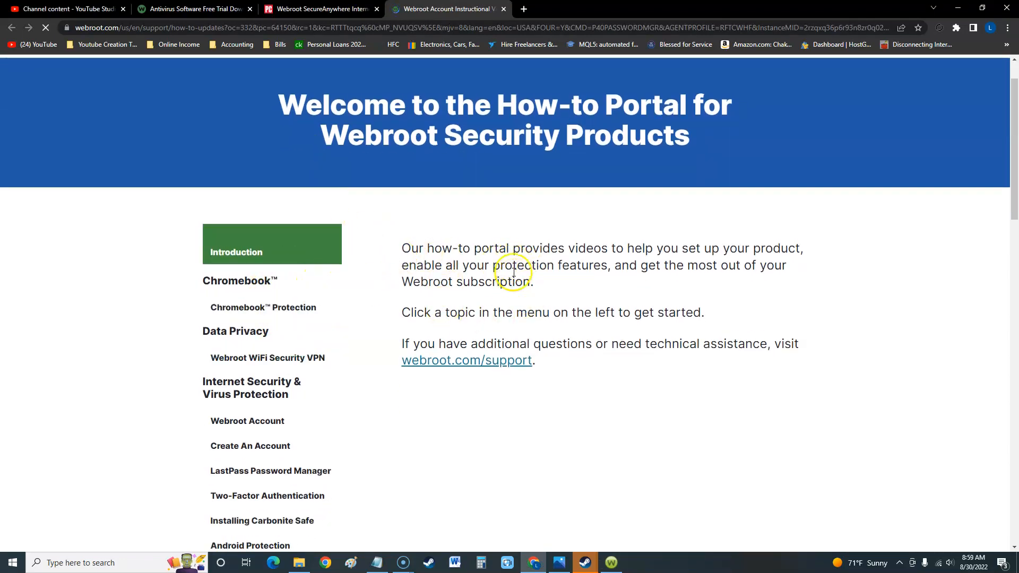
Browse the how-to portal to the LastPass Password Manager topic, then return to the SecureAnywhere window.
scroll("down", 3)
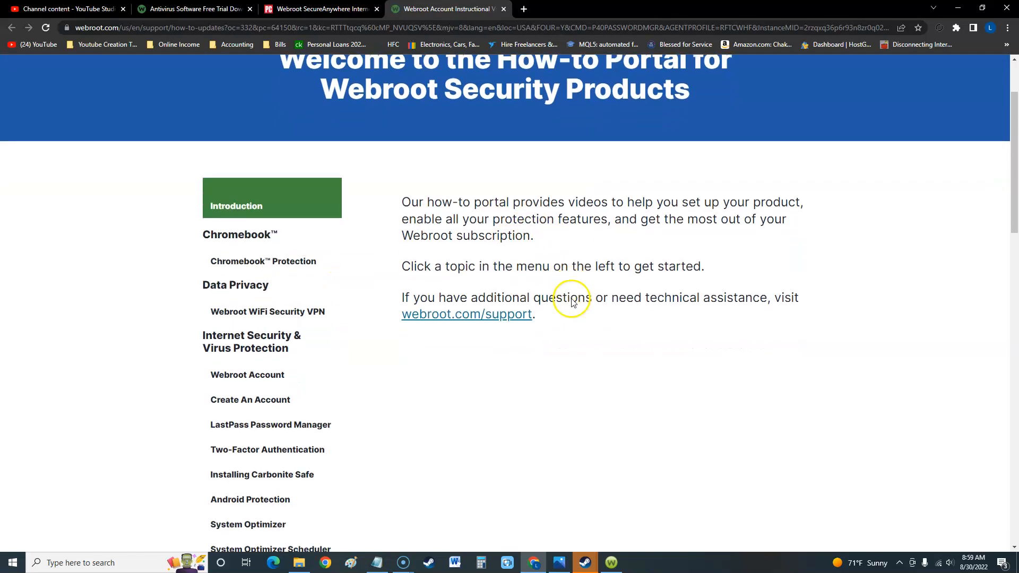
scroll("down", 3)
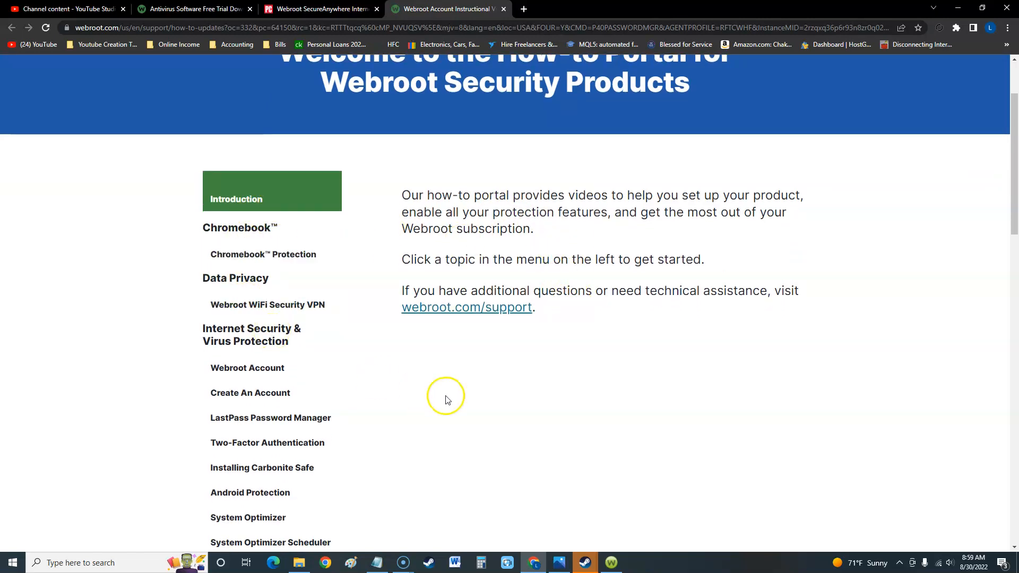
scroll("down", 3)
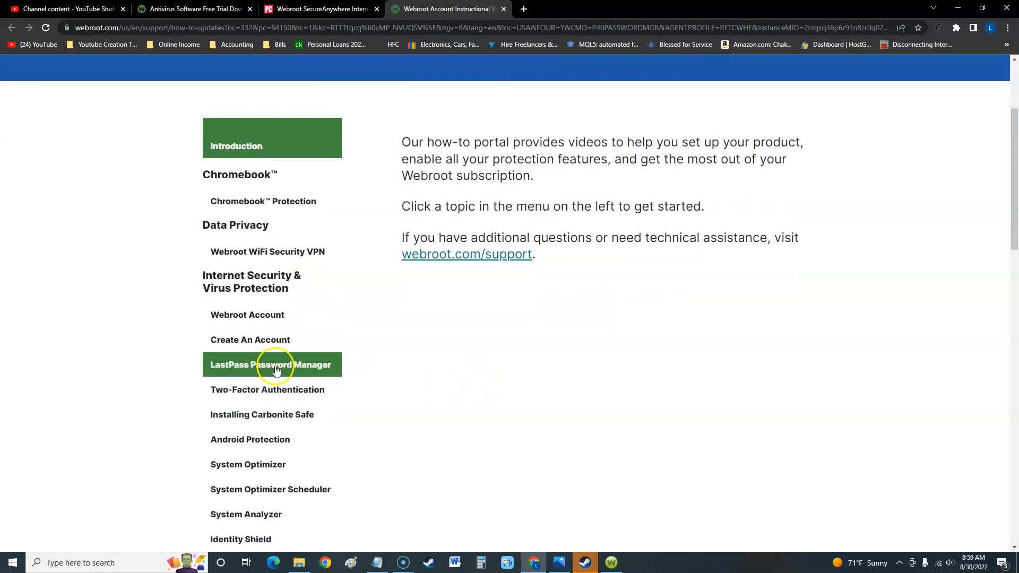
left_click(272, 364)
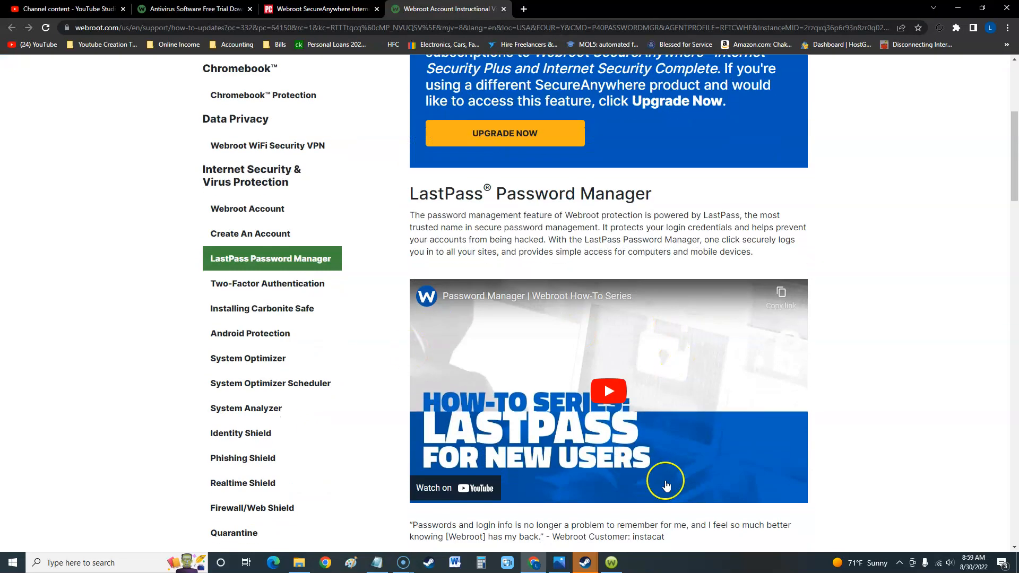
scroll("up", 3)
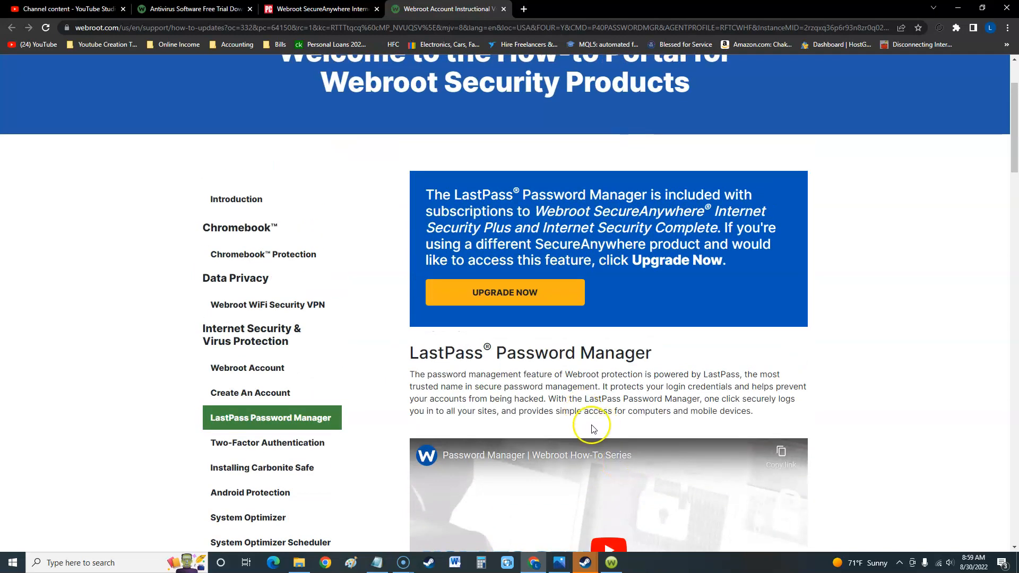
mouse_move(609, 562)
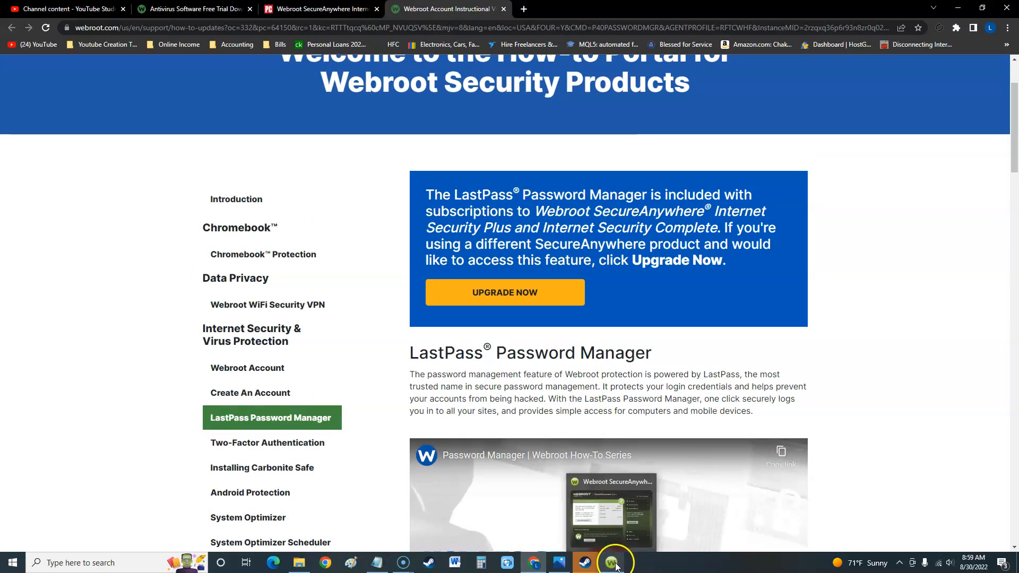
left_click(610, 562)
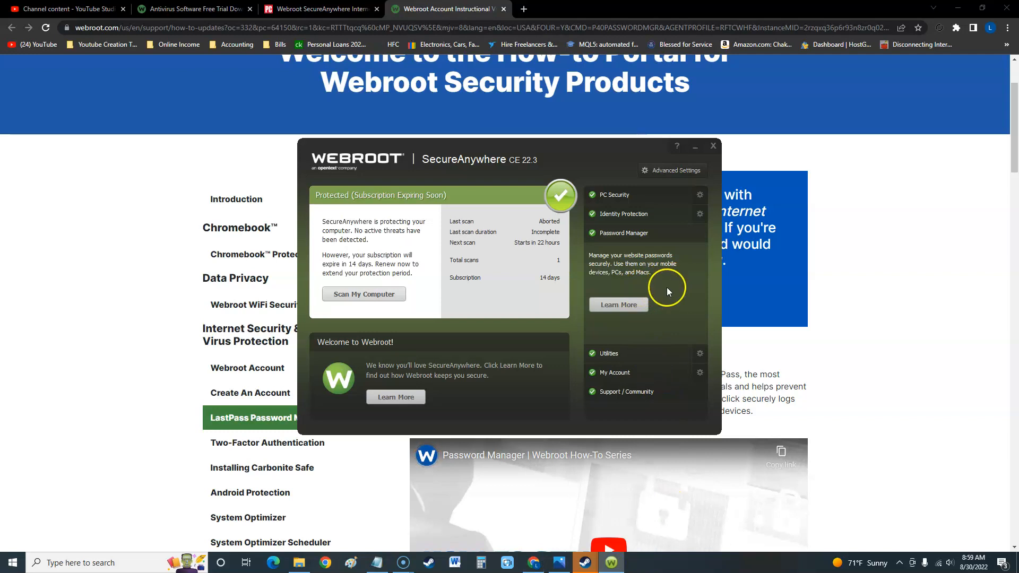
mouse_move(637, 285)
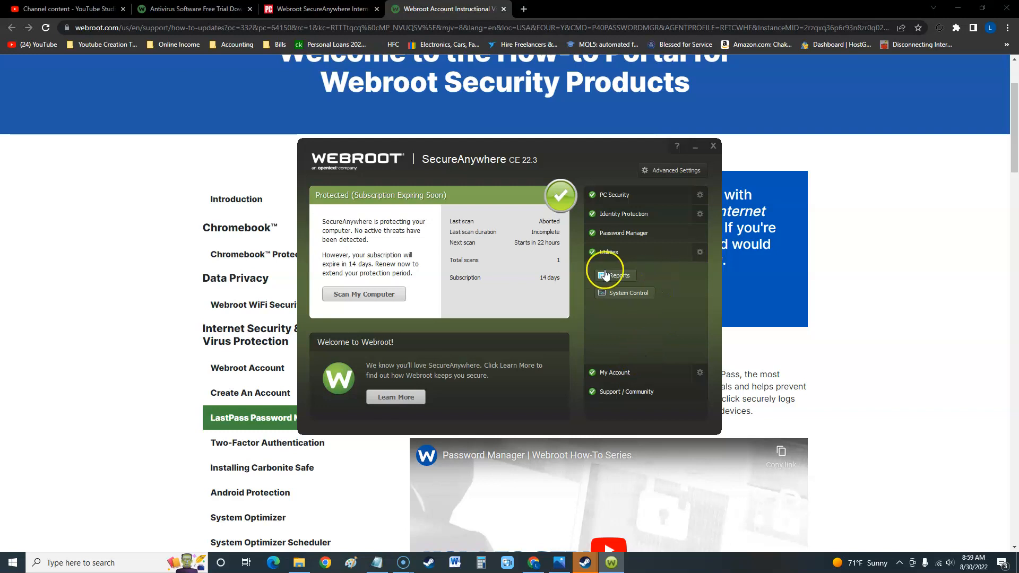
On Antimalware Tools, tick the reset and reboot options, leaving Safe Mode reboot and immediate reboot set.
left_click(609, 251)
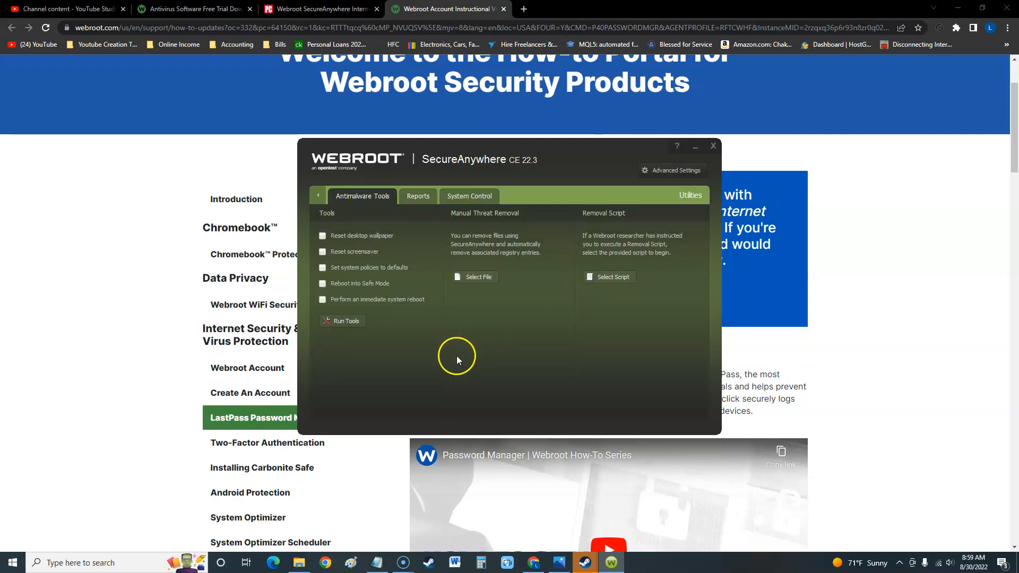
mouse_move(427, 339)
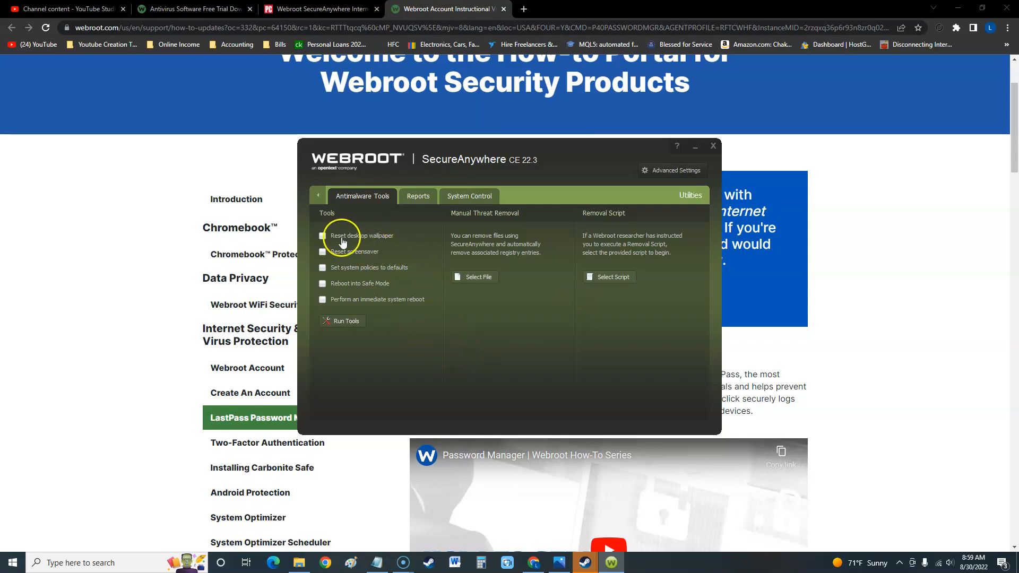
mouse_move(381, 243)
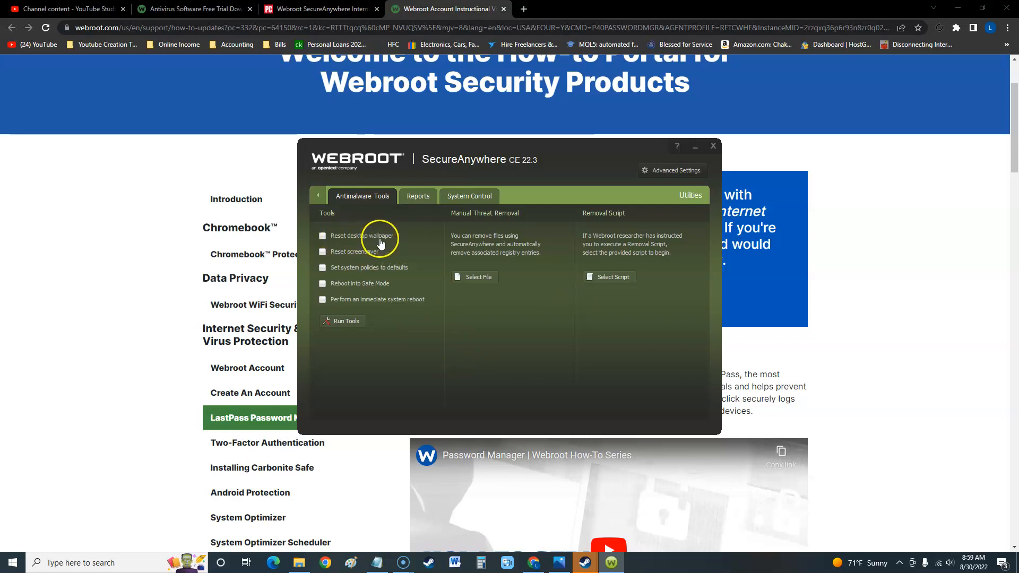
left_click(322, 235)
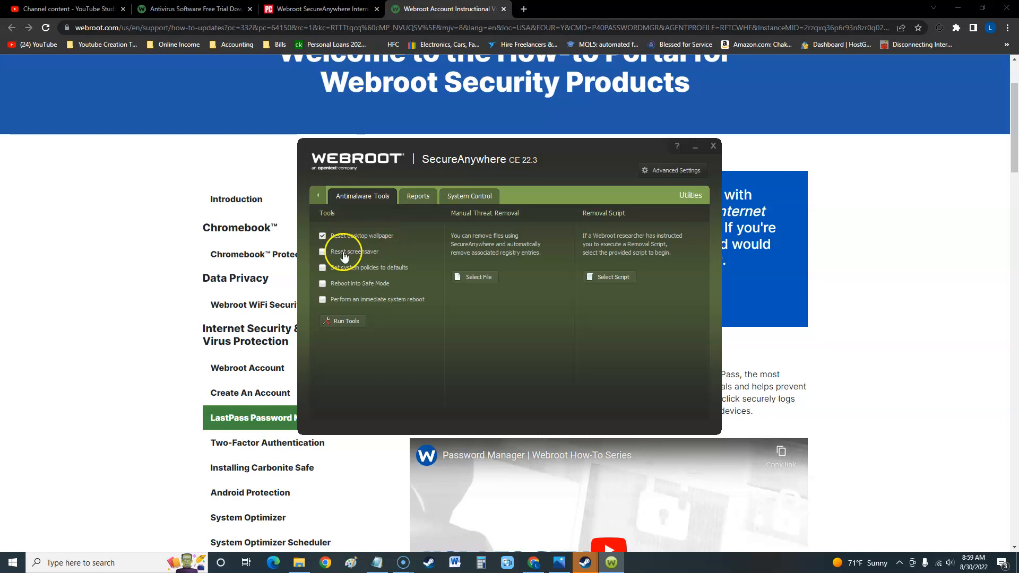
left_click(322, 252)
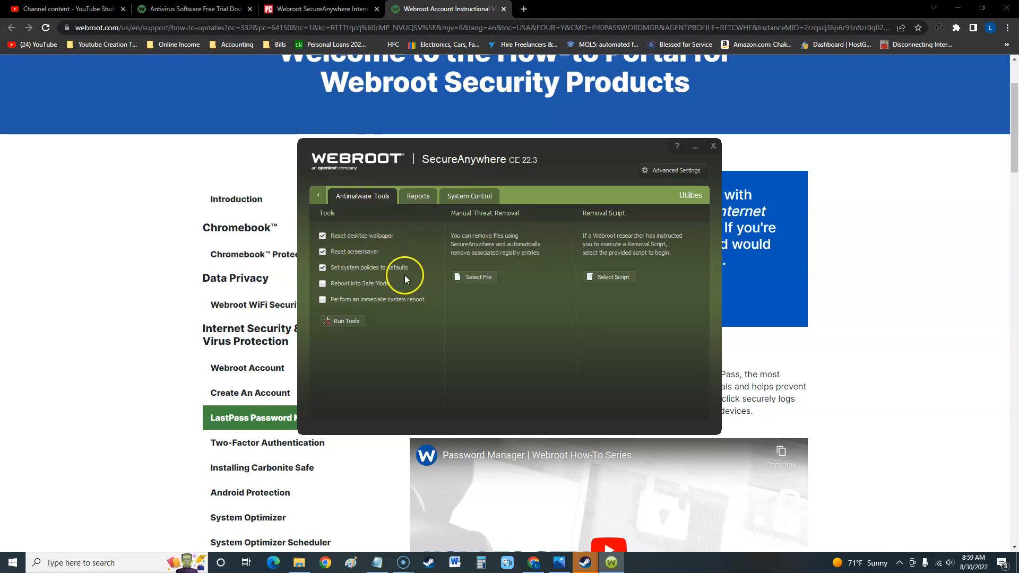
left_click(322, 284)
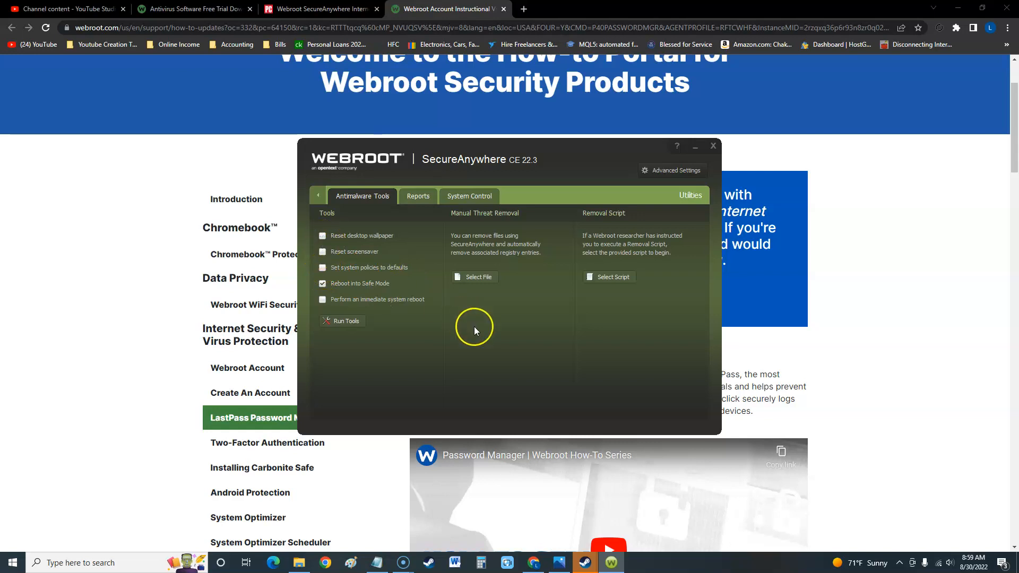
mouse_move(474, 331)
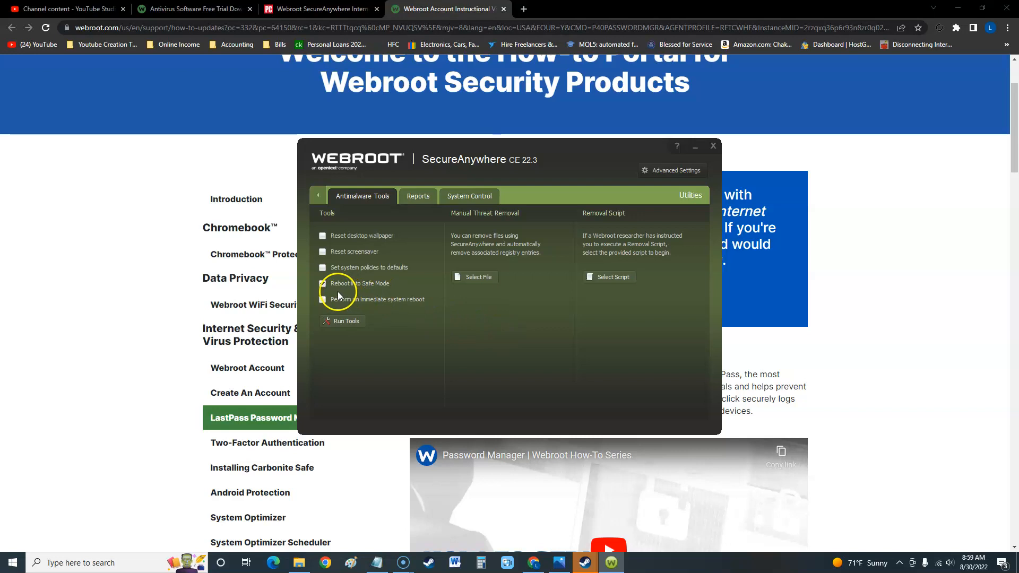
left_click(322, 283)
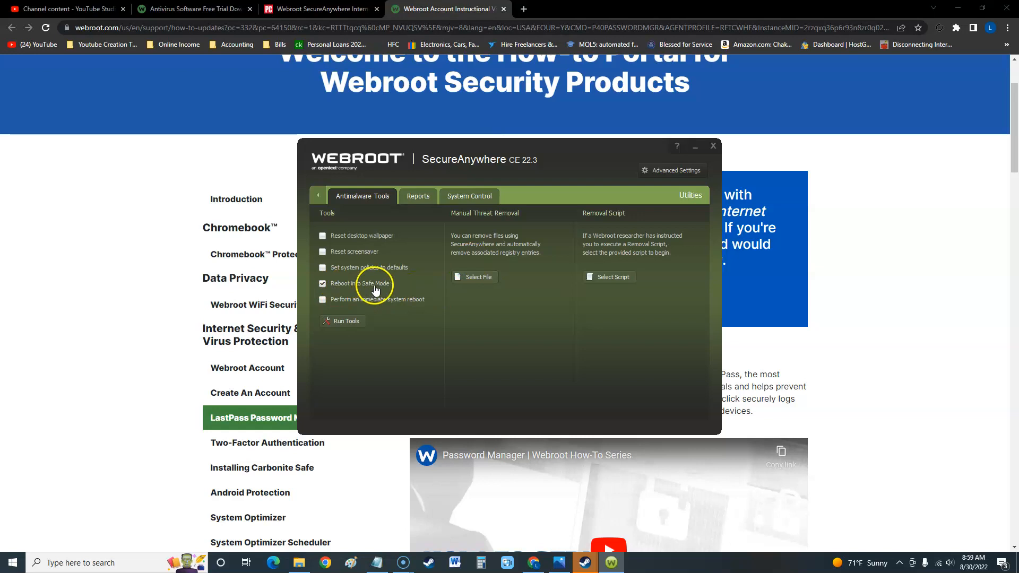
left_click(322, 299)
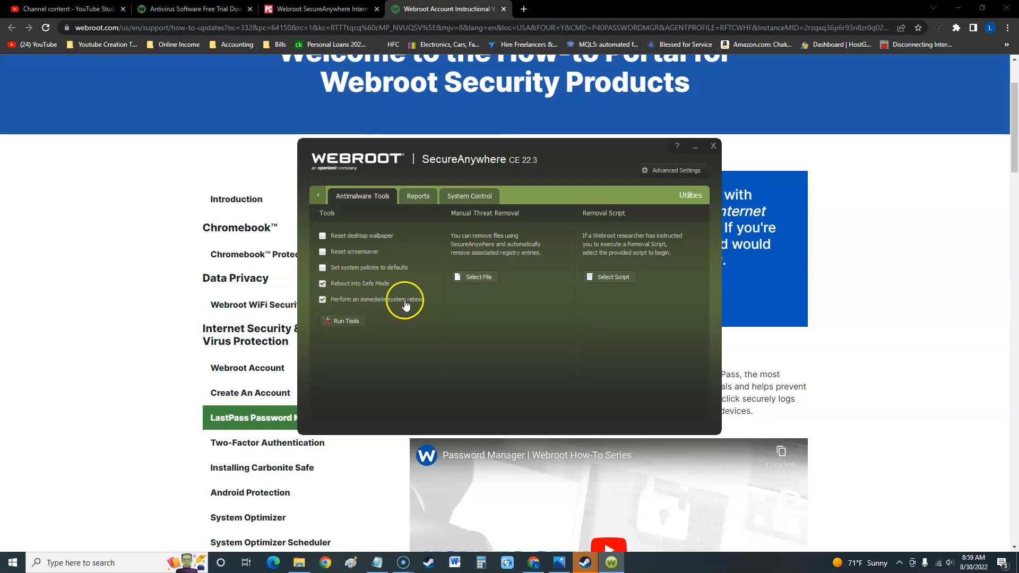
mouse_move(363, 236)
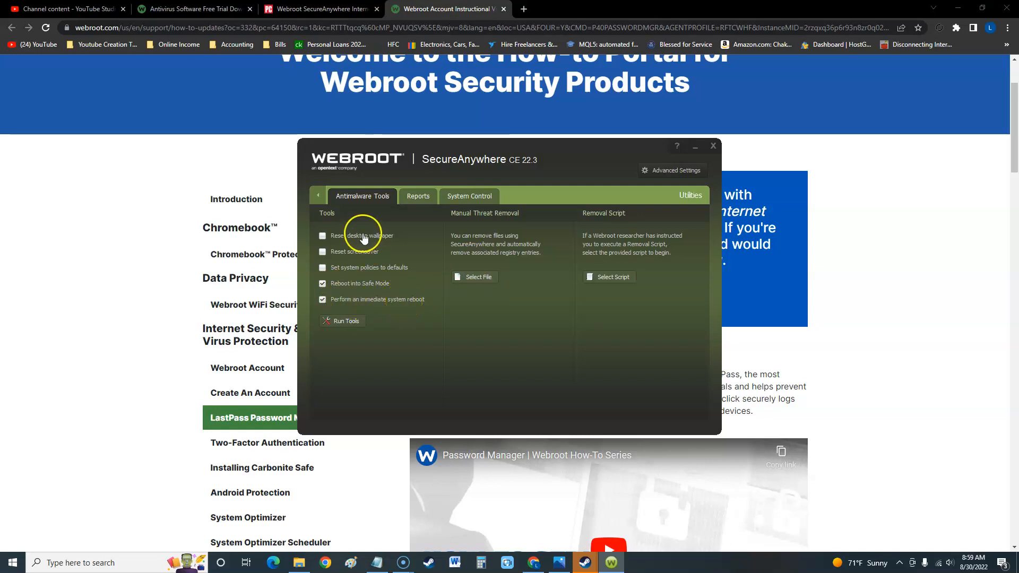
mouse_move(340, 321)
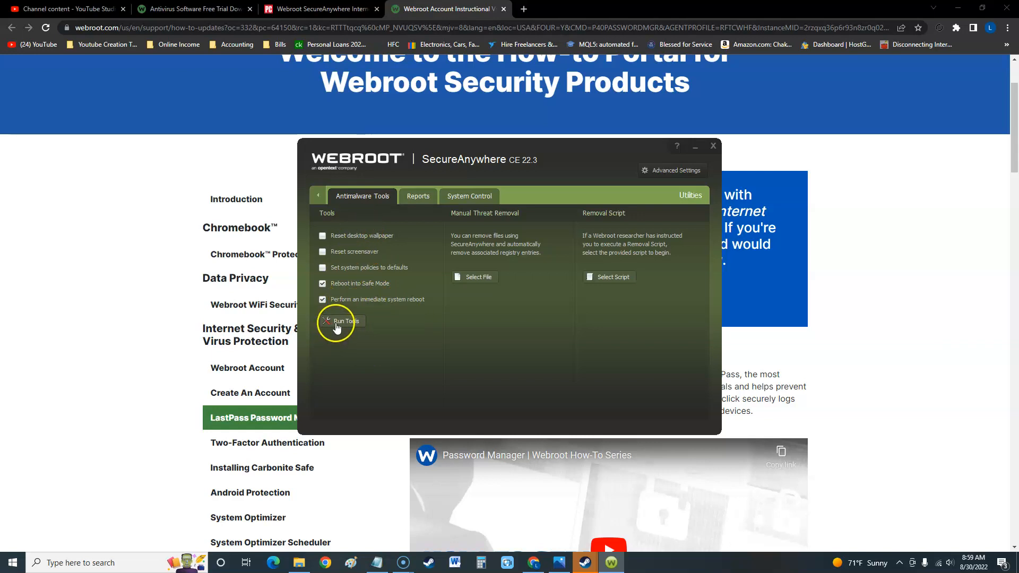
mouse_move(468, 240)
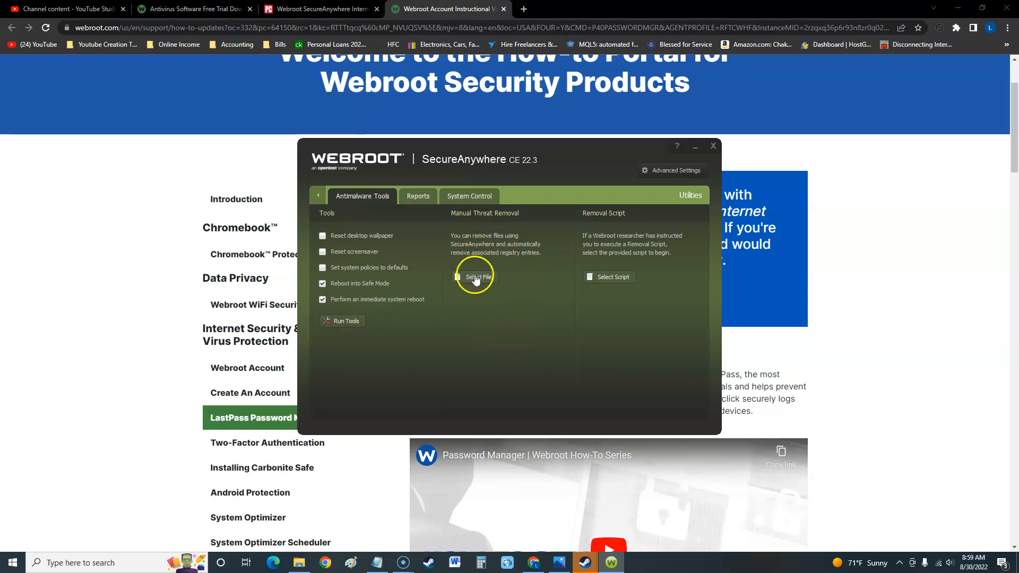
Start choosing a file for Manual Threat Removal.
left_click(477, 277)
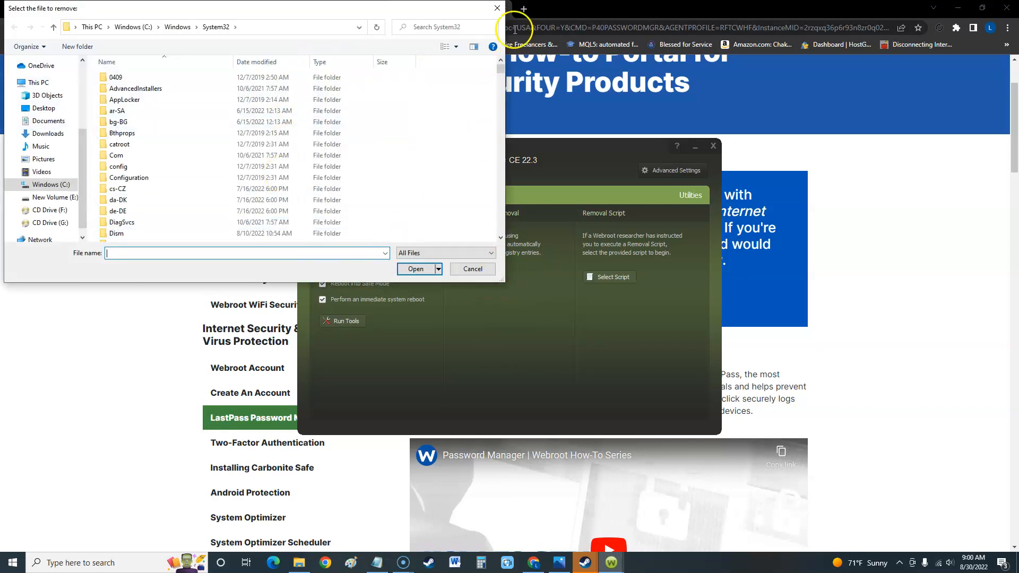
Cancel the file-removal chooser and switch to the System Control features.
left_click(472, 268)
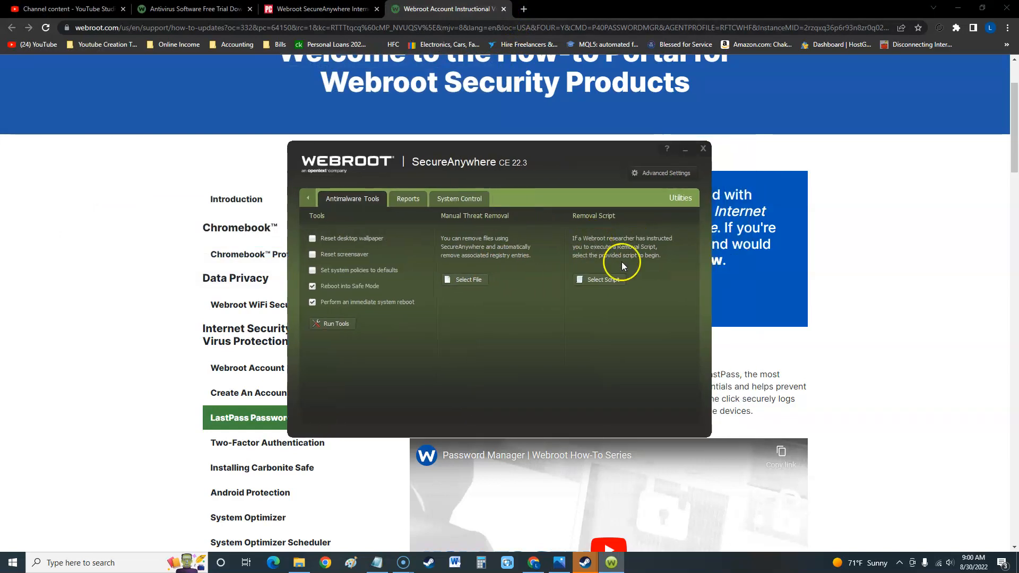
mouse_move(602, 287)
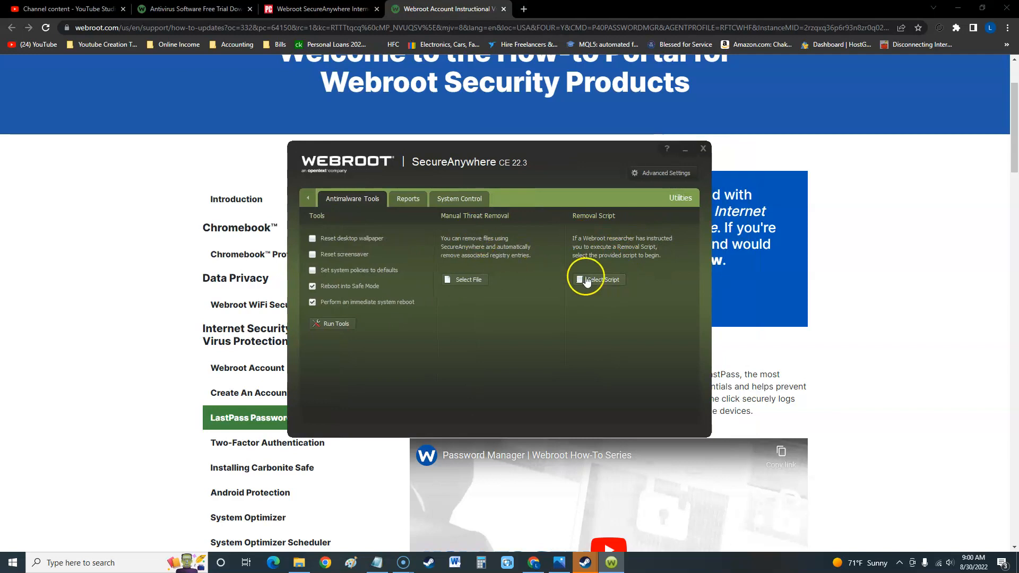
mouse_move(374, 238)
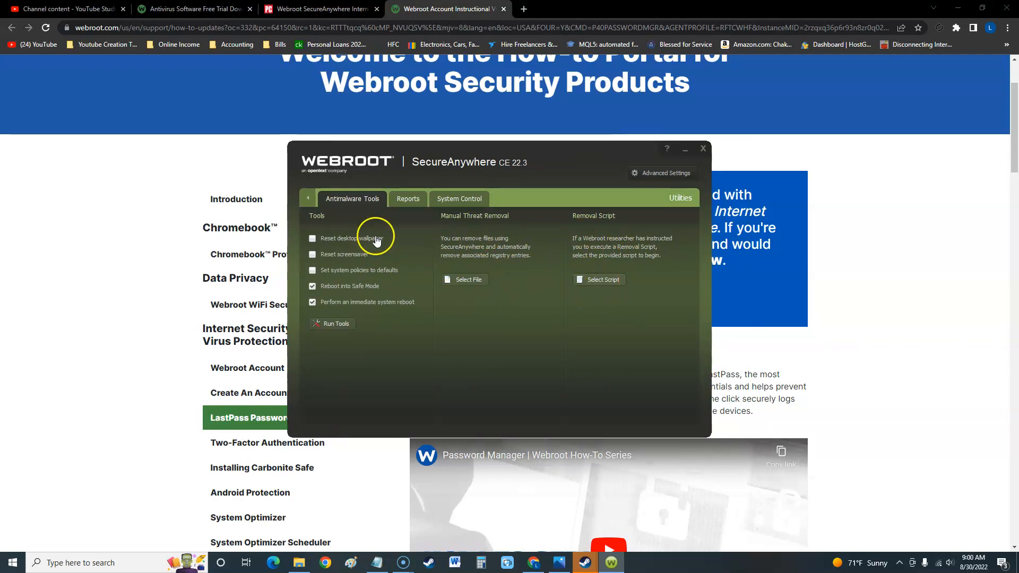
mouse_move(506, 325)
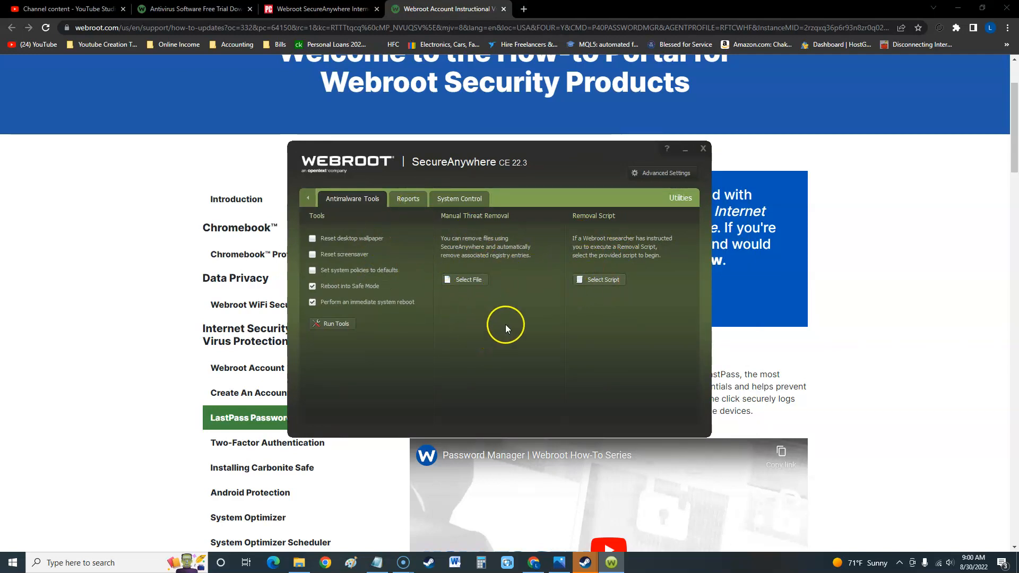
mouse_move(354, 283)
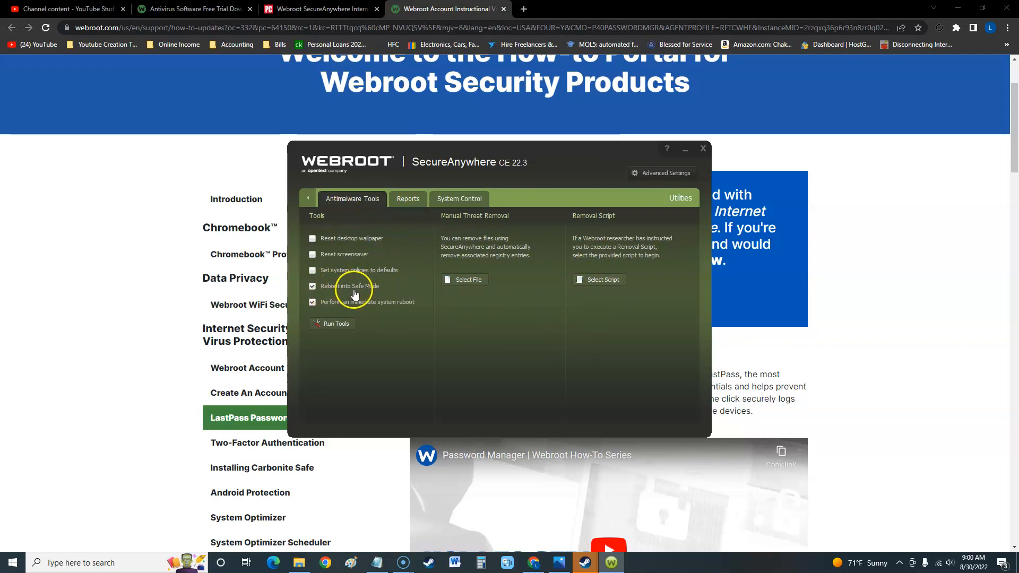
left_click(458, 199)
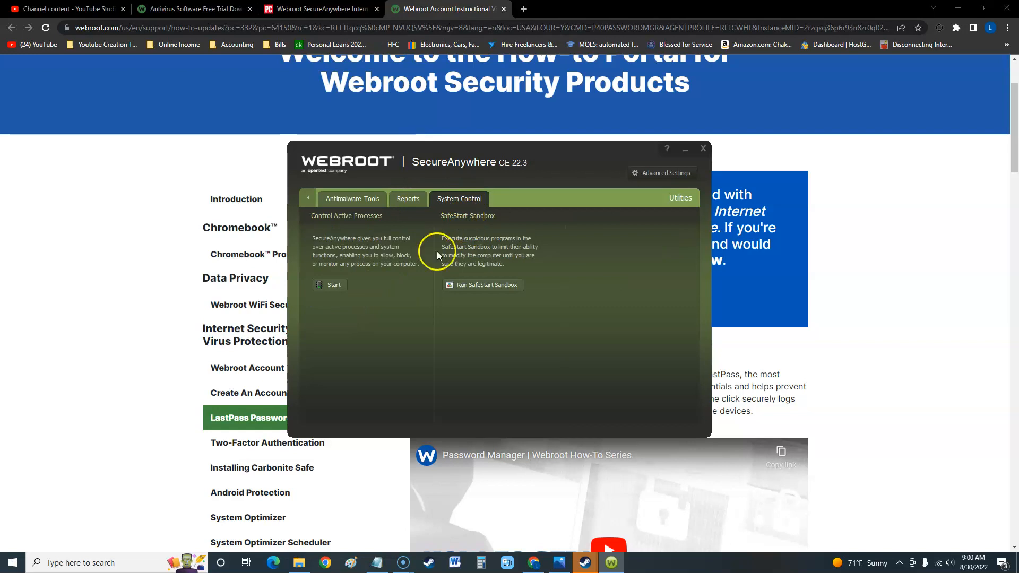
mouse_move(344, 325)
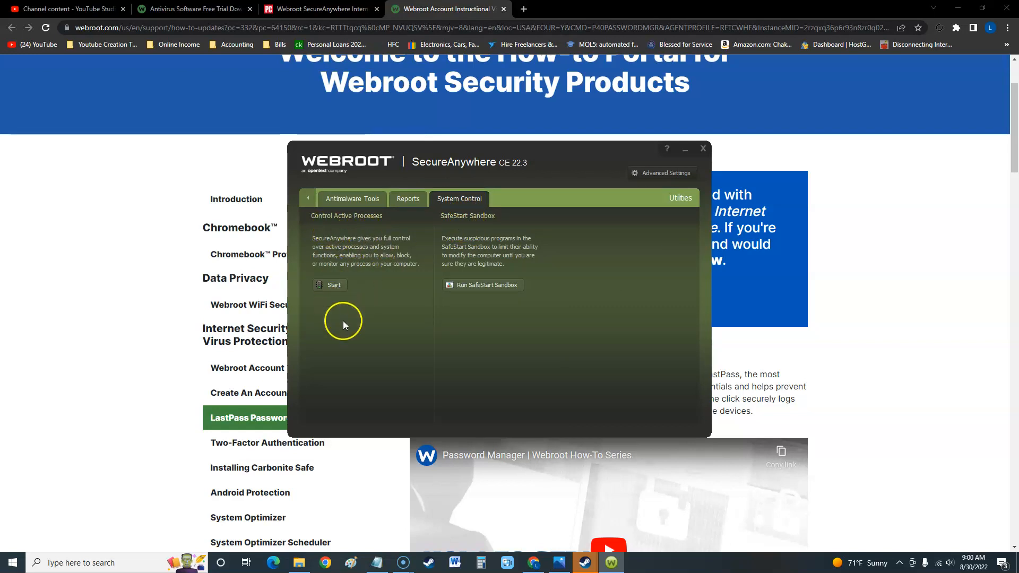
Review the Active Processes list with its allow, monitor and block choices, then close it.
left_click(333, 284)
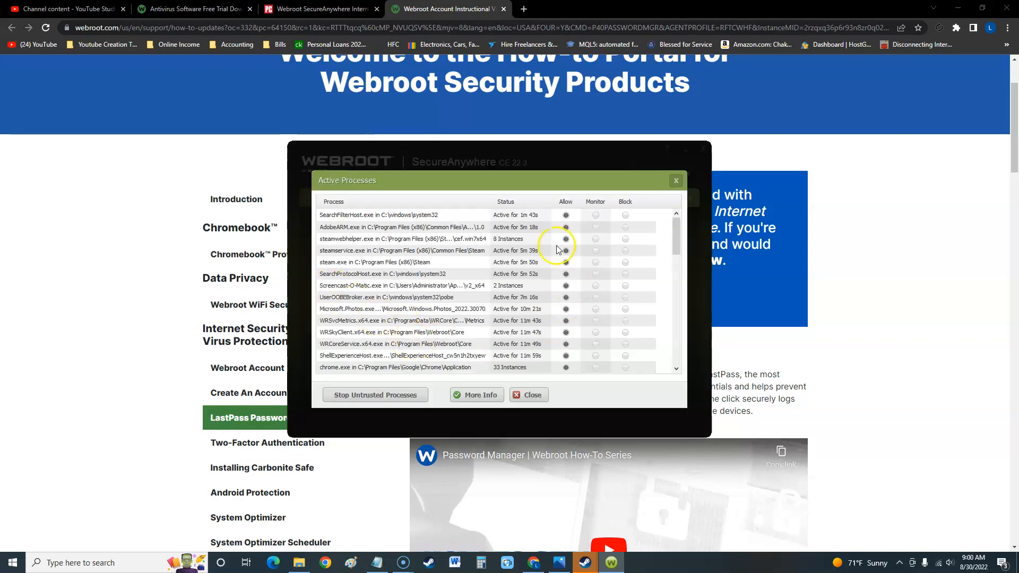
scroll("down", 3)
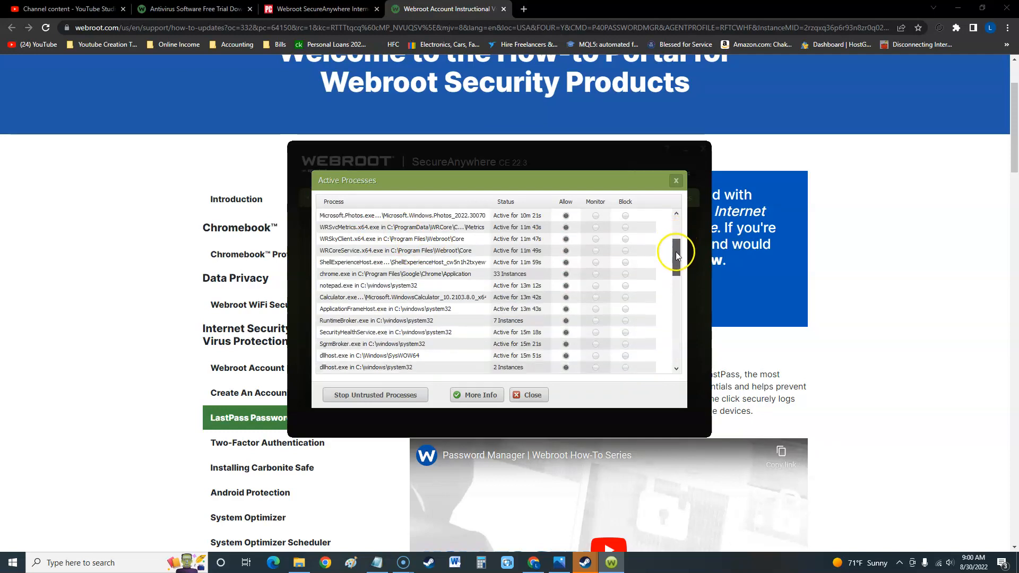
scroll("down", 3)
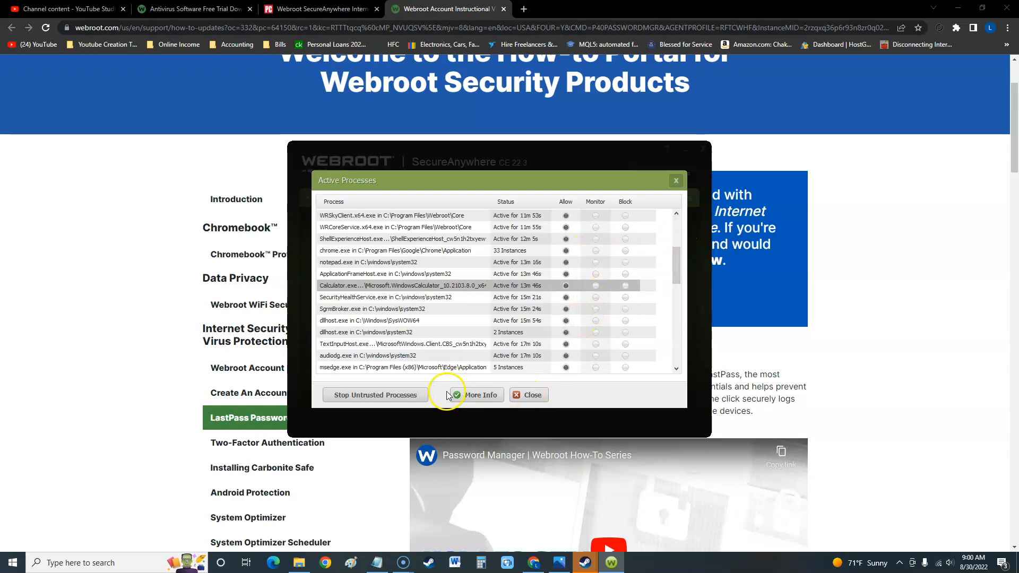
mouse_move(592, 220)
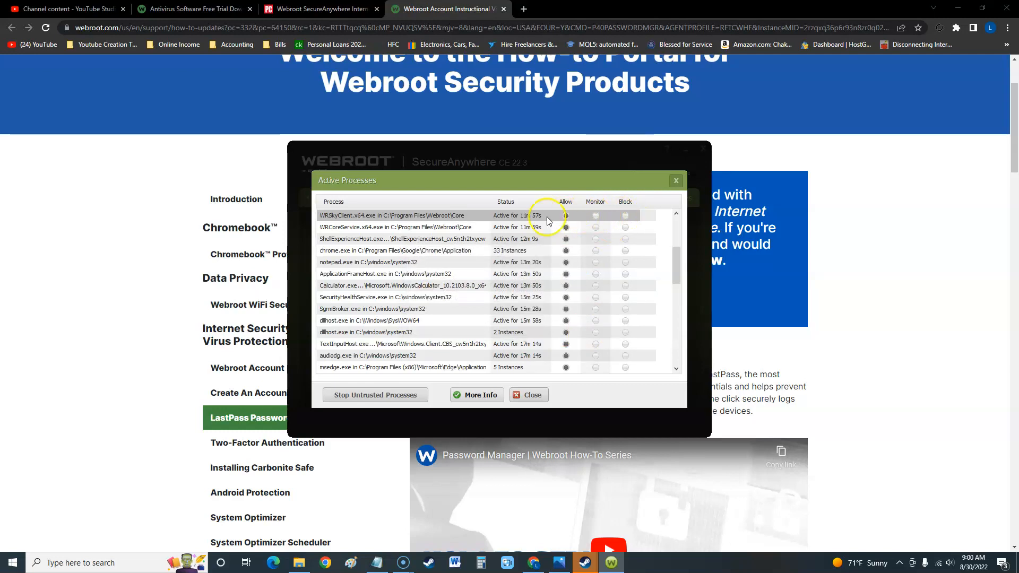
mouse_move(525, 316)
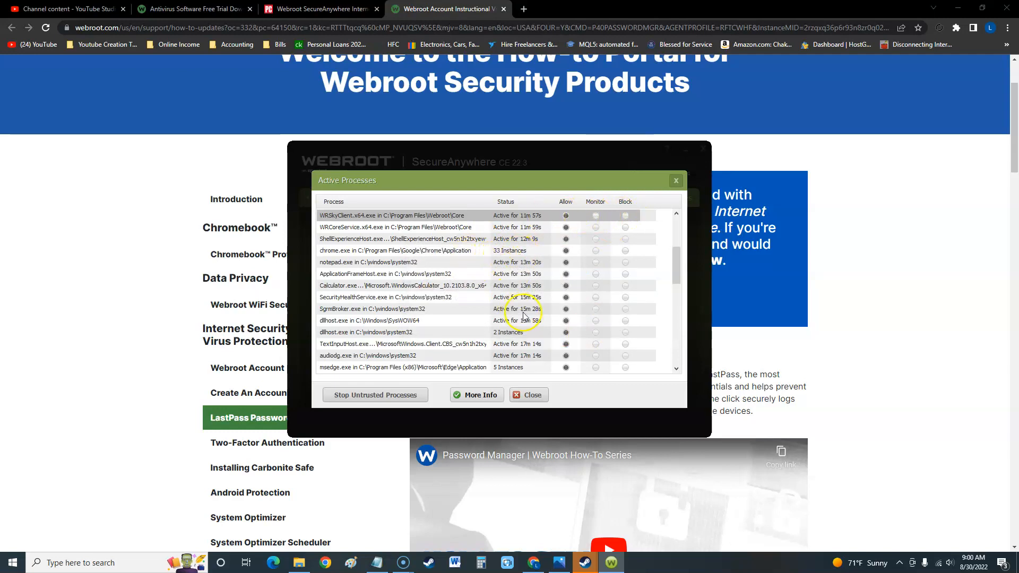
mouse_move(592, 315)
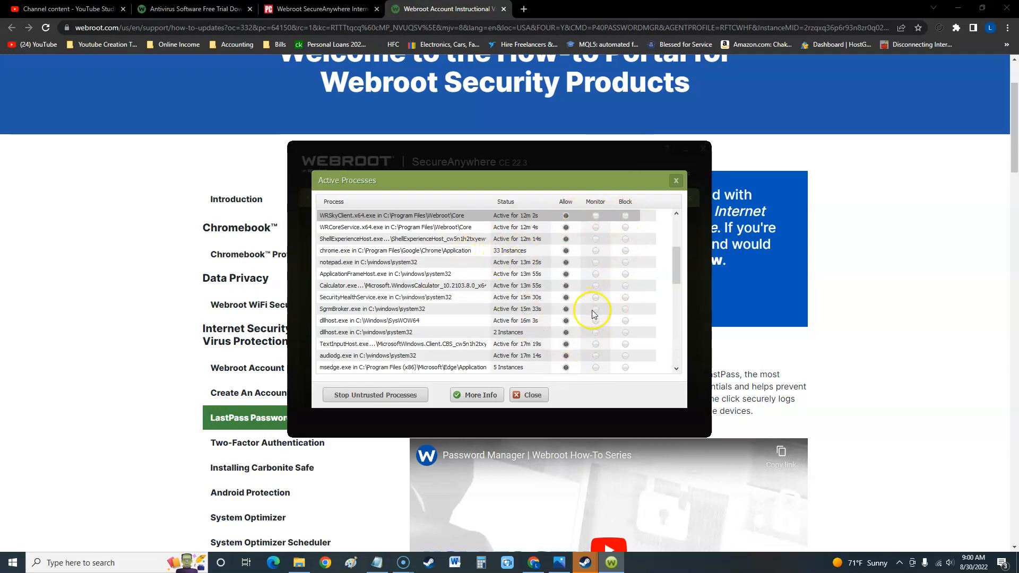
left_click(529, 395)
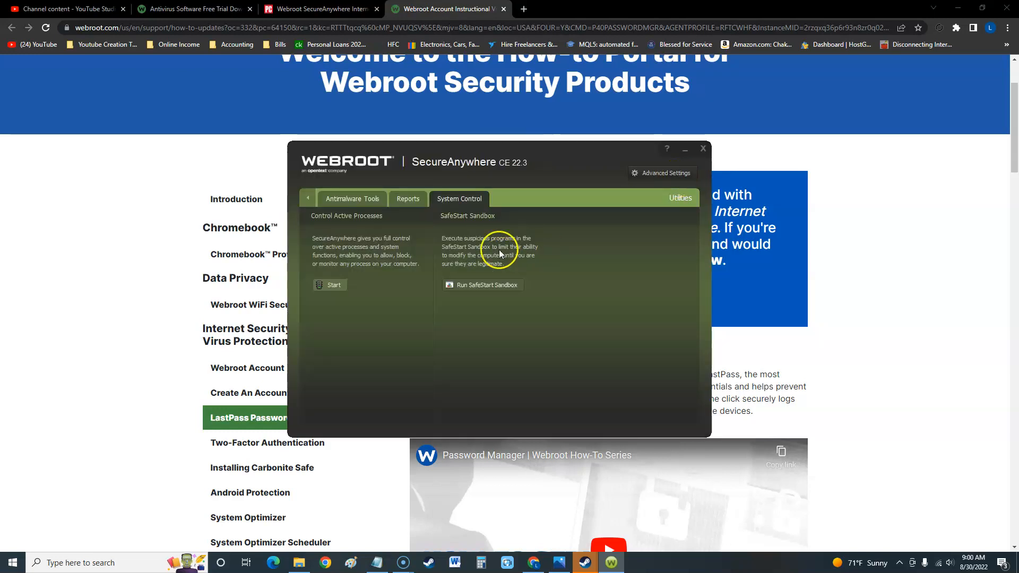
mouse_move(518, 290)
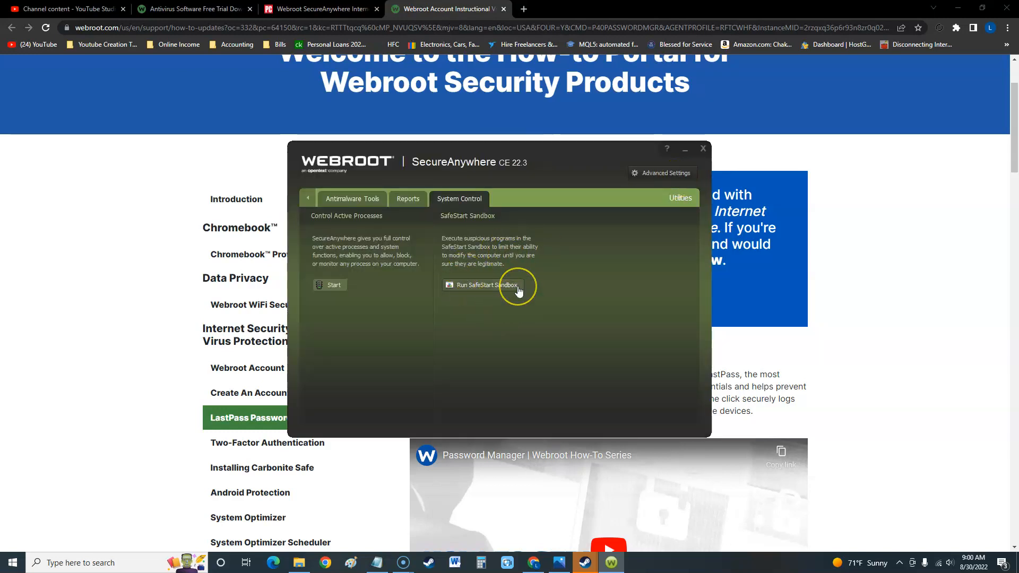
mouse_move(483, 230)
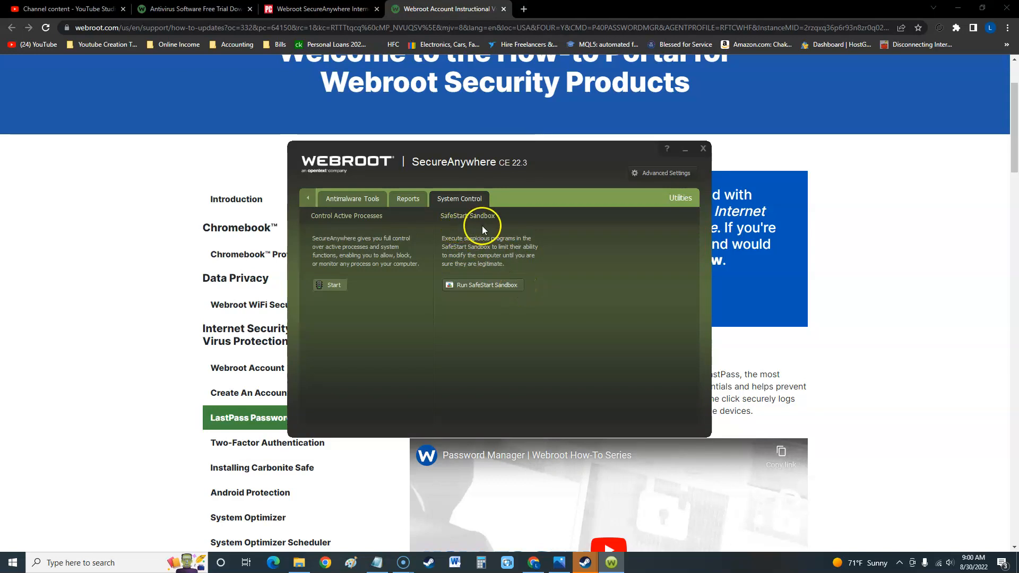
mouse_move(574, 296)
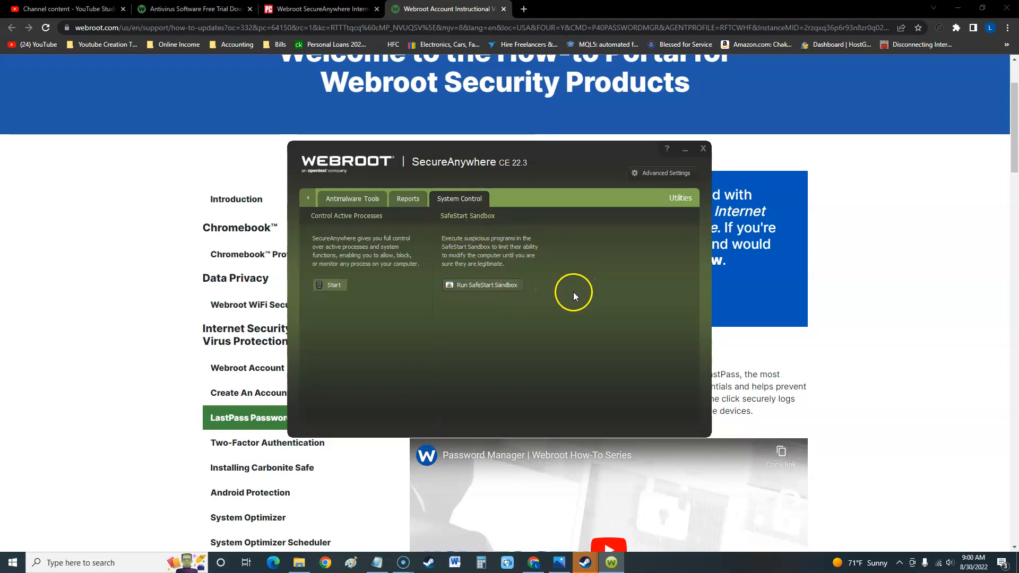
mouse_move(507, 300)
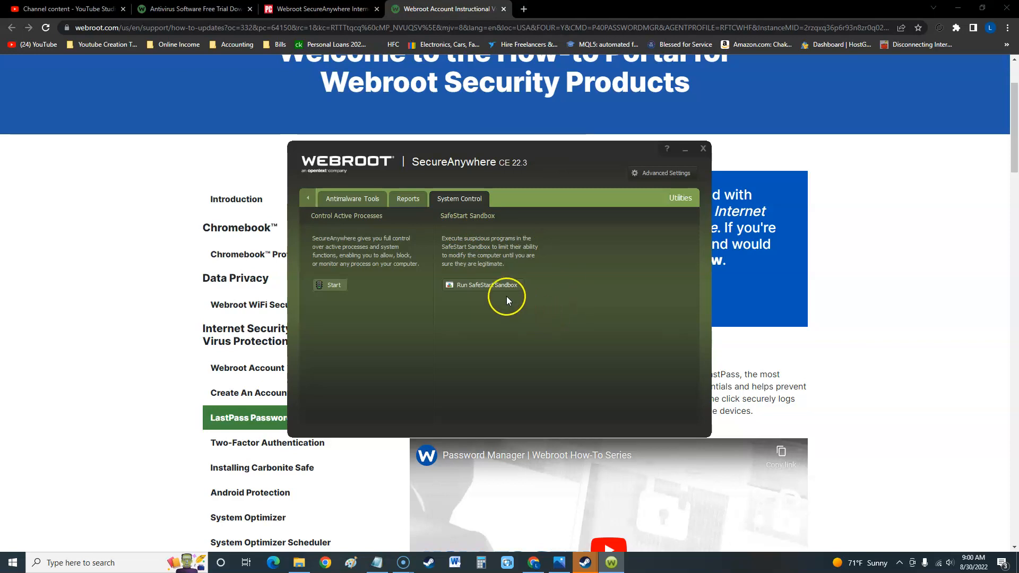
mouse_move(478, 292)
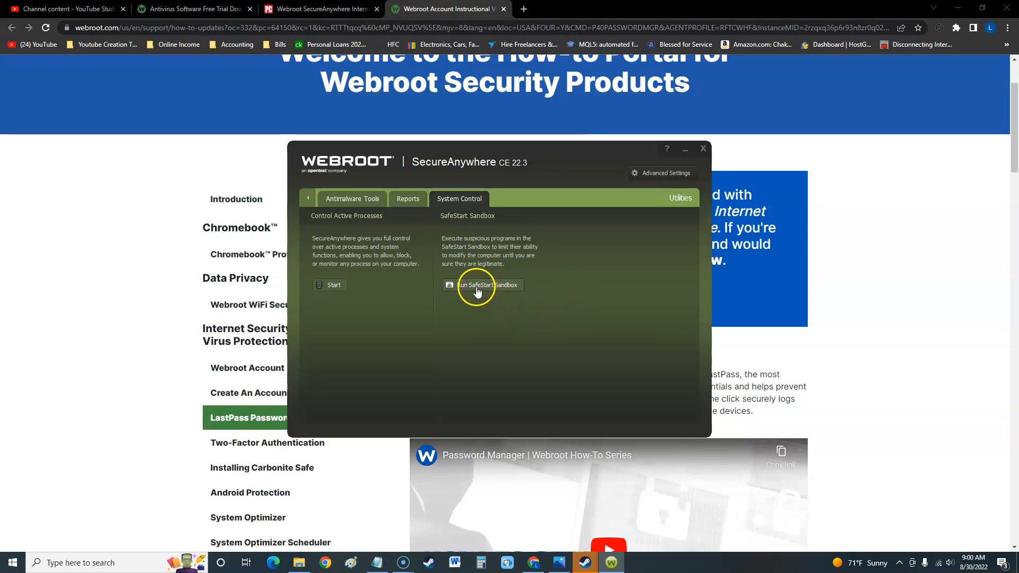
Launch the SafeStart Sandbox, browse for a program and dismiss the chooser without picking one.
left_click(487, 285)
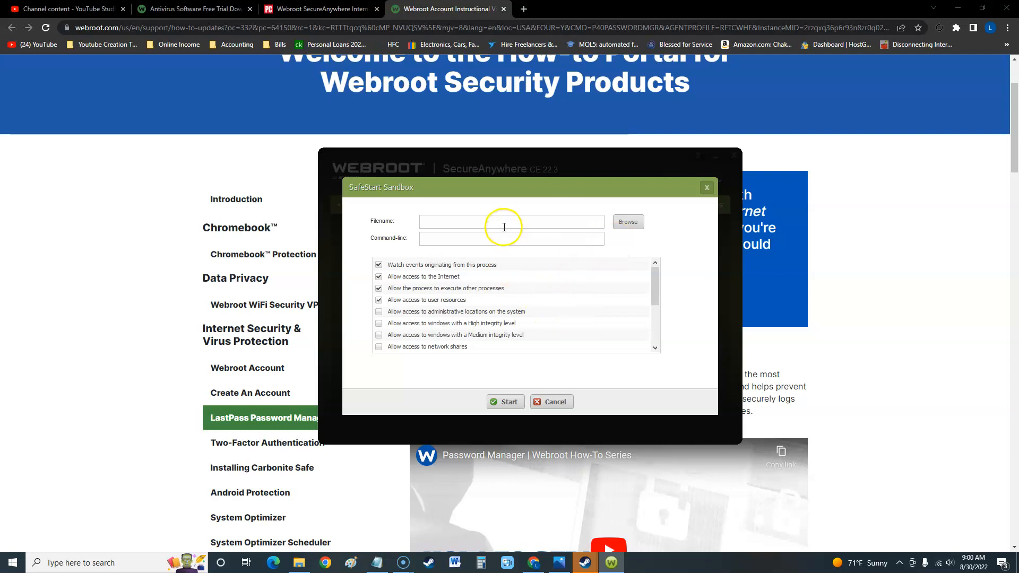
left_click(626, 222)
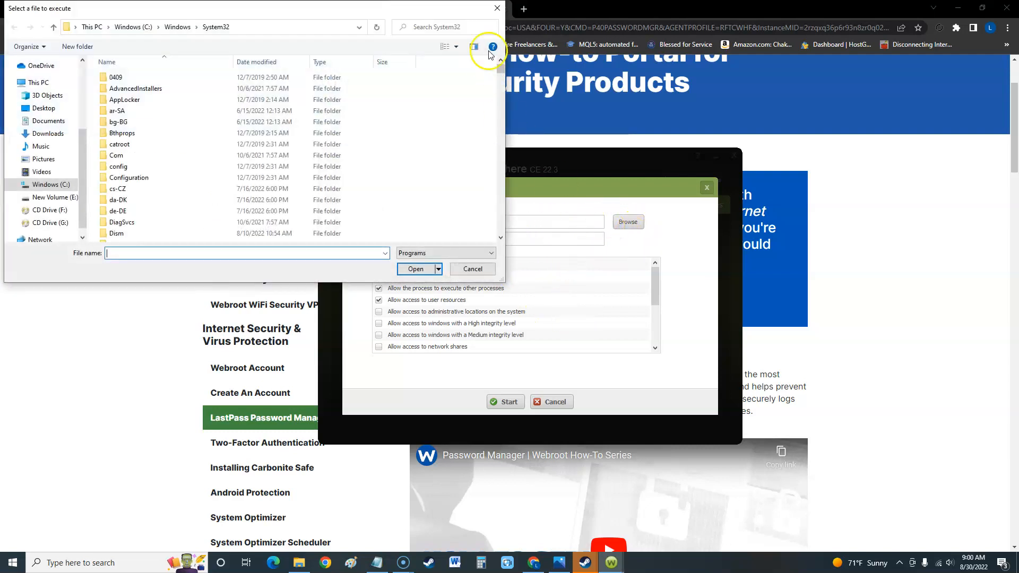
left_click(472, 269)
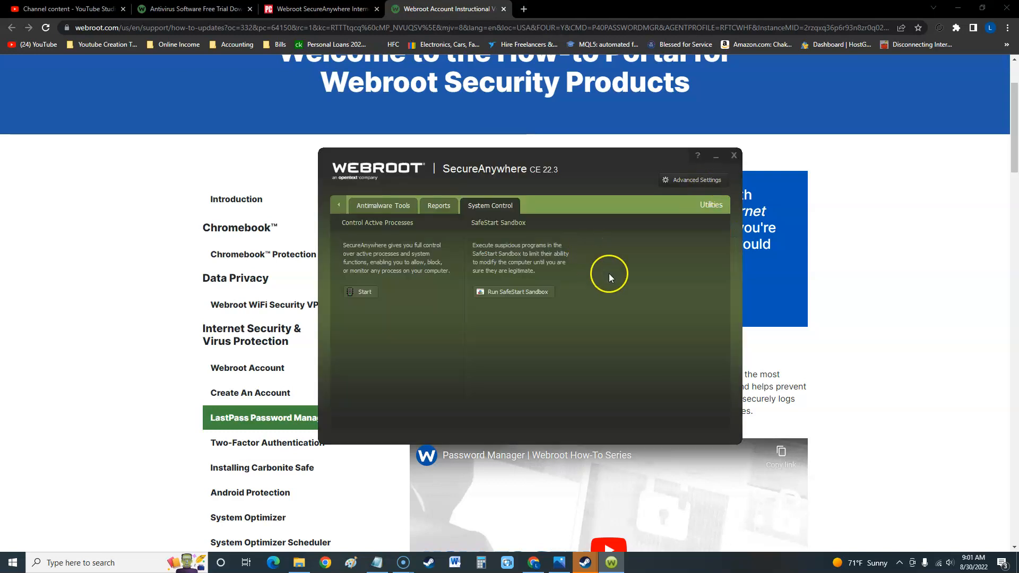
mouse_move(475, 274)
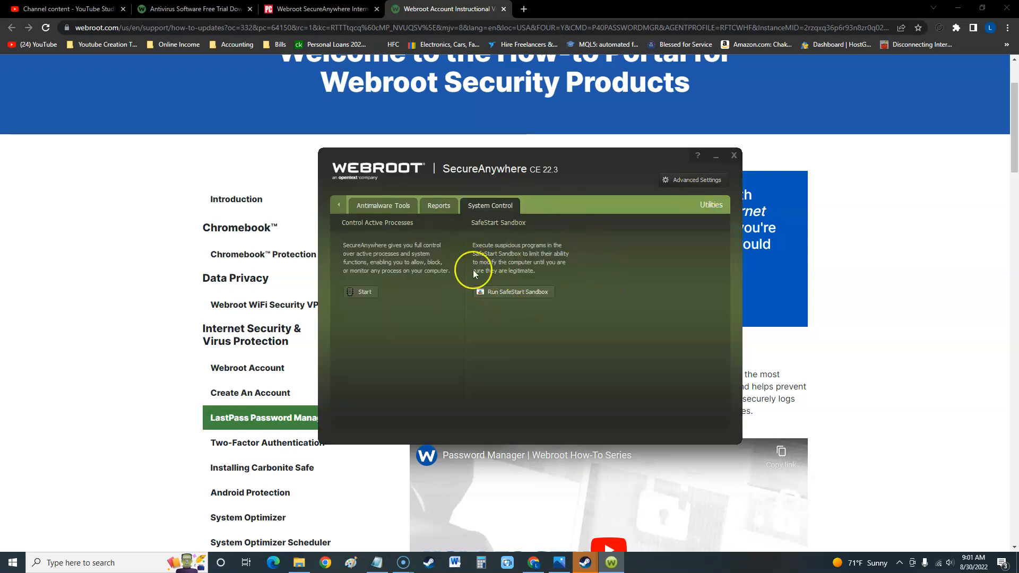
Return from System Control to the main overview showing Protected with 14 days left.
left_click(338, 205)
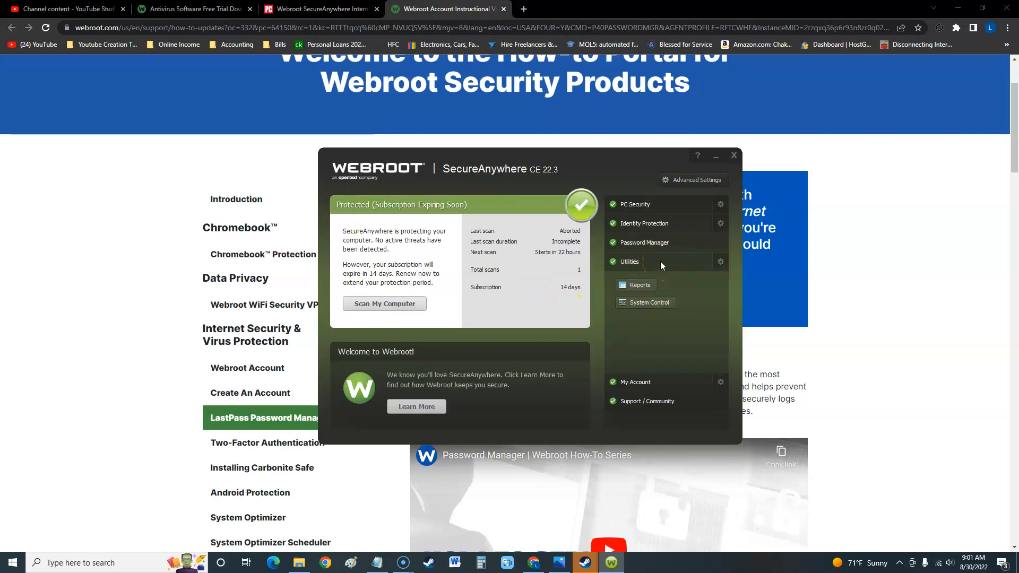
mouse_move(634, 341)
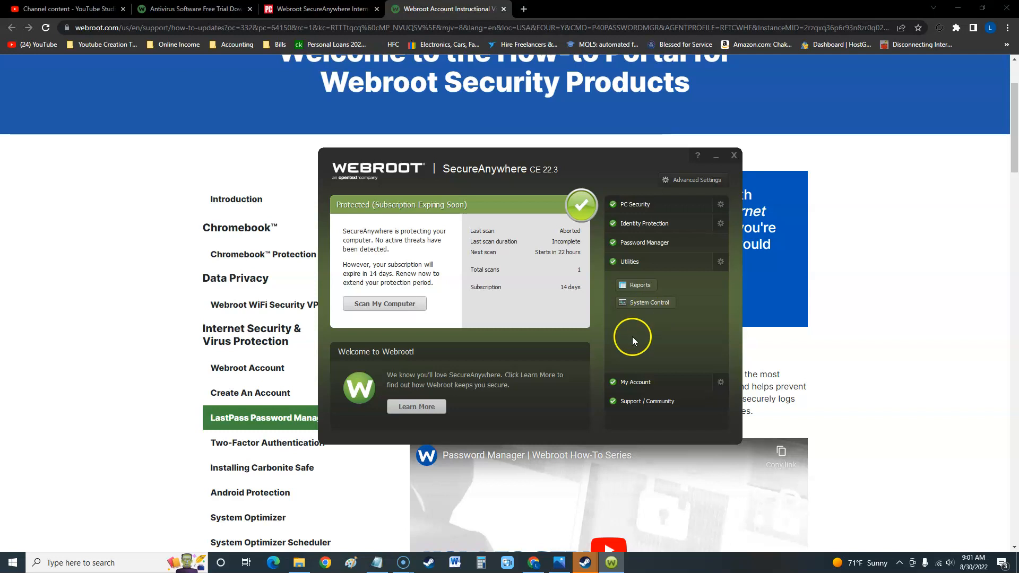
mouse_move(554, 306)
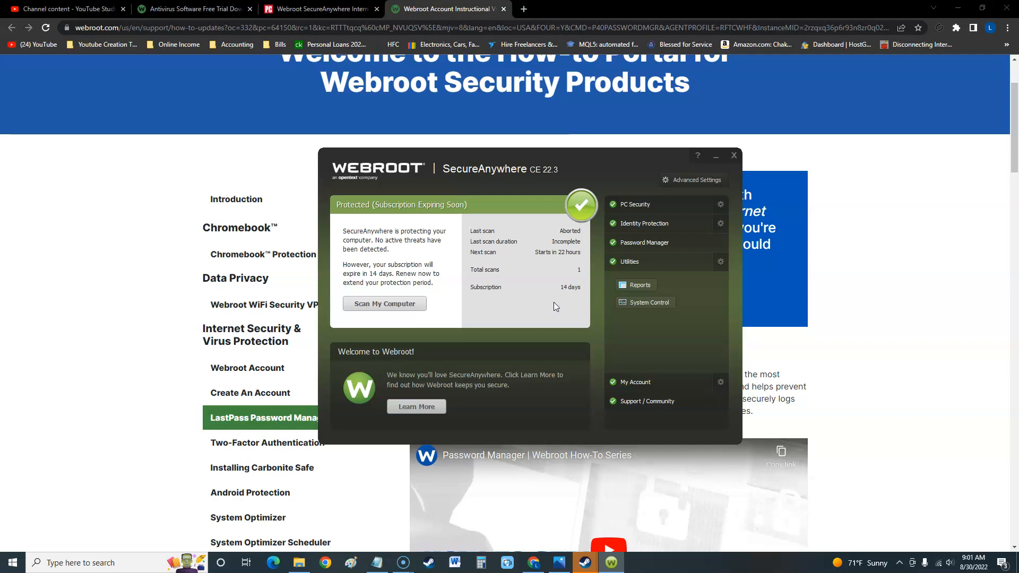
mouse_move(567, 509)
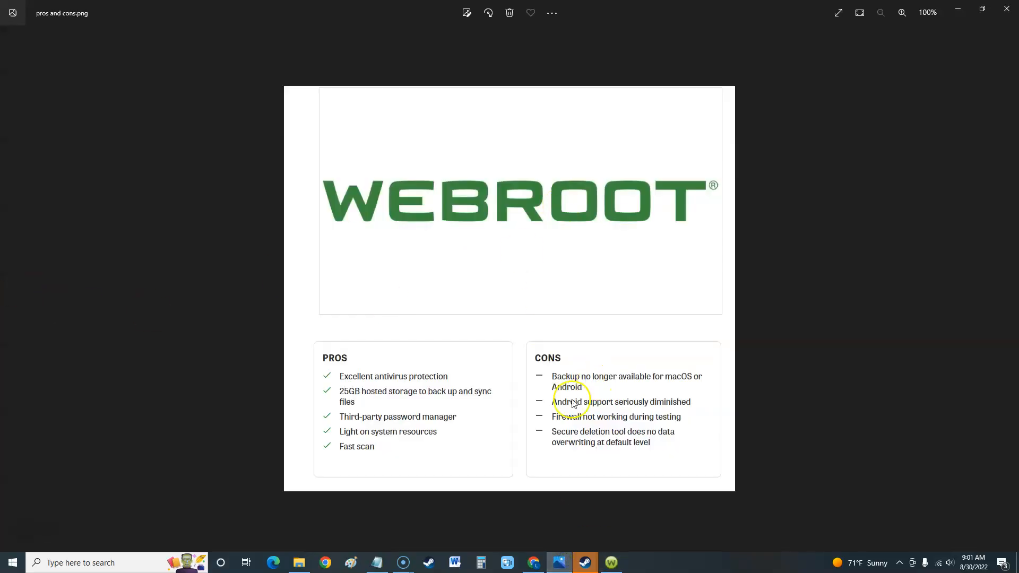
mouse_move(629, 371)
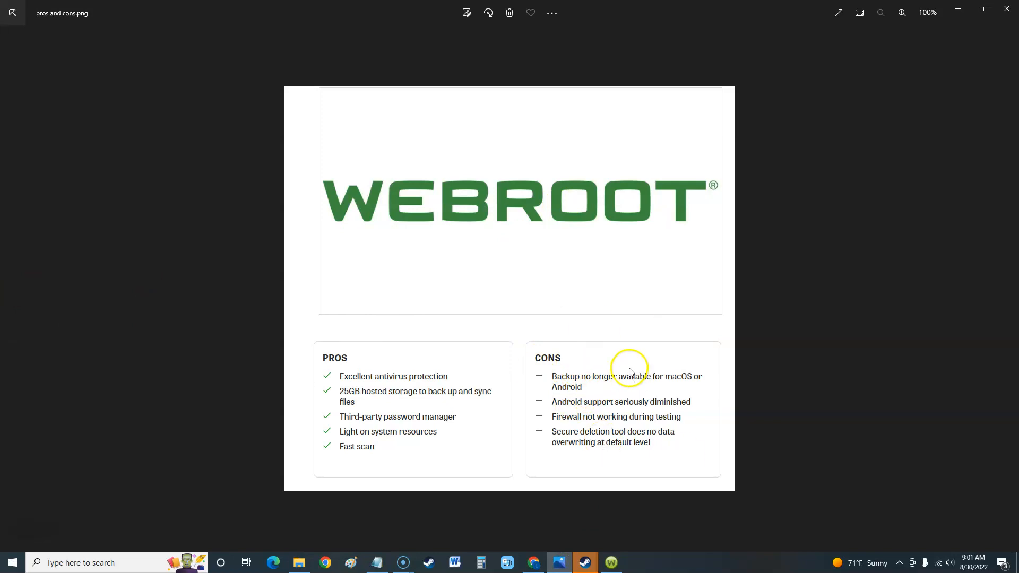
mouse_move(577, 421)
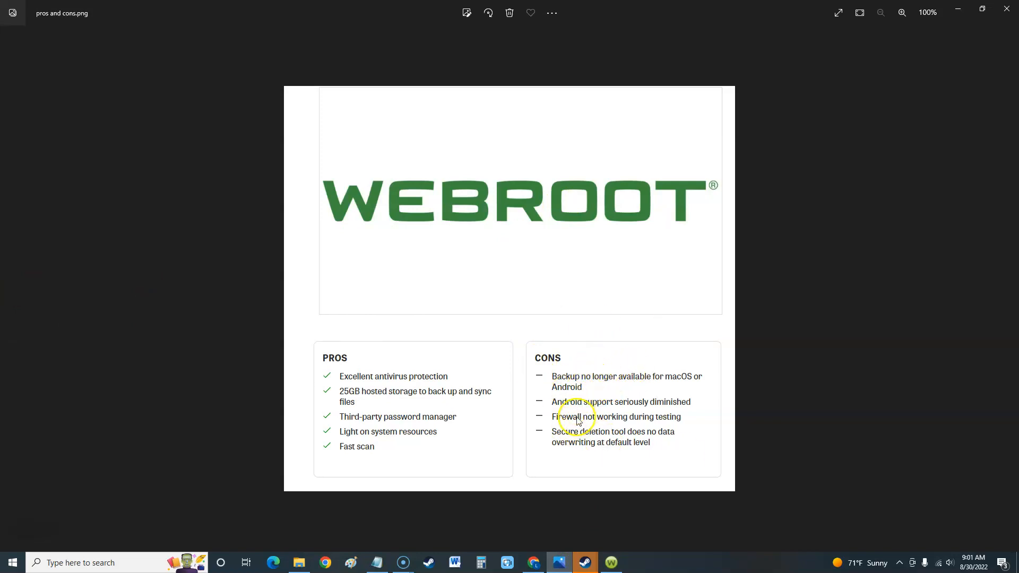
mouse_move(593, 424)
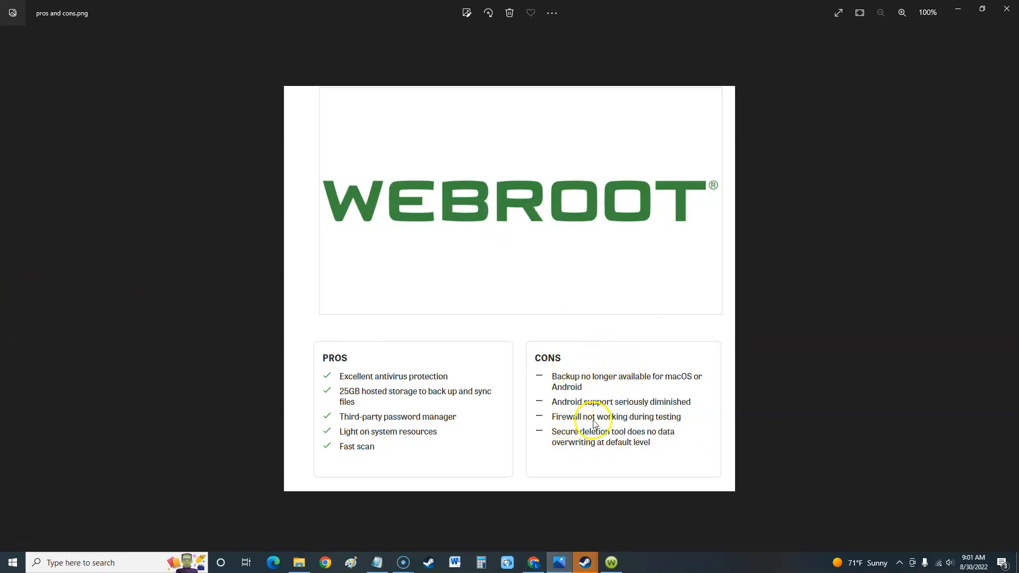
mouse_move(953, 48)
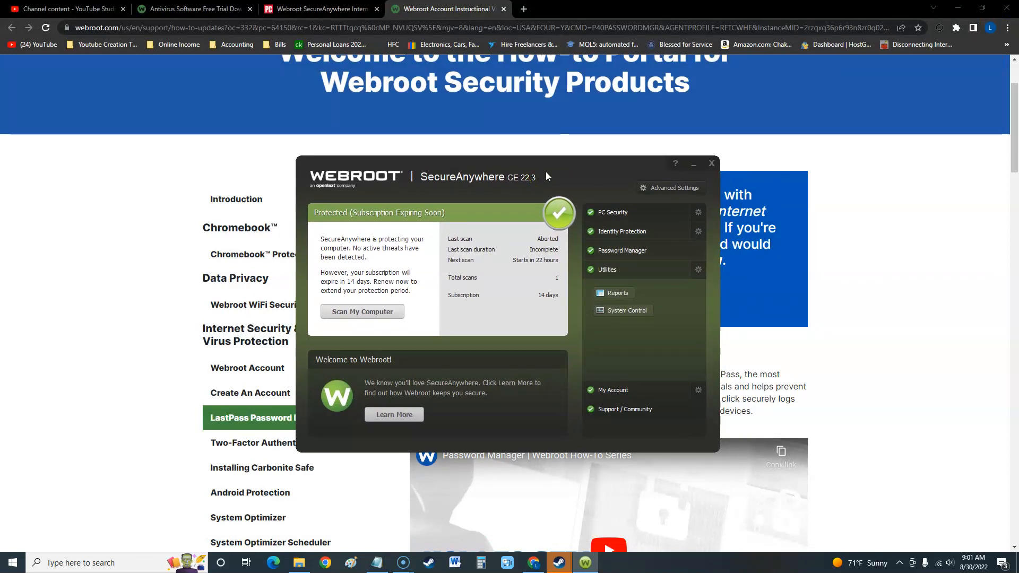
mouse_move(544, 191)
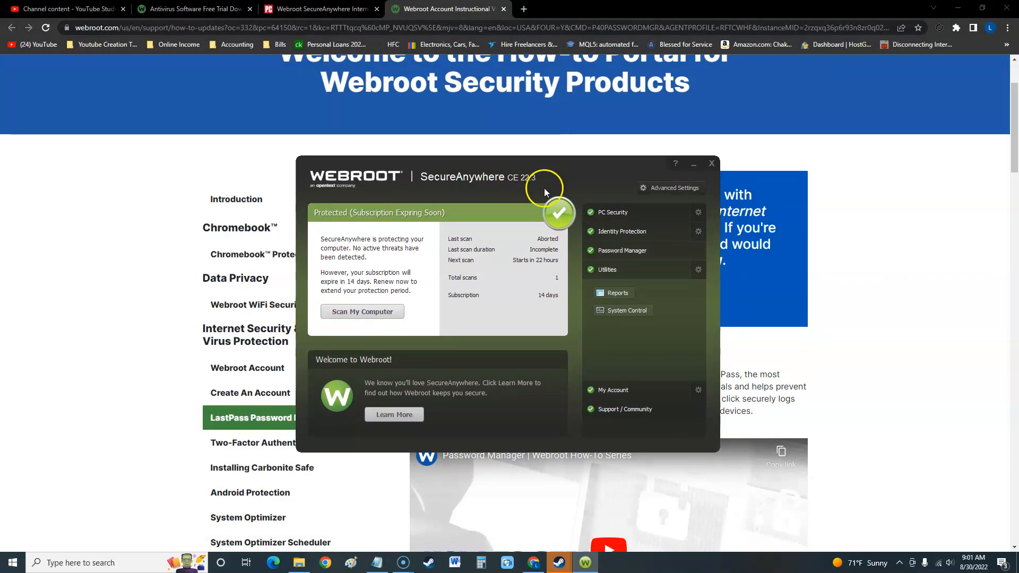
mouse_move(645, 403)
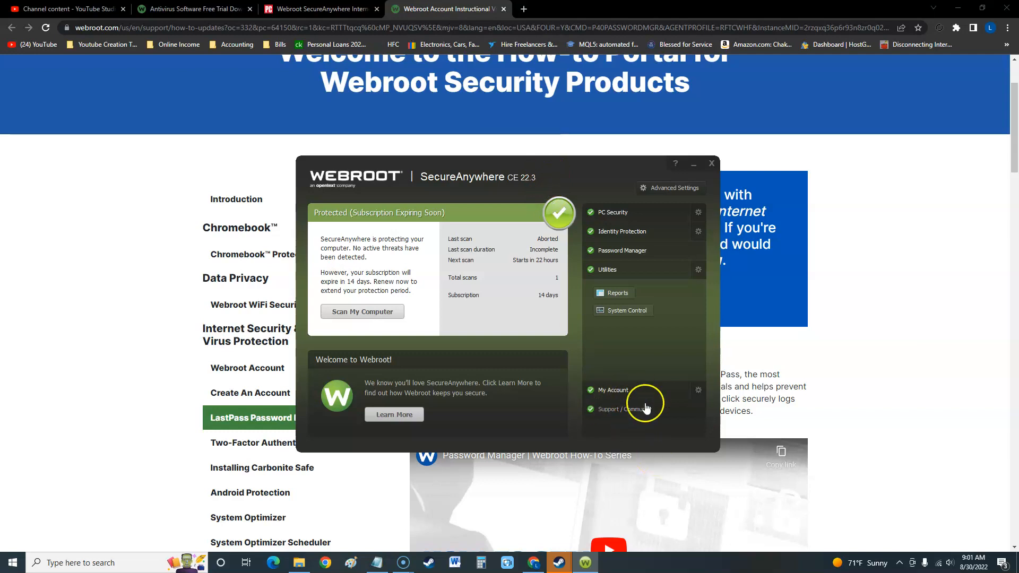
left_click(610, 390)
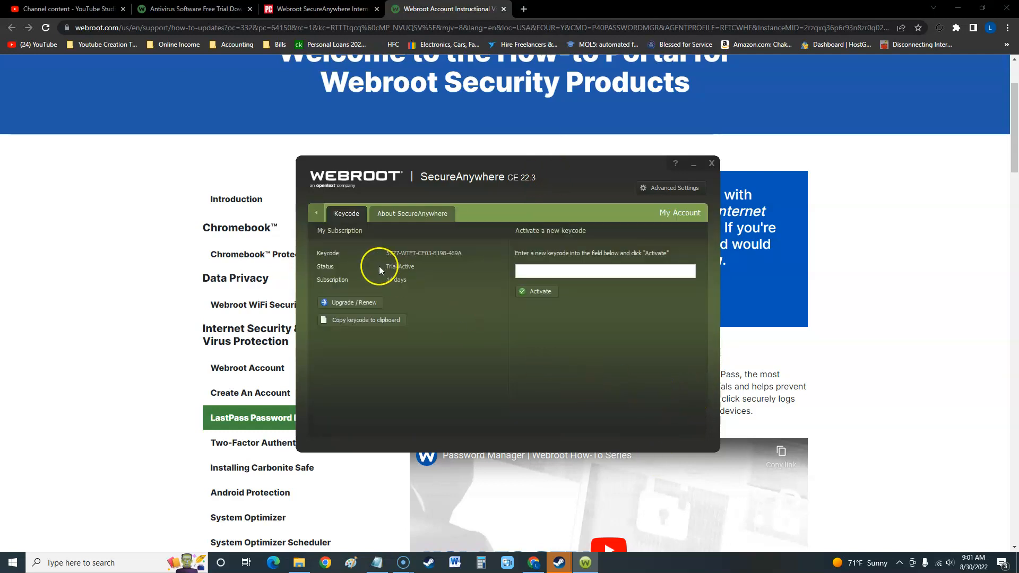
mouse_move(356, 305)
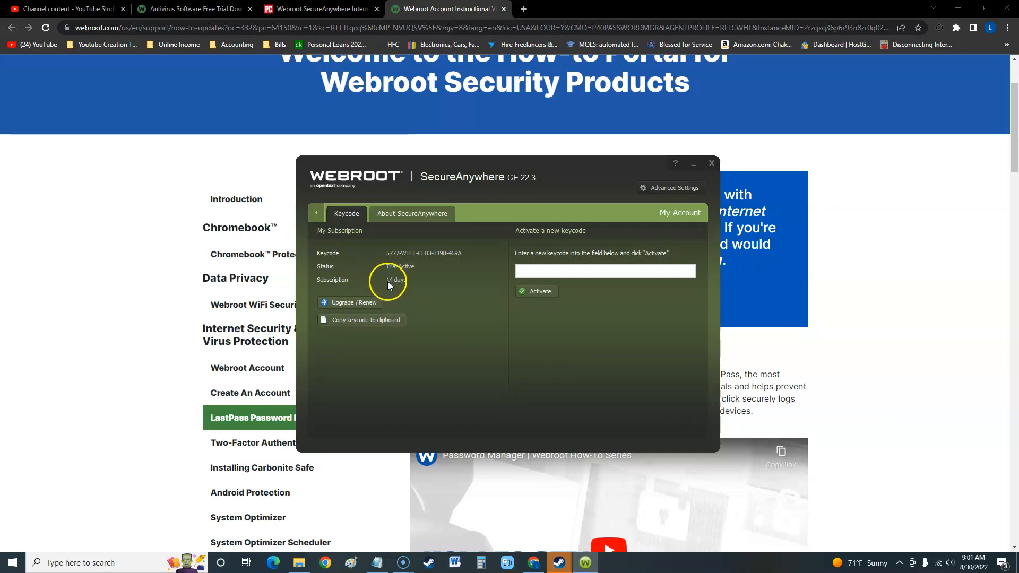
mouse_move(469, 284)
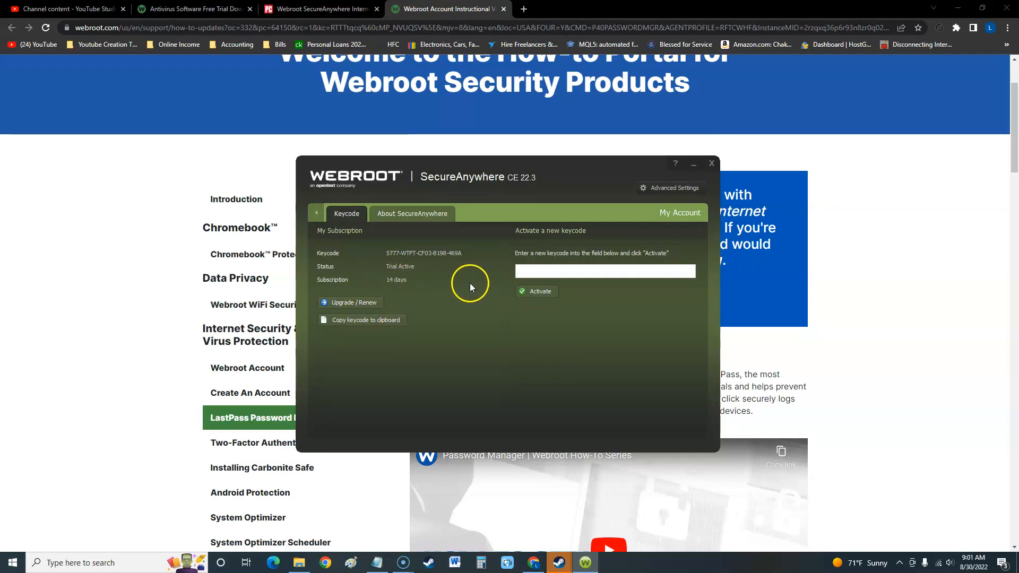
mouse_move(570, 270)
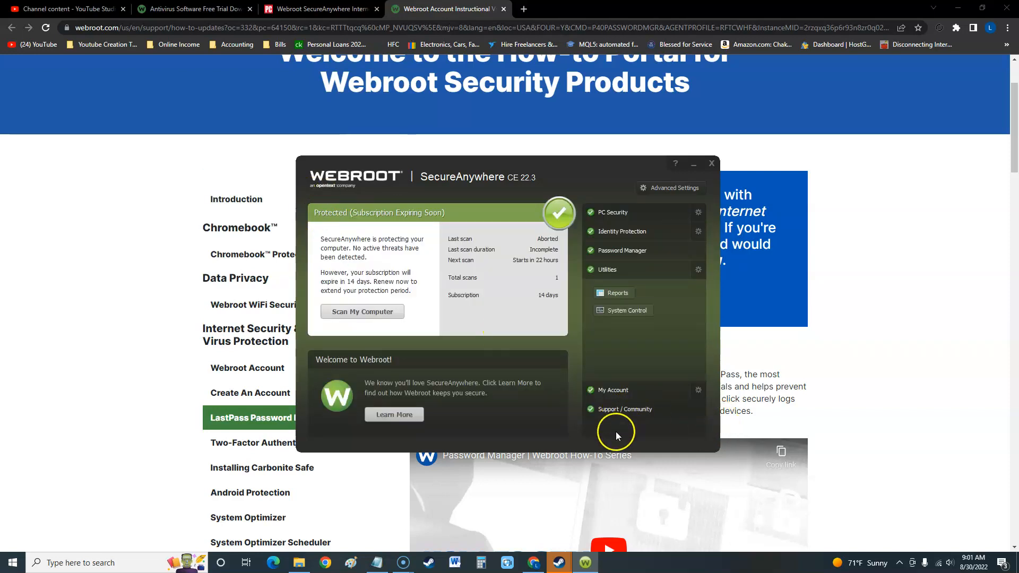
Expand the Support / Community section to show customer support and Webroot Community links.
left_click(625, 408)
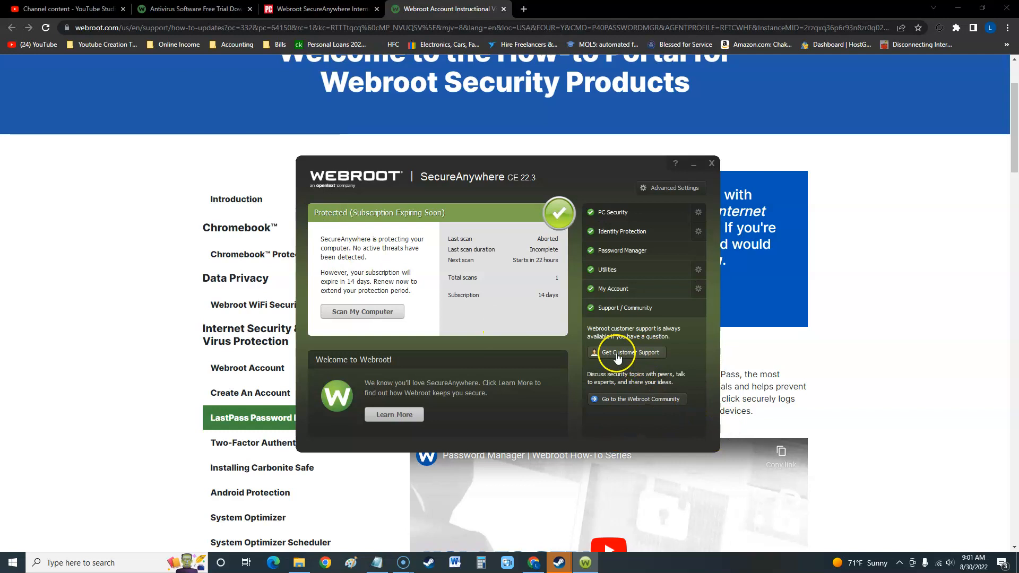
mouse_move(532, 252)
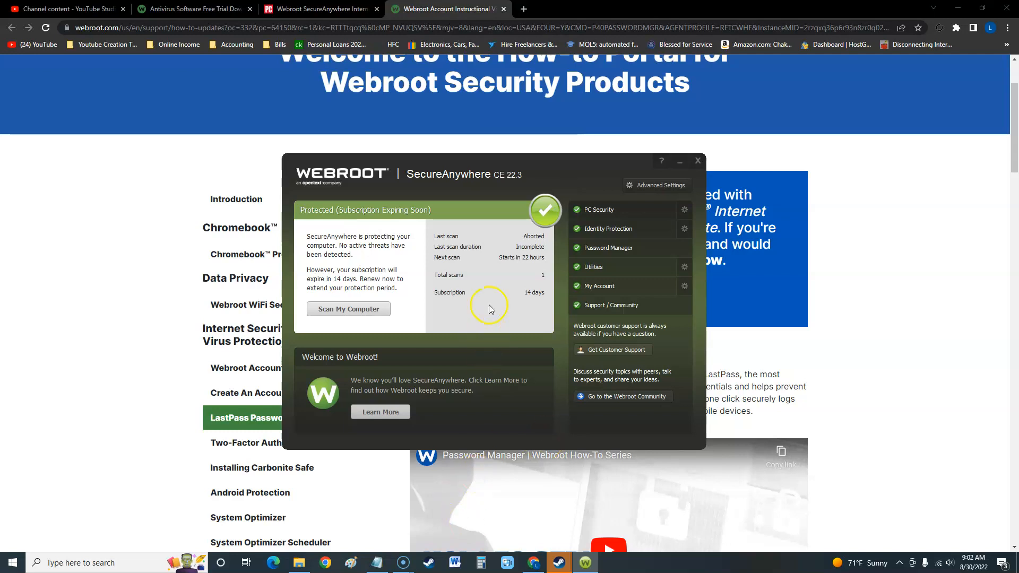
mouse_move(529, 302)
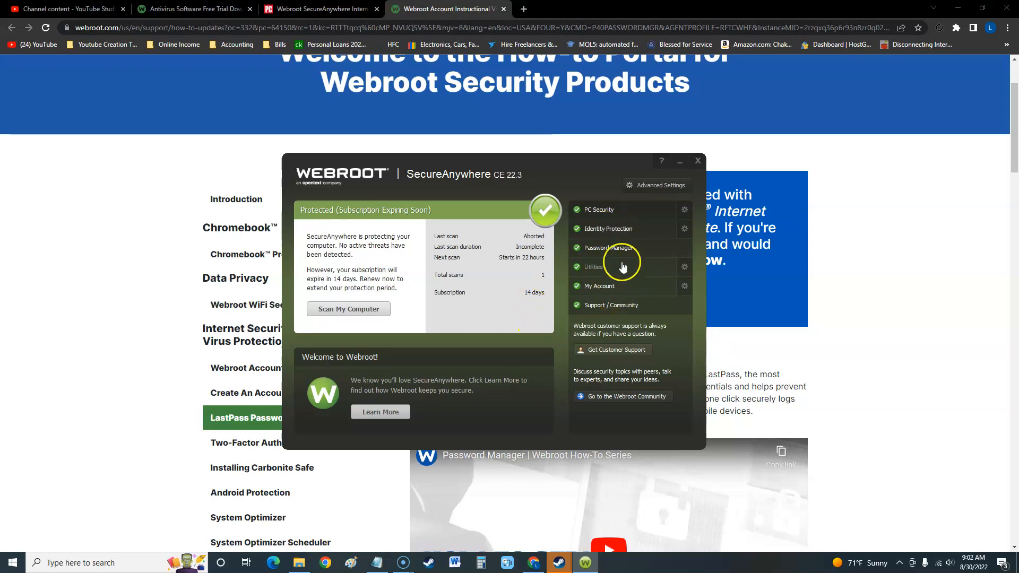
Expand Utilities again to list Reports and System Control, collapsing the support section.
left_click(594, 267)
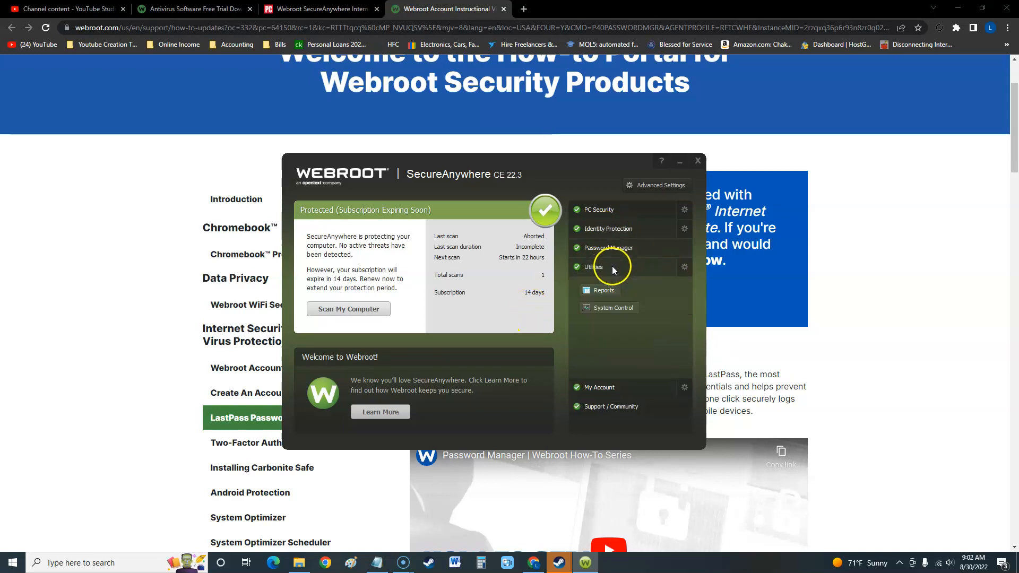
mouse_move(487, 189)
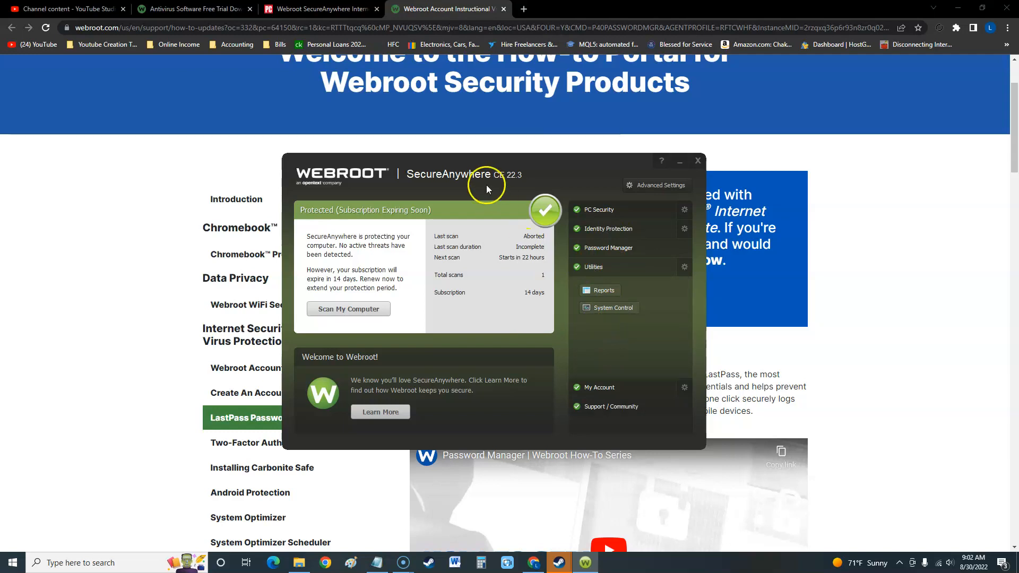
mouse_move(594, 331)
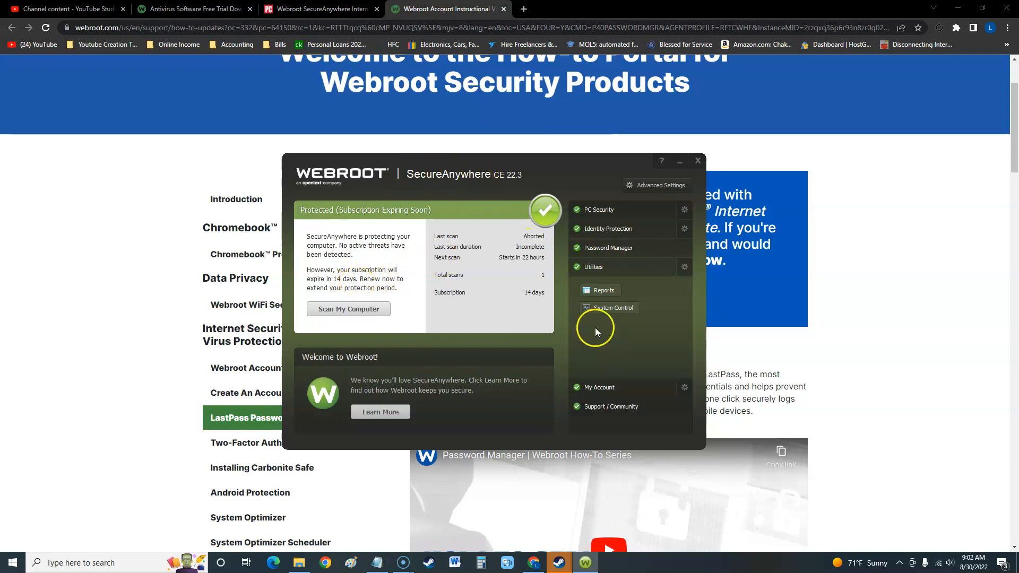
mouse_move(340, 286)
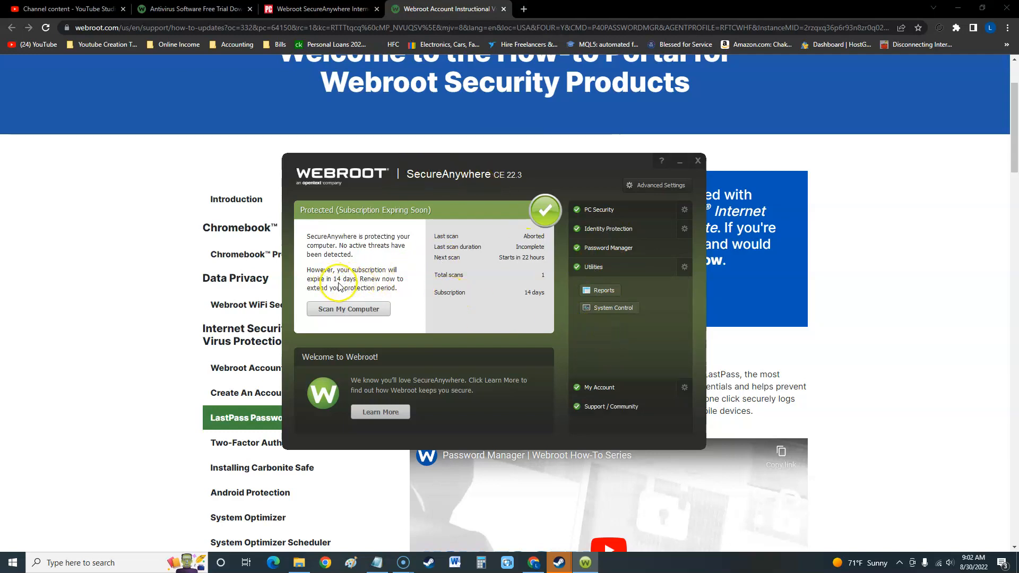
mouse_move(645, 307)
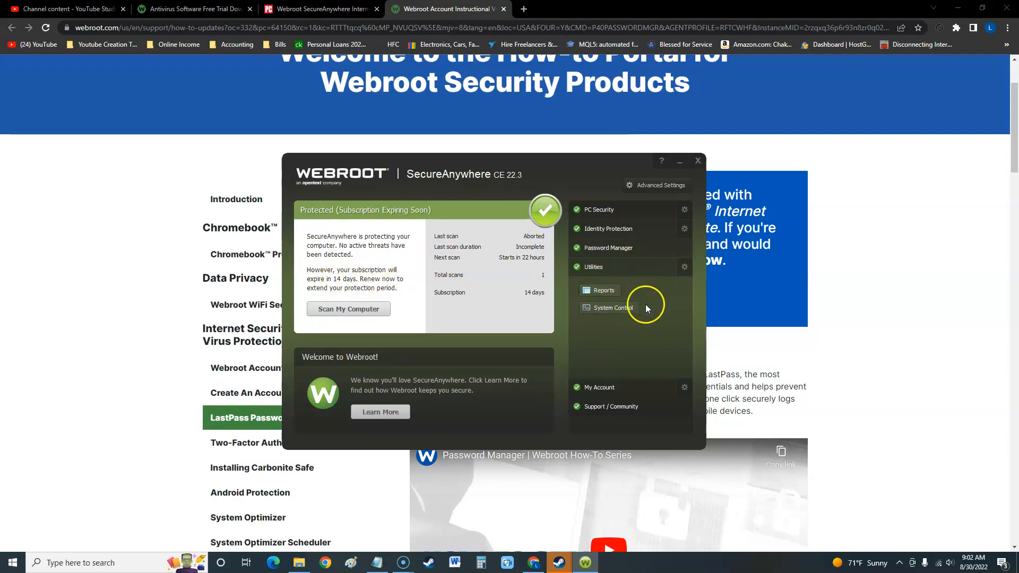
mouse_move(643, 327)
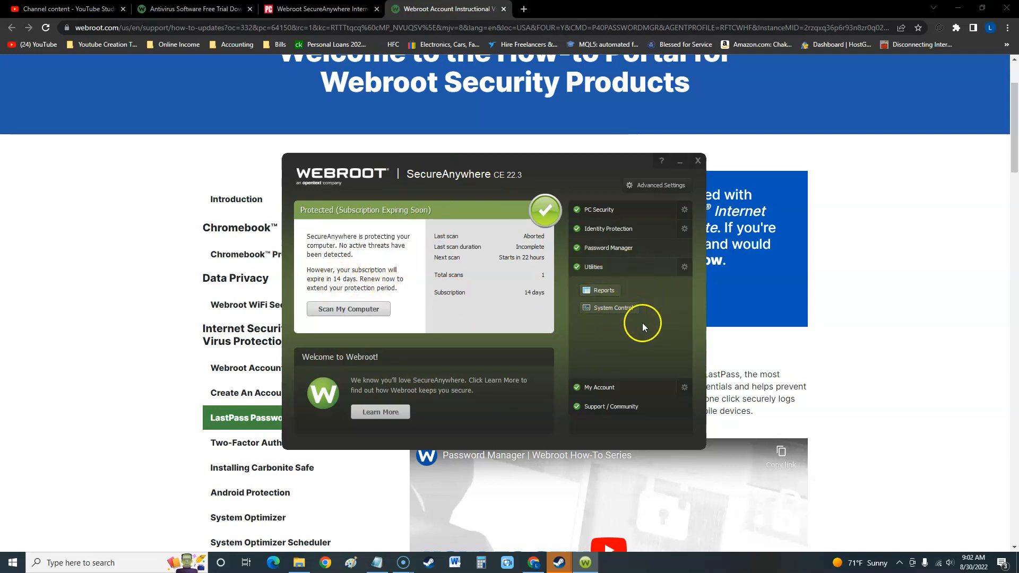
mouse_move(673, 334)
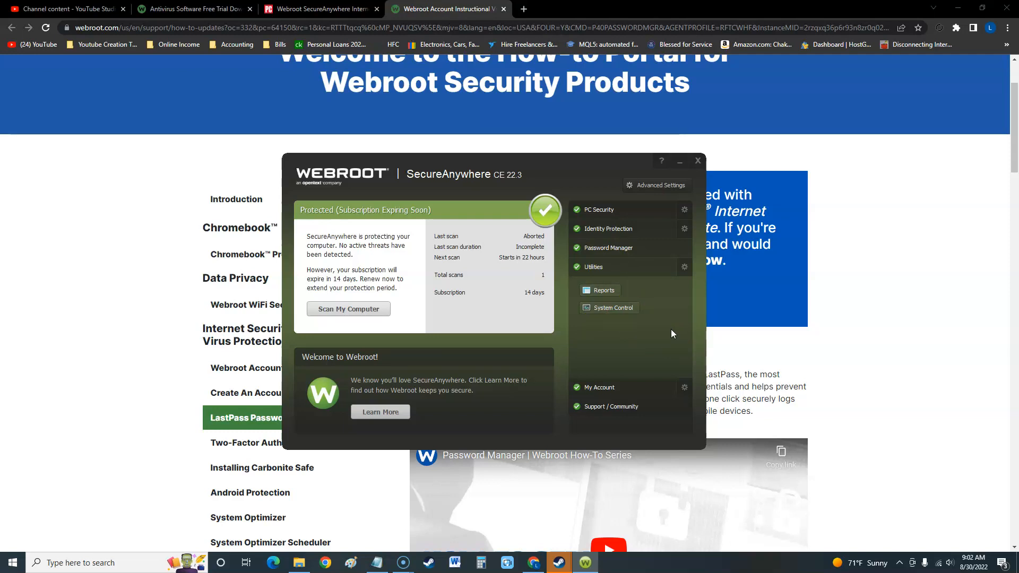